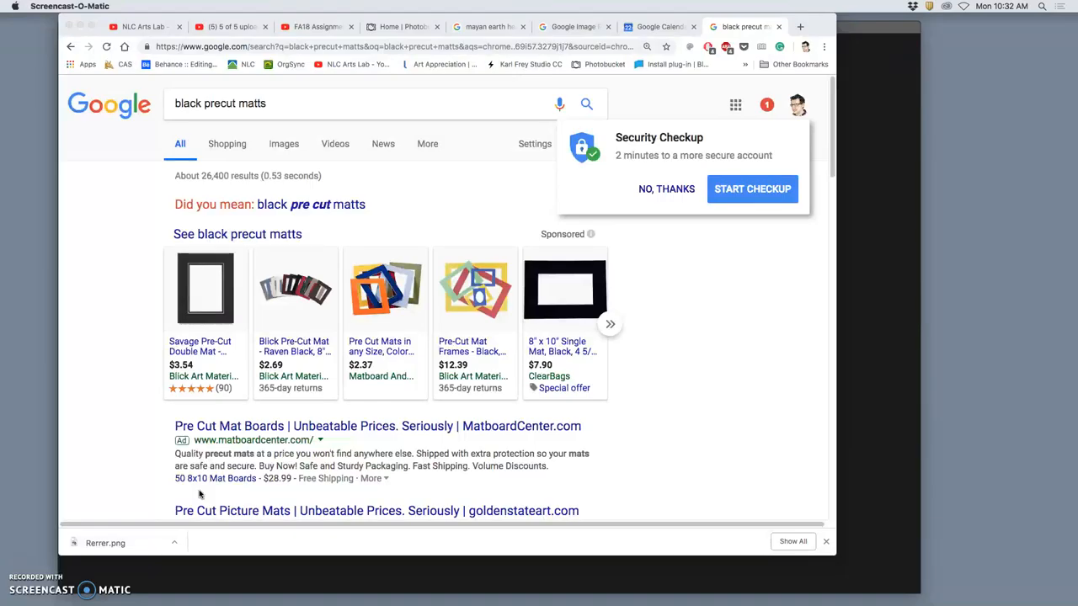
mouse_move(169, 345)
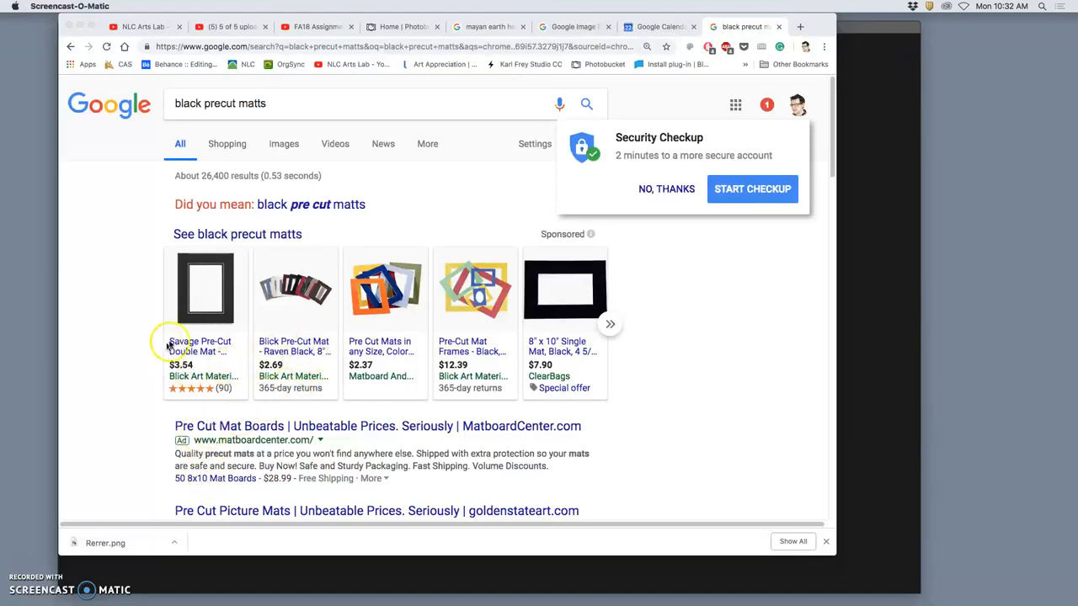
mouse_move(132, 339)
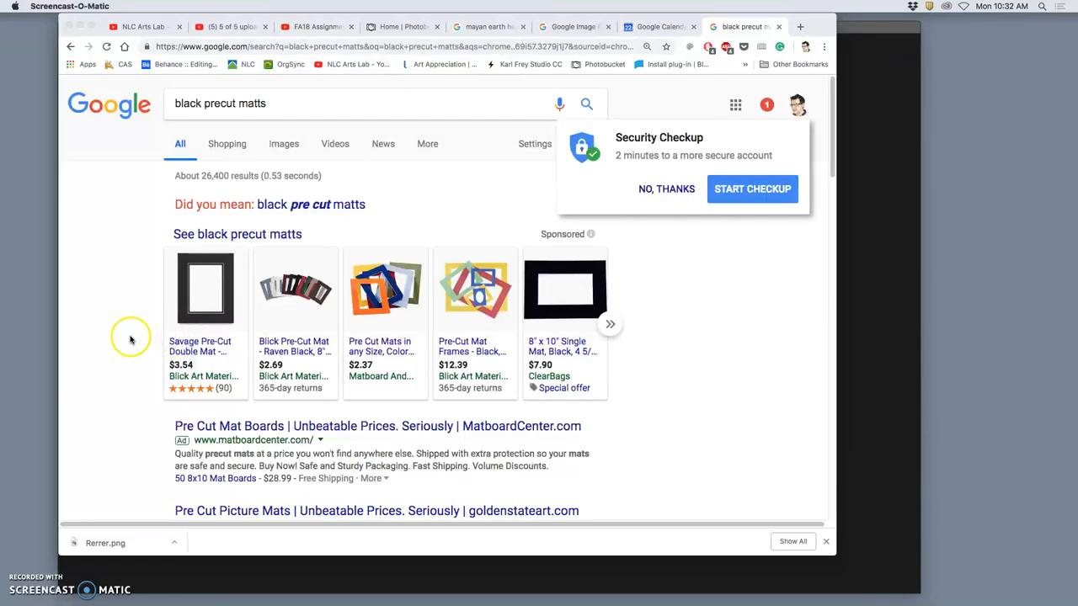
mouse_move(132, 270)
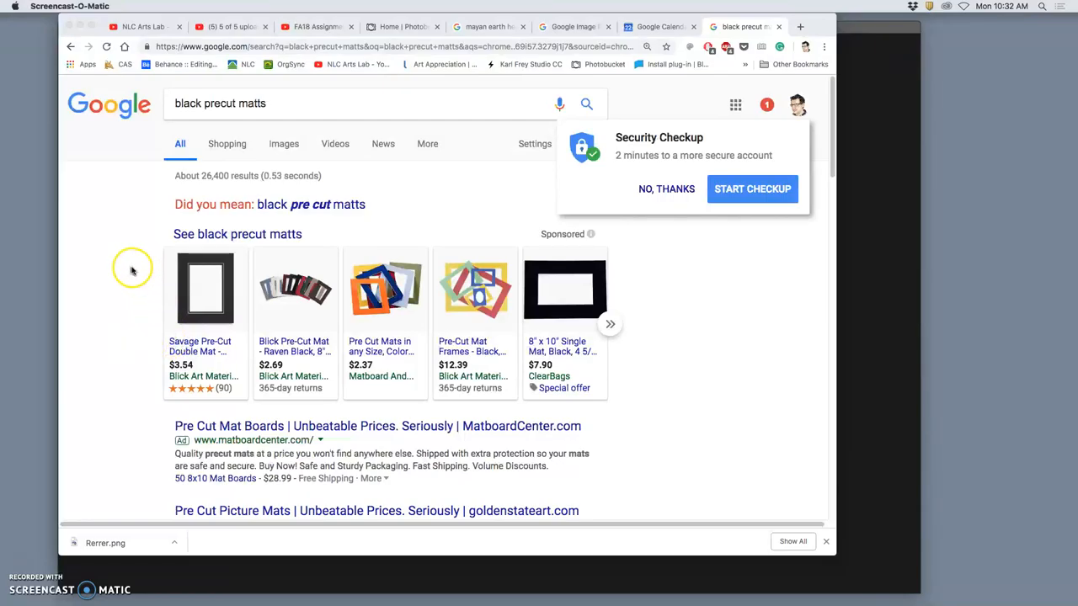
mouse_move(553, 242)
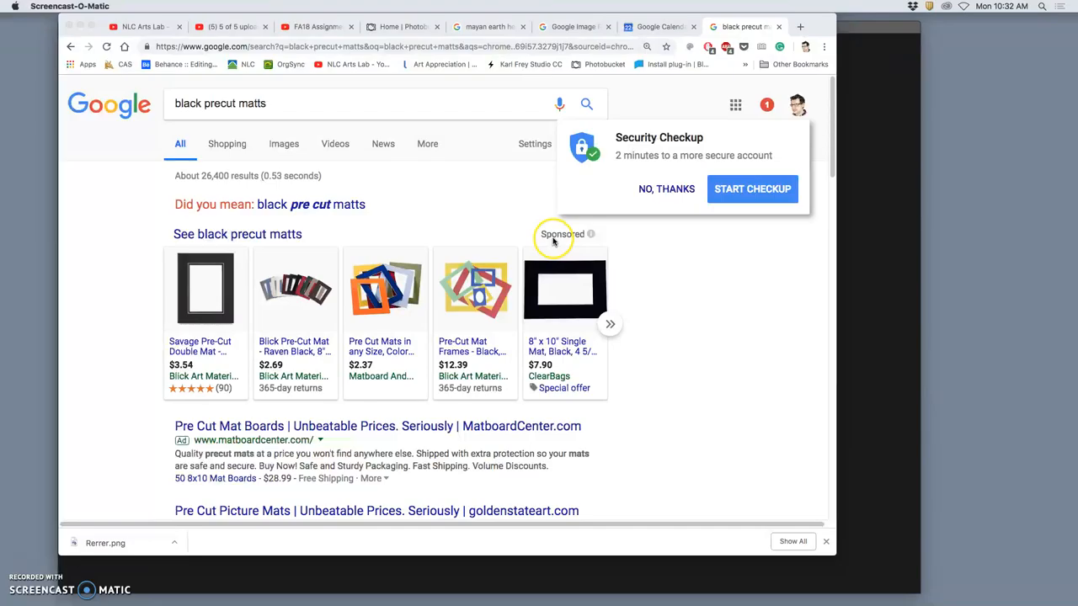
mouse_move(426, 243)
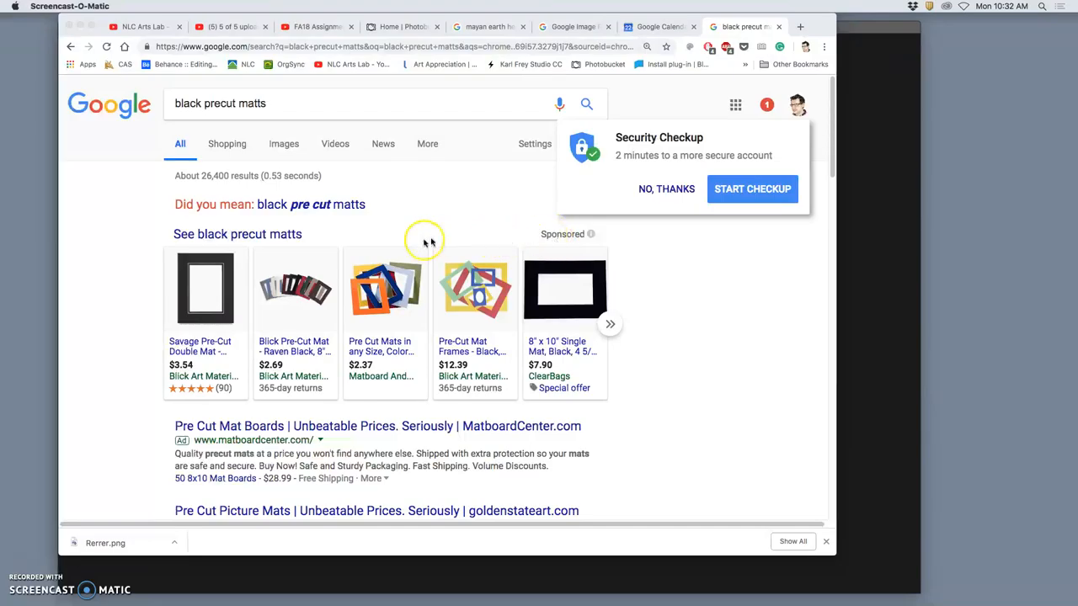
mouse_move(572, 307)
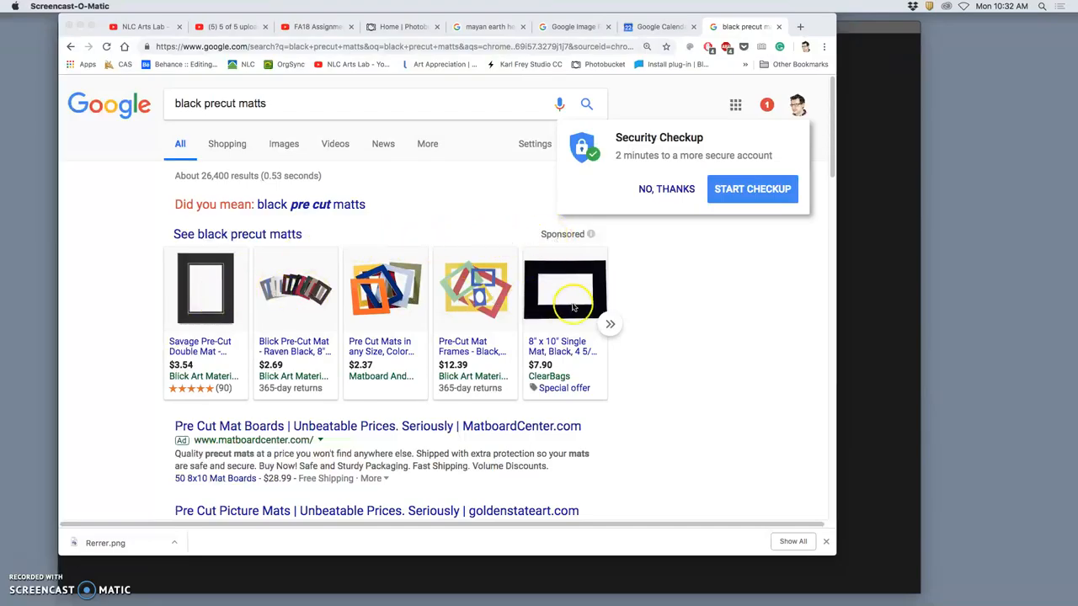
mouse_move(224, 111)
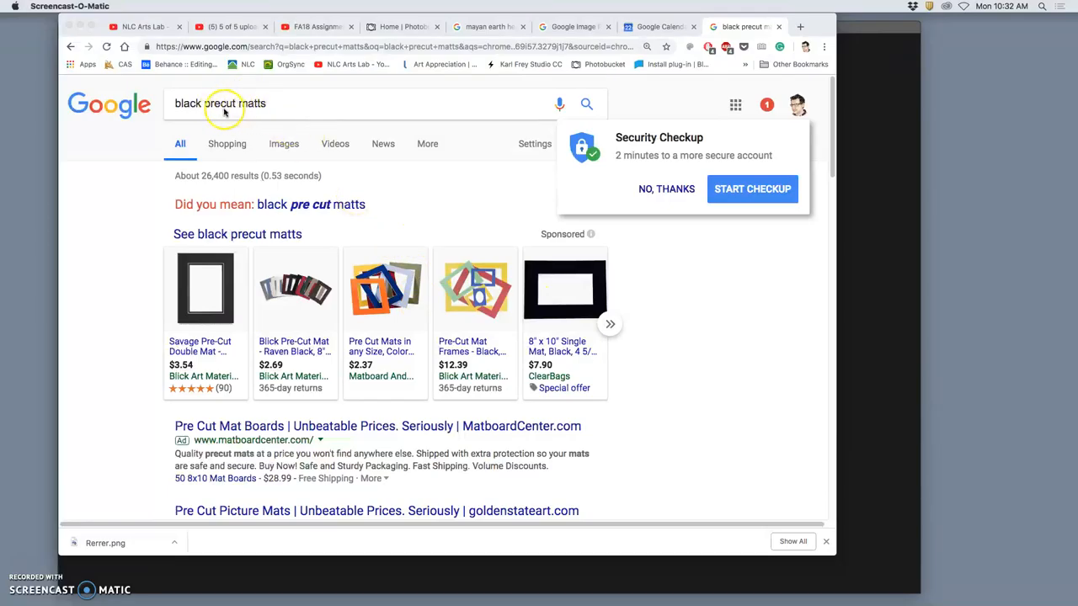
- Correct the Google query to "black pre cut matts" and search
click(219, 102)
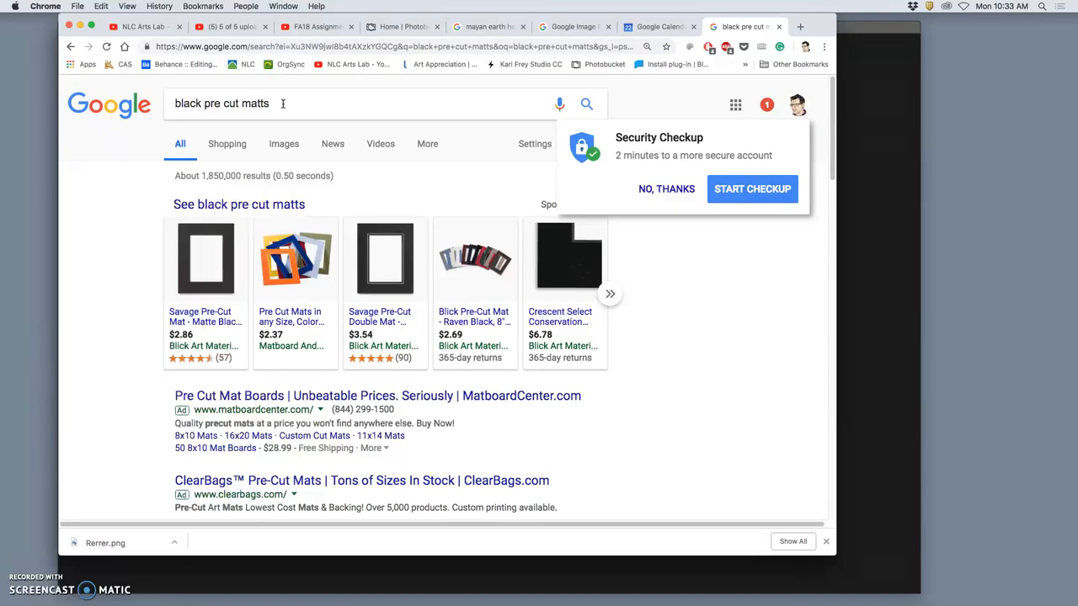
mouse_move(146, 278)
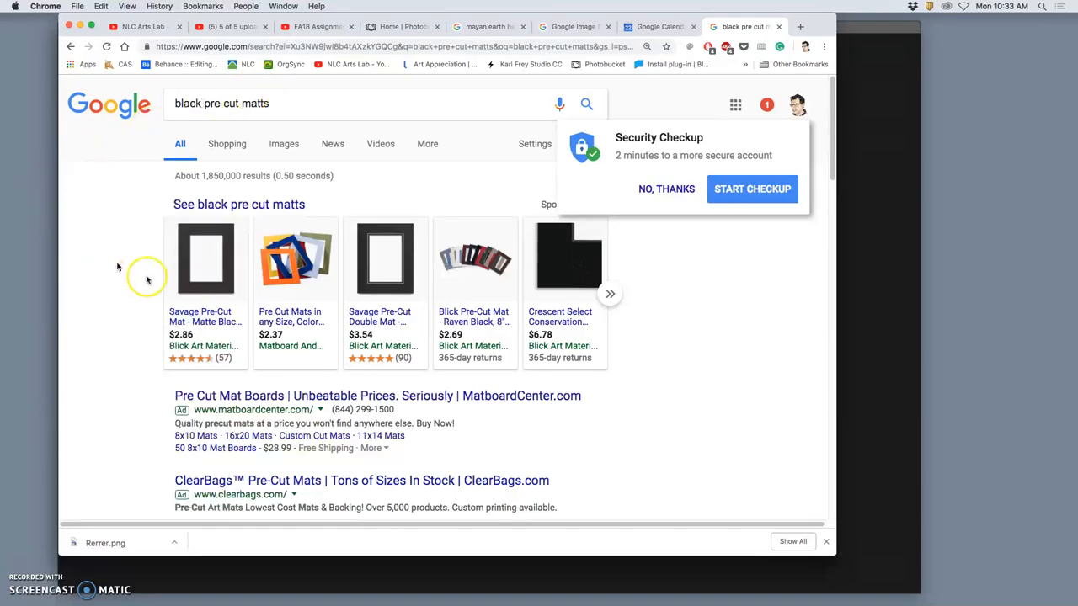
mouse_move(192, 278)
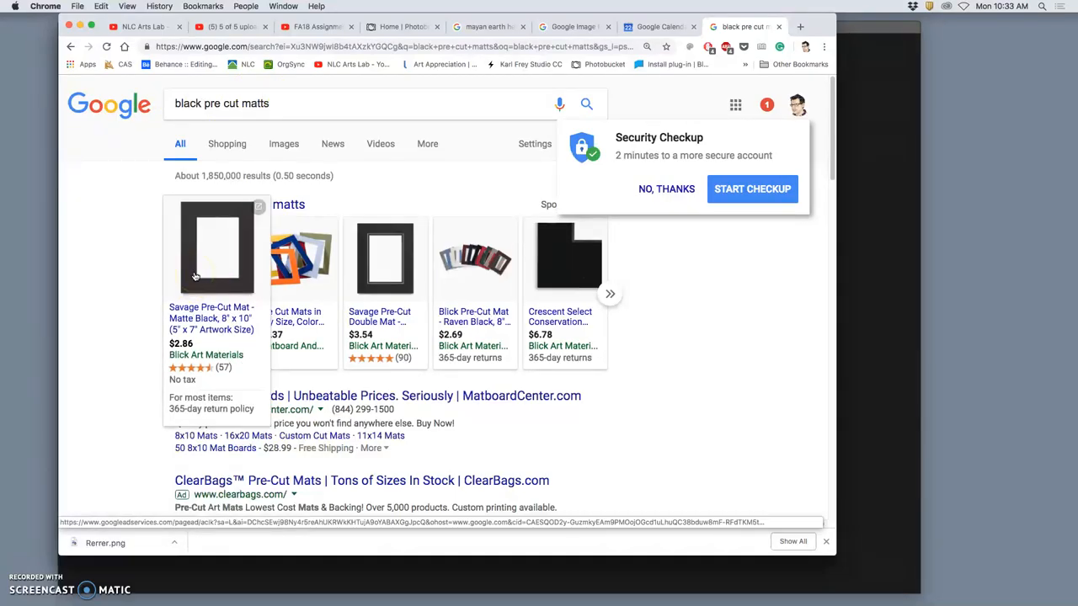
mouse_move(610, 286)
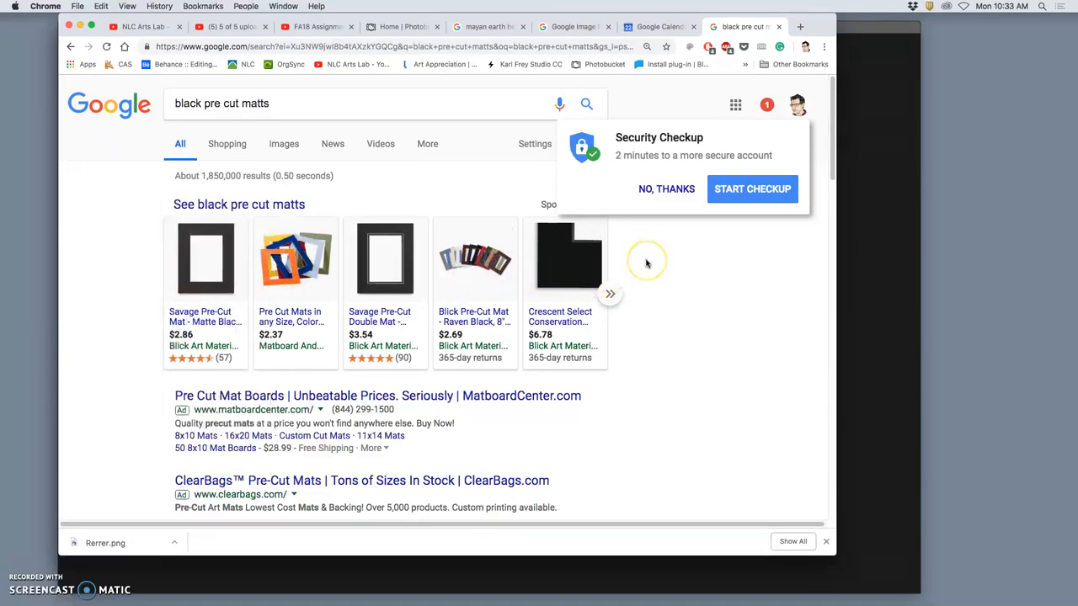
mouse_move(647, 261)
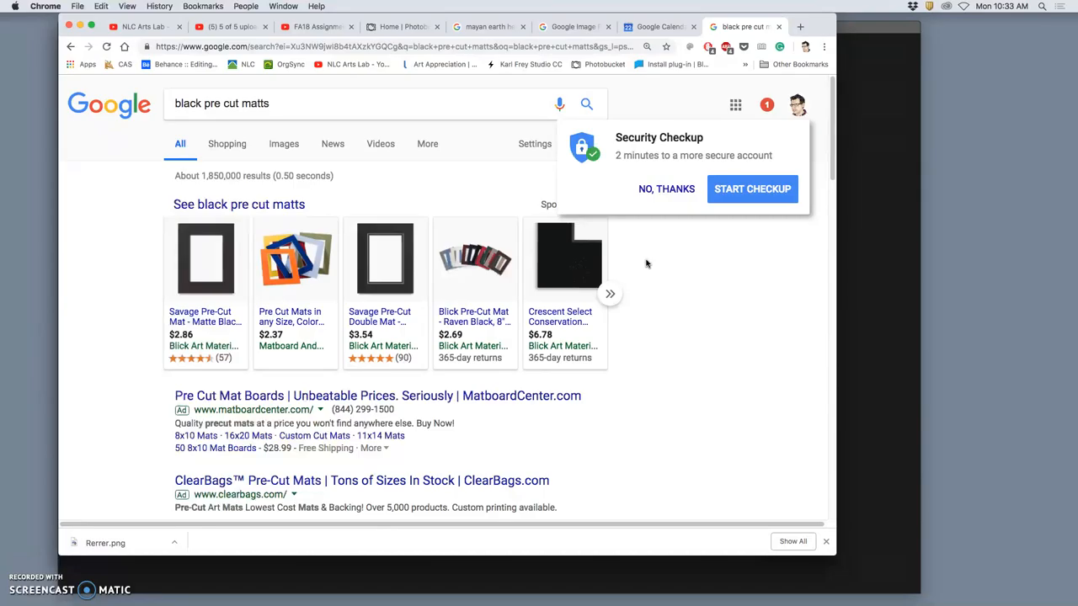
mouse_move(869, 32)
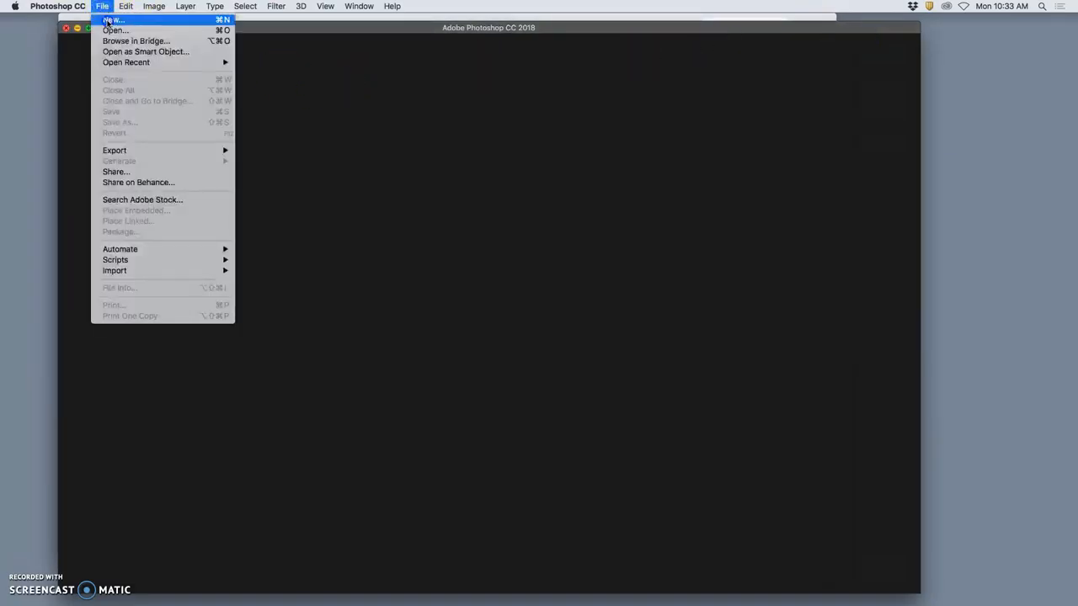
- Create a new 10 x 8 inch, 350 ppi document named "Karl Print Ready"
click(111, 21)
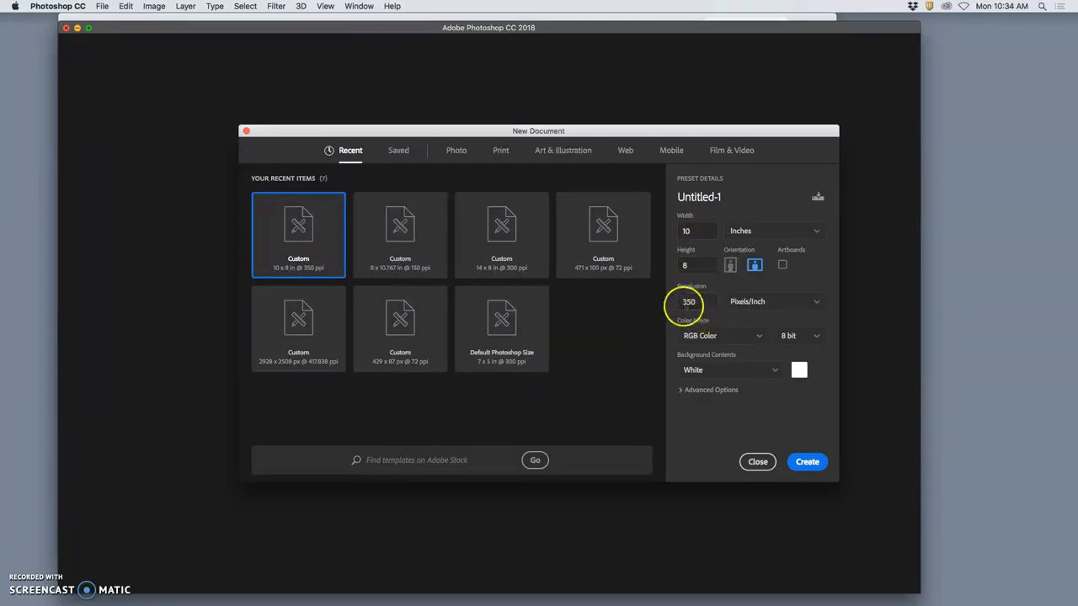
mouse_move(754, 330)
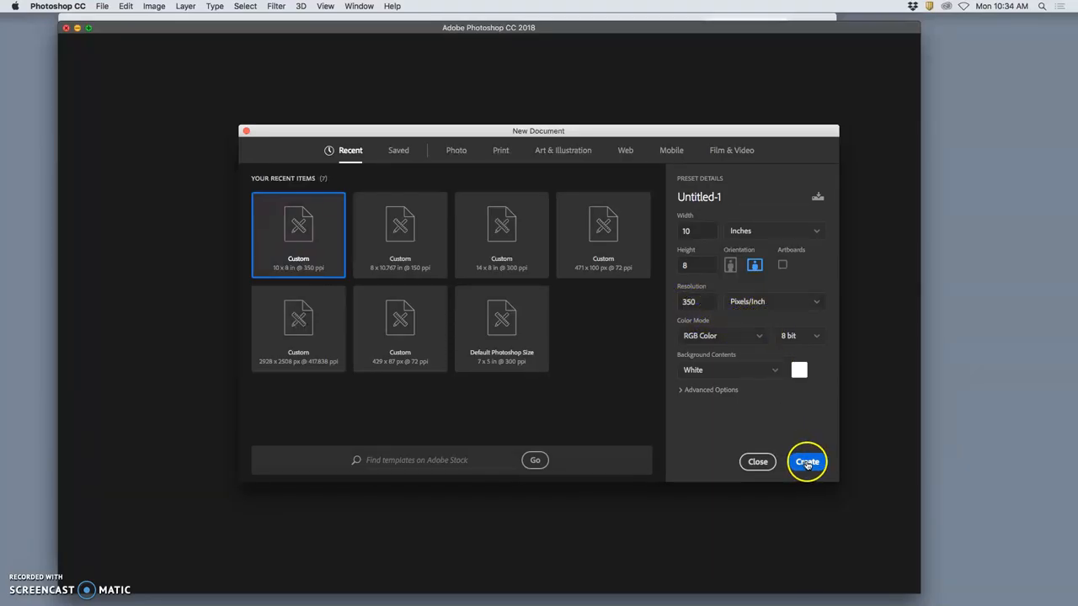
mouse_move(581, 223)
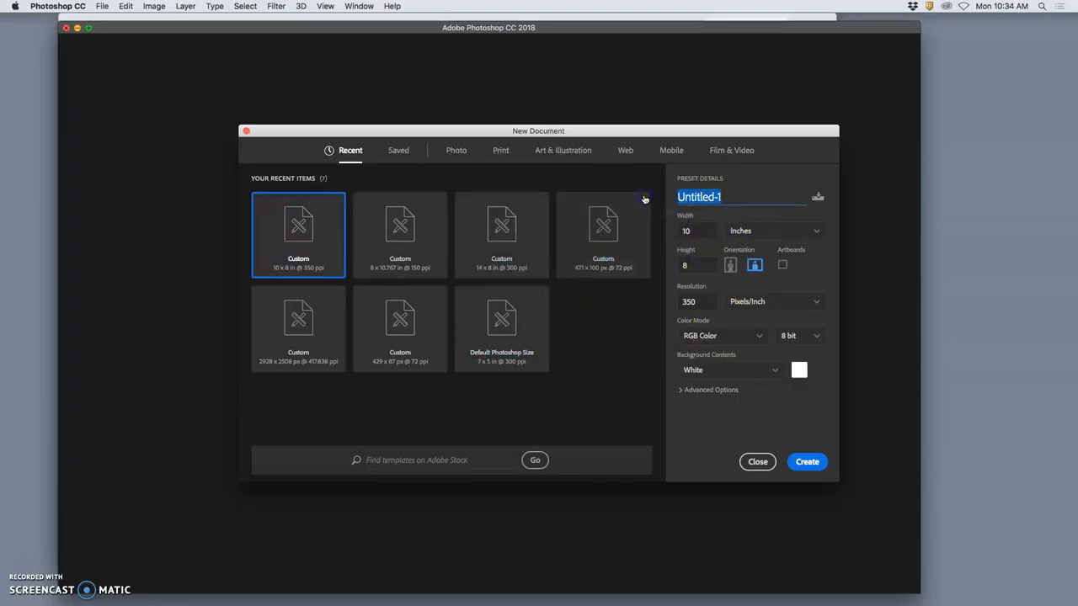
text(Karl Print)
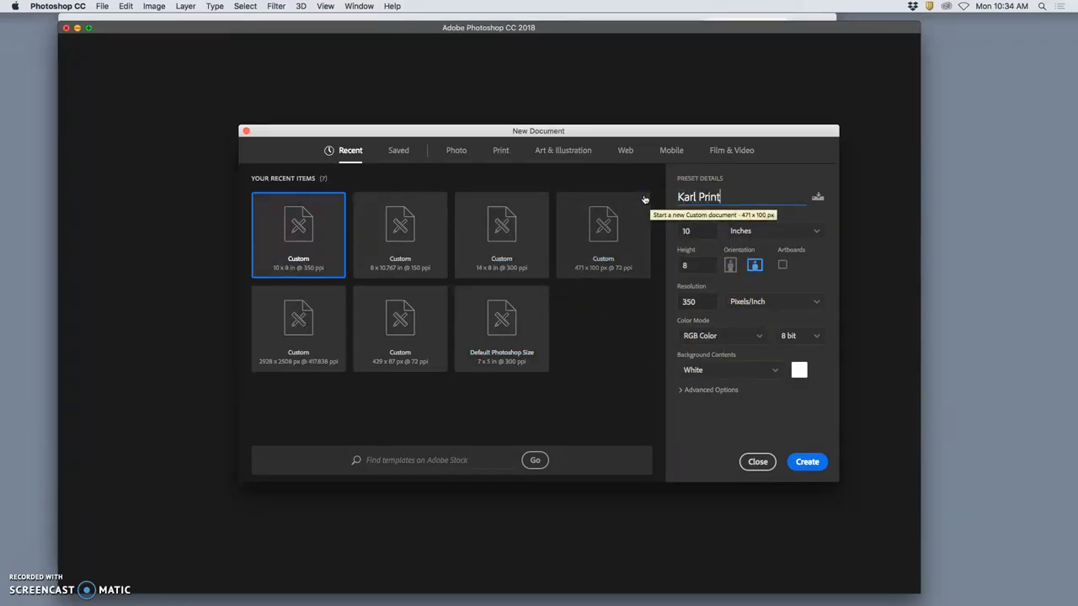
text(Ready)
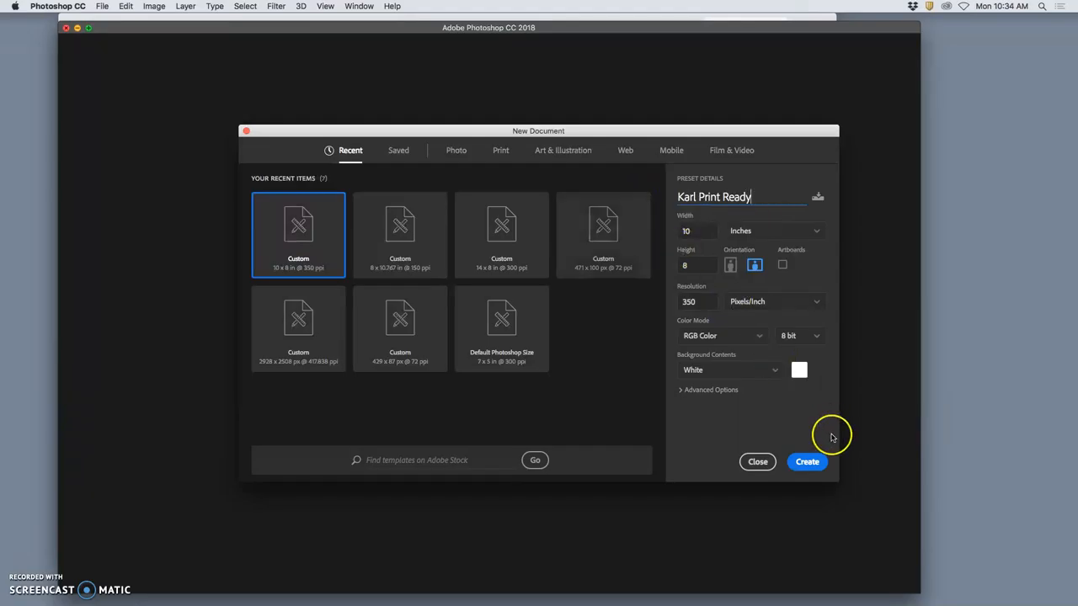
click(691, 231)
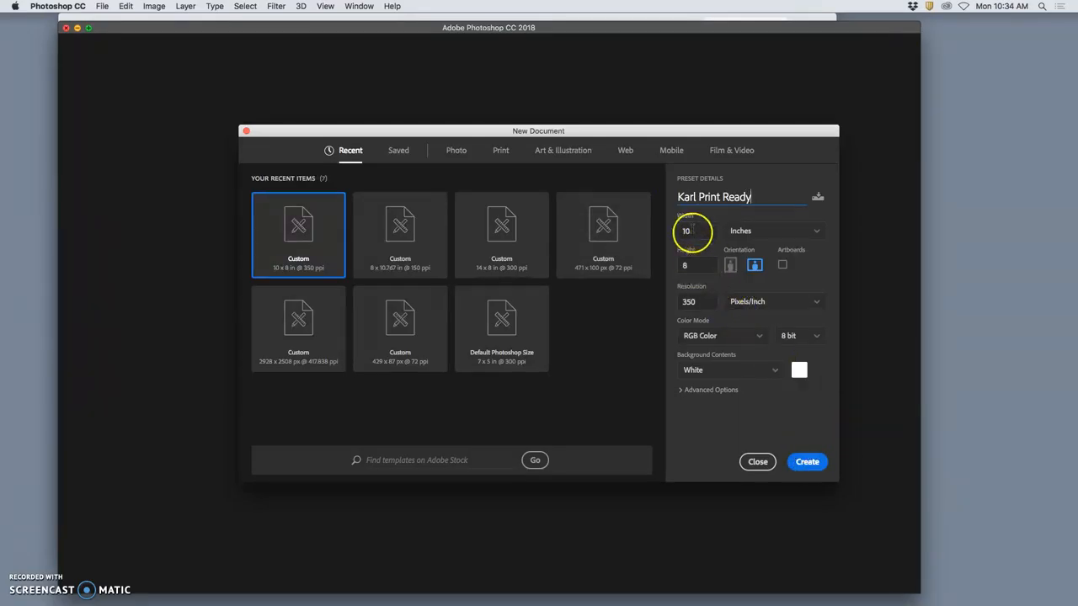
click(805, 461)
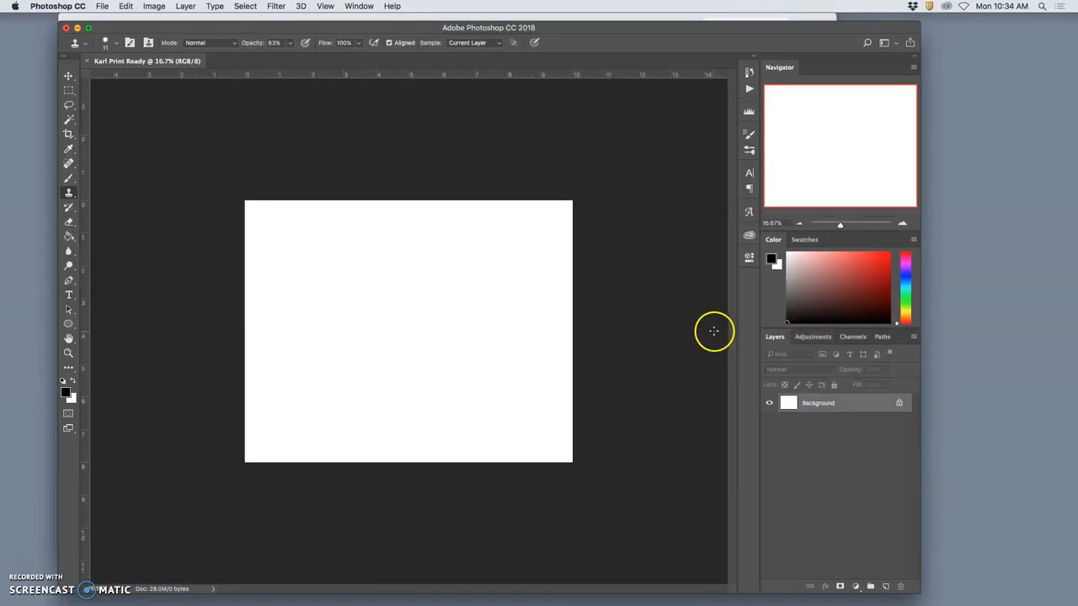
mouse_move(531, 320)
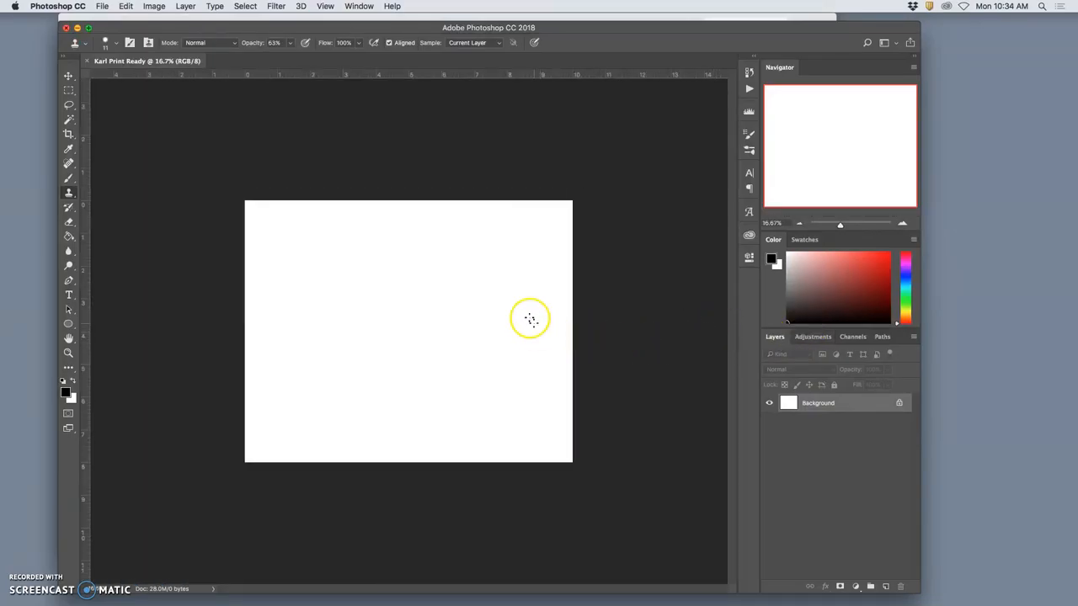
mouse_move(367, 318)
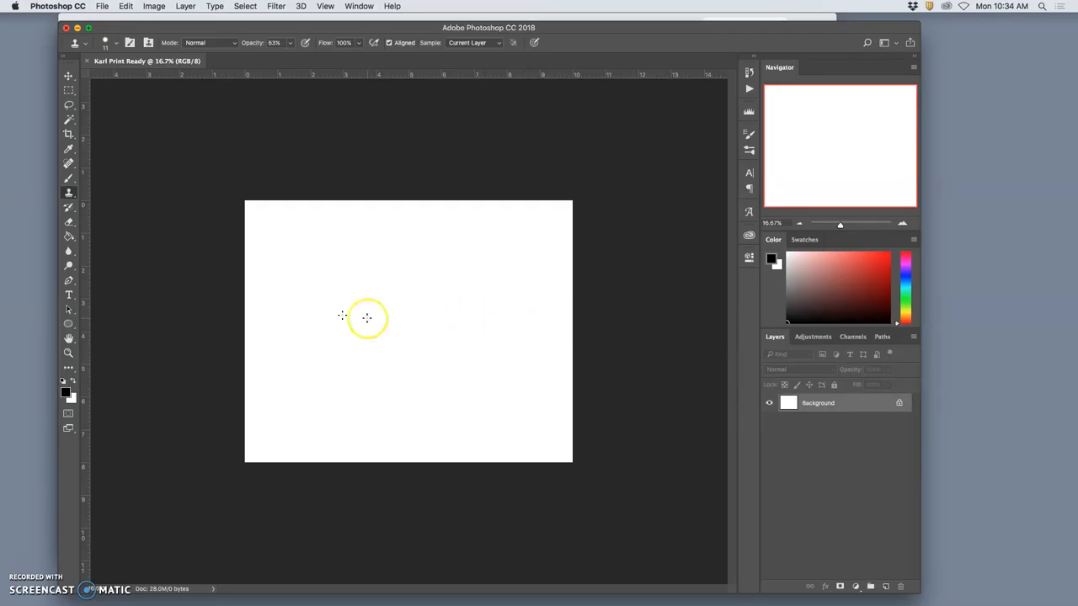
mouse_move(456, 345)
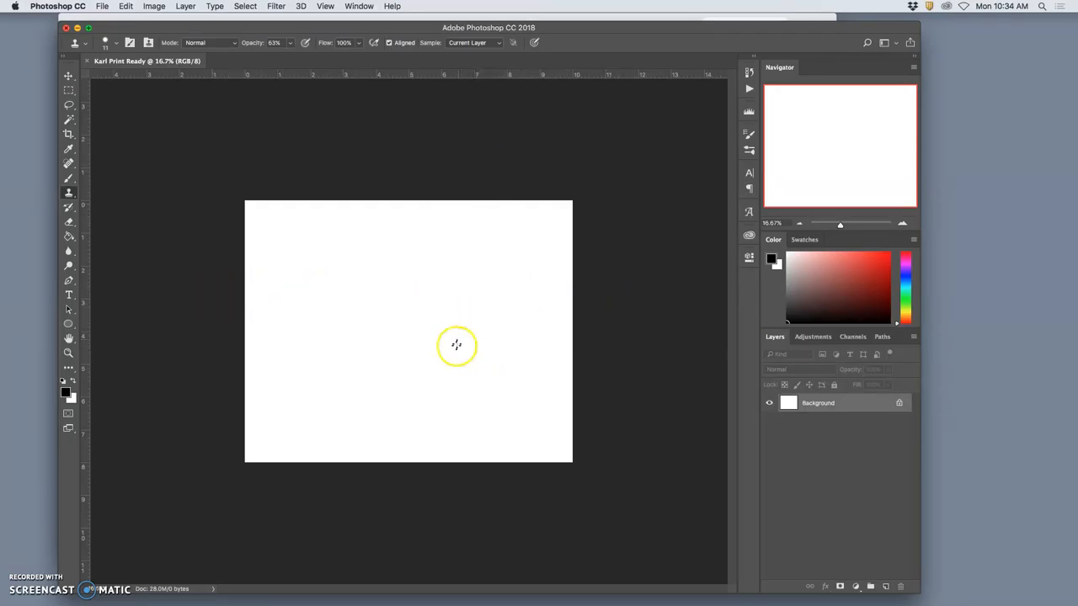
mouse_move(296, 283)
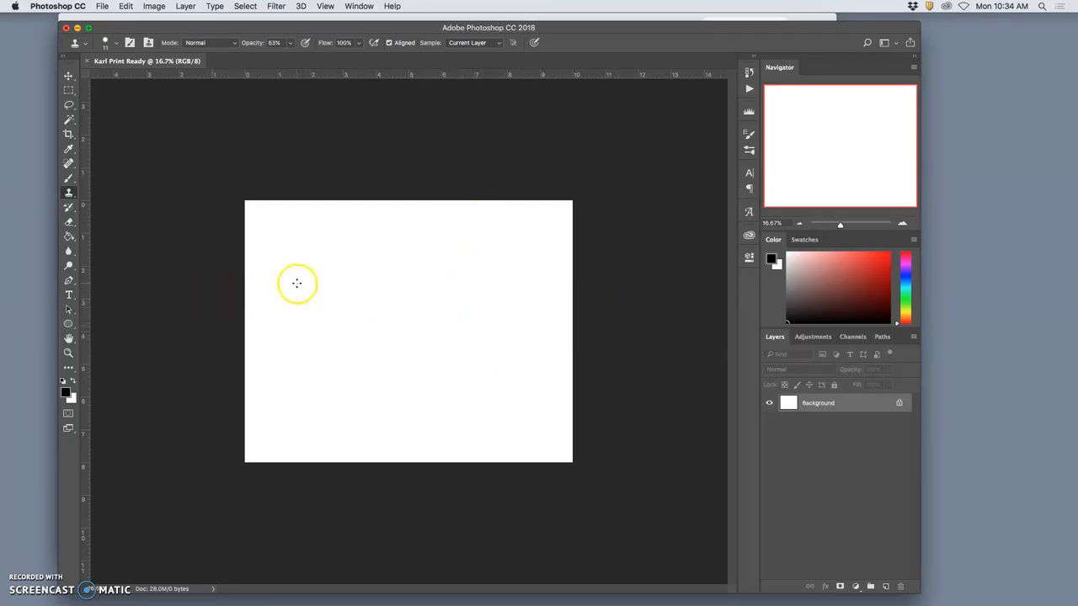
mouse_move(461, 341)
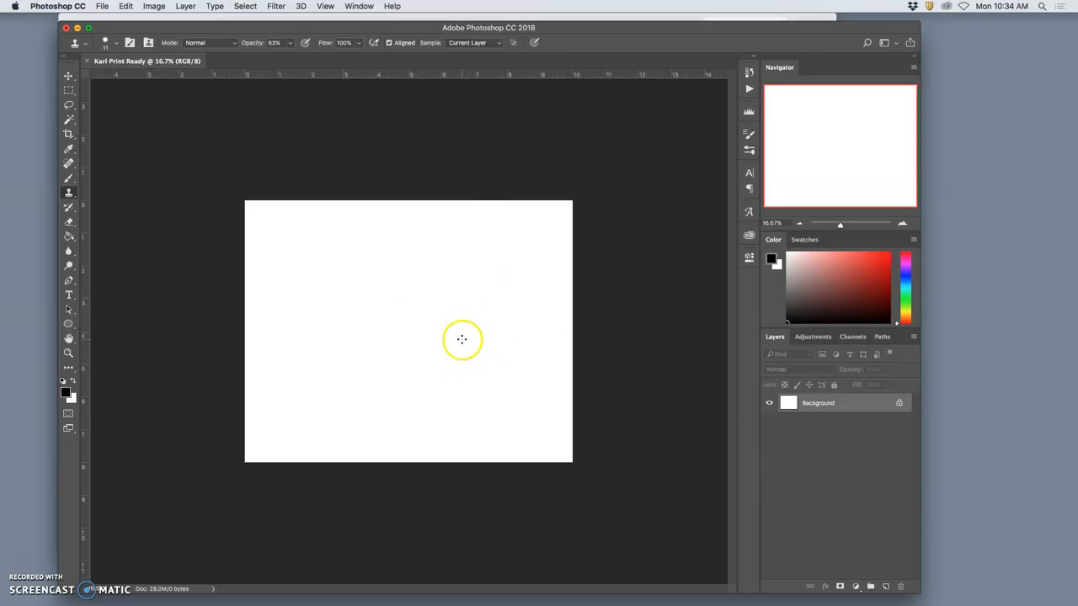
mouse_move(462, 336)
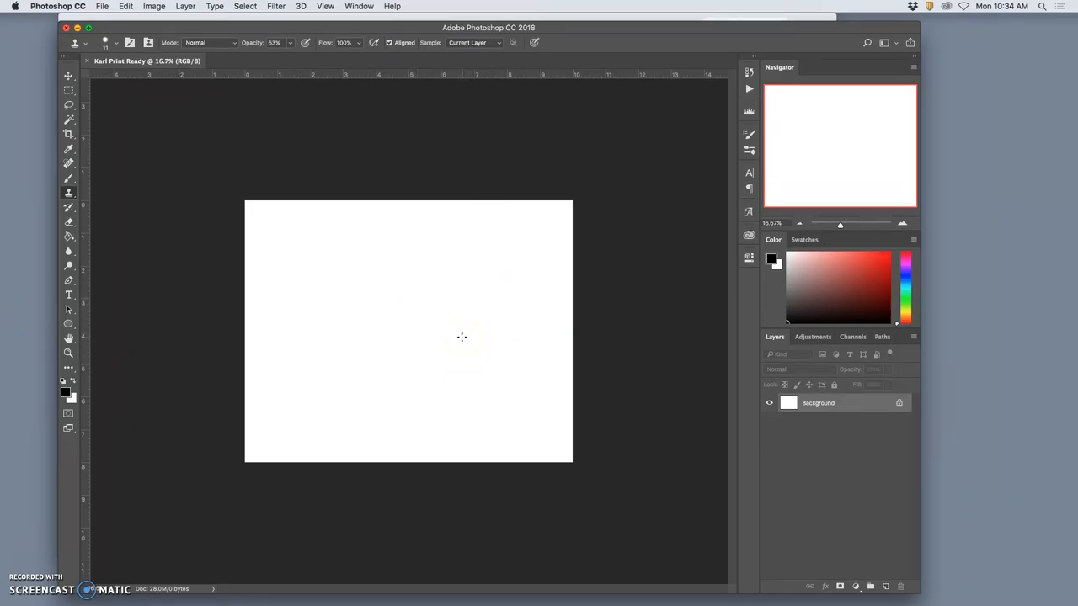
mouse_move(436, 349)
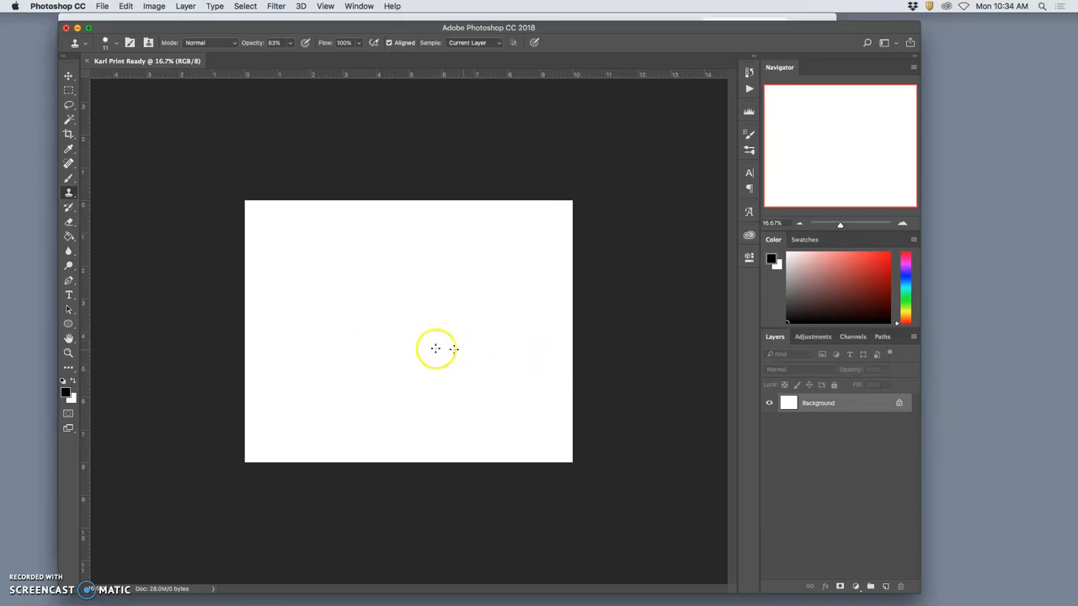
mouse_move(943, 598)
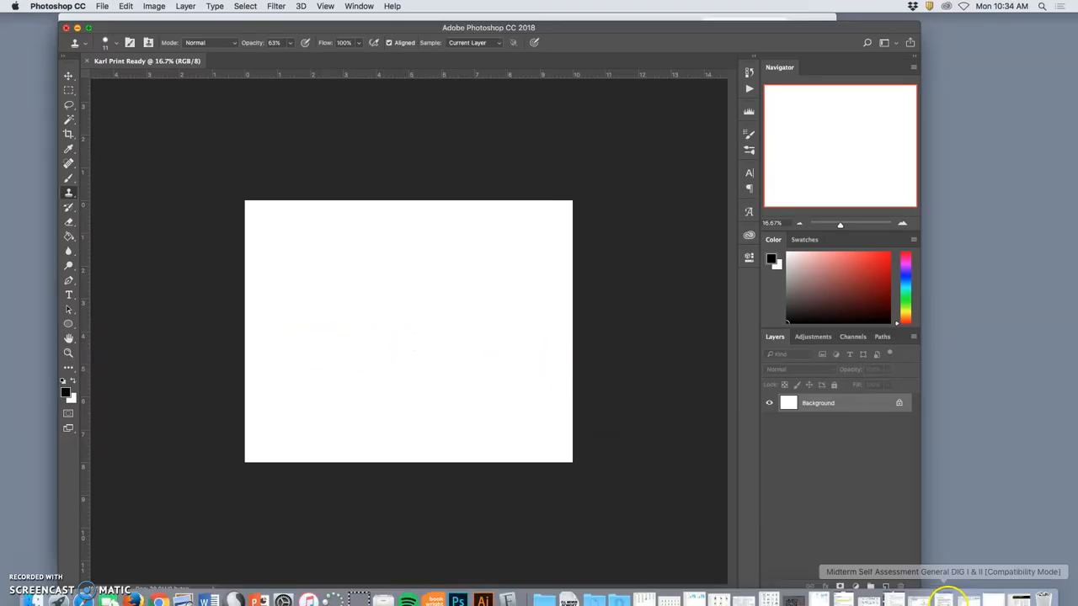
mouse_move(434, 69)
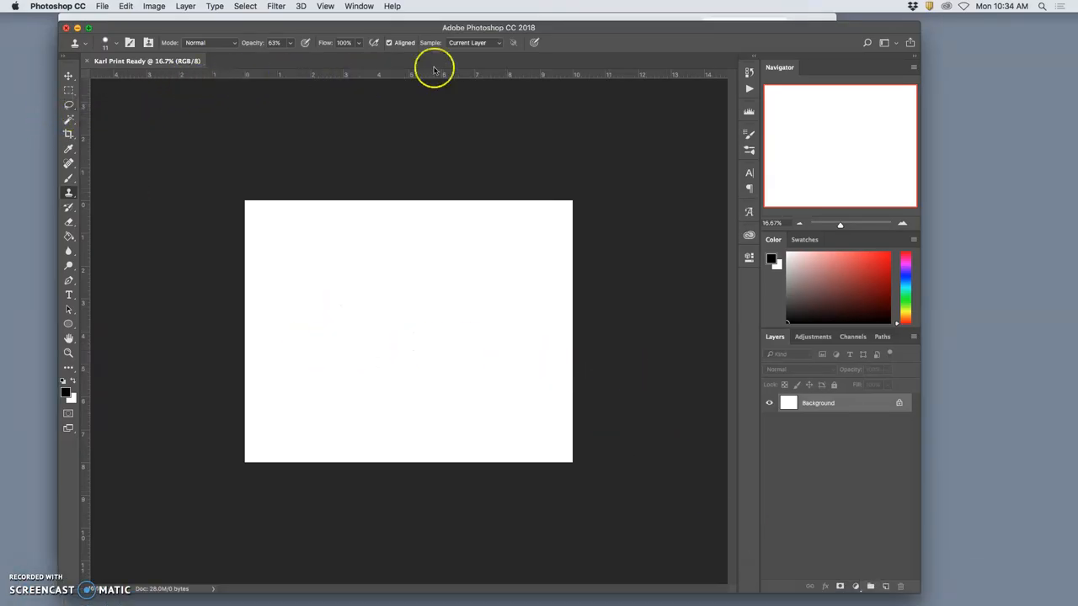
mouse_move(428, 84)
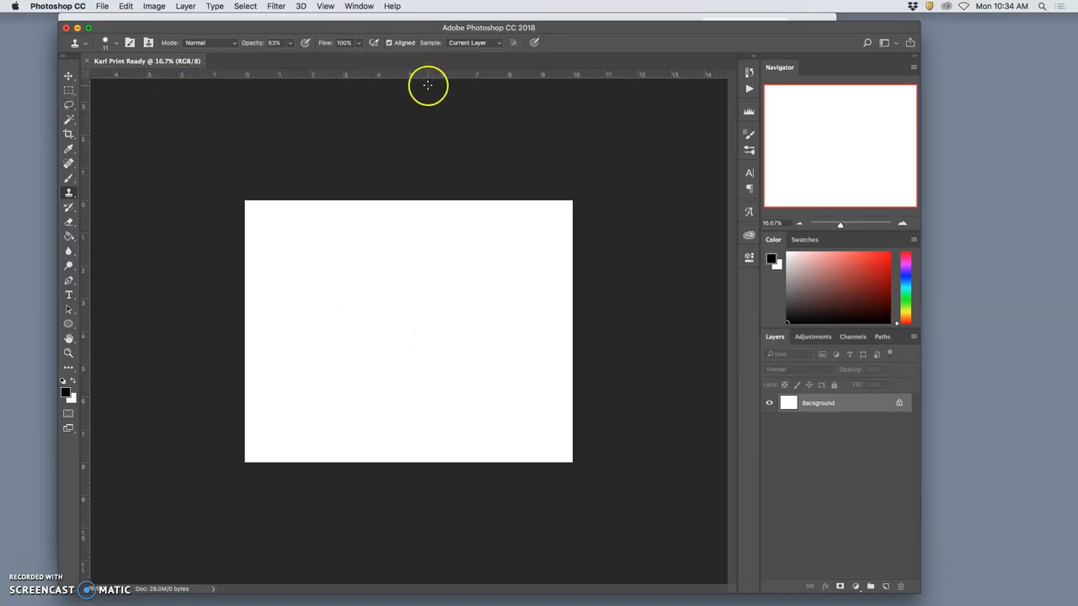
mouse_move(428, 88)
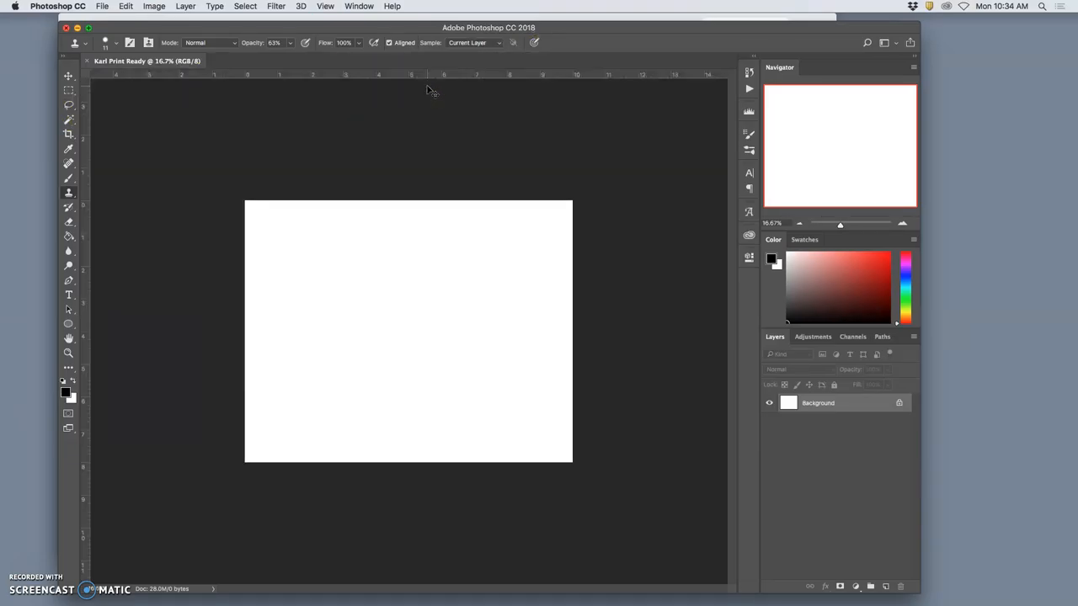
mouse_move(235, 79)
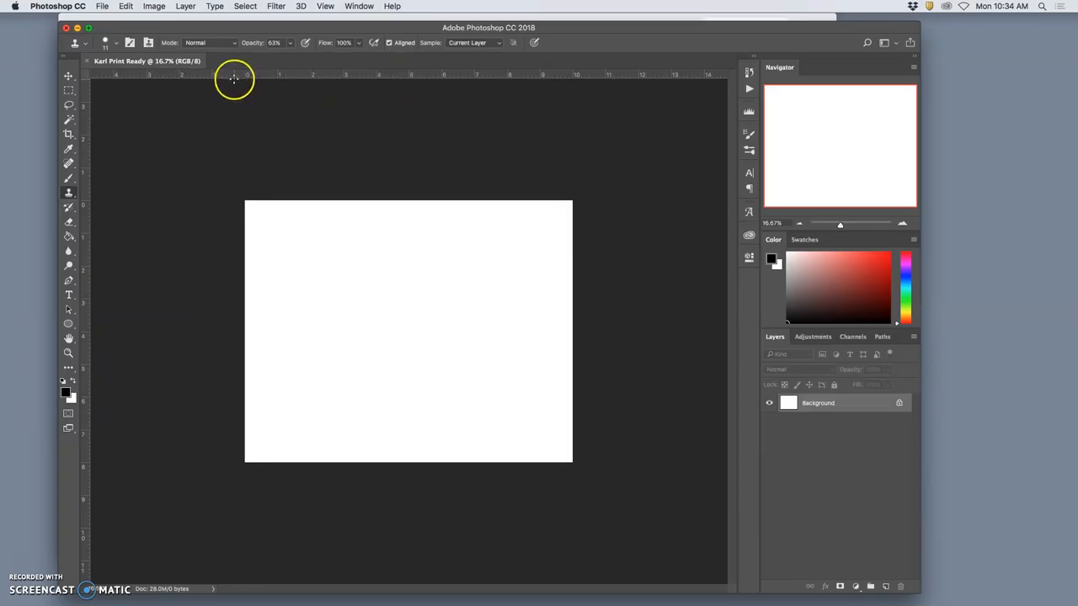
mouse_move(559, 81)
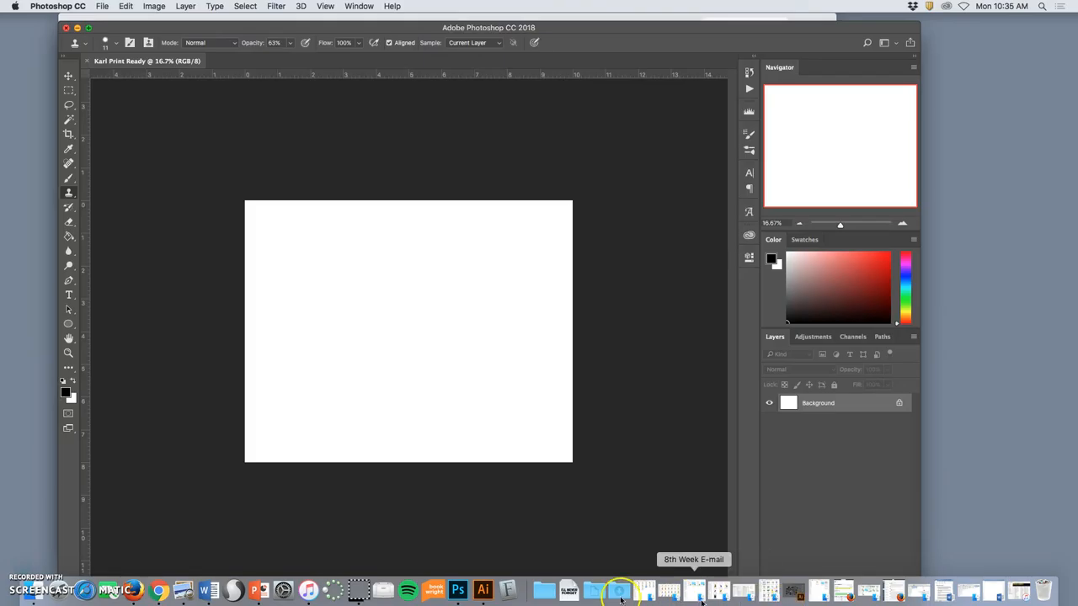
mouse_move(569, 589)
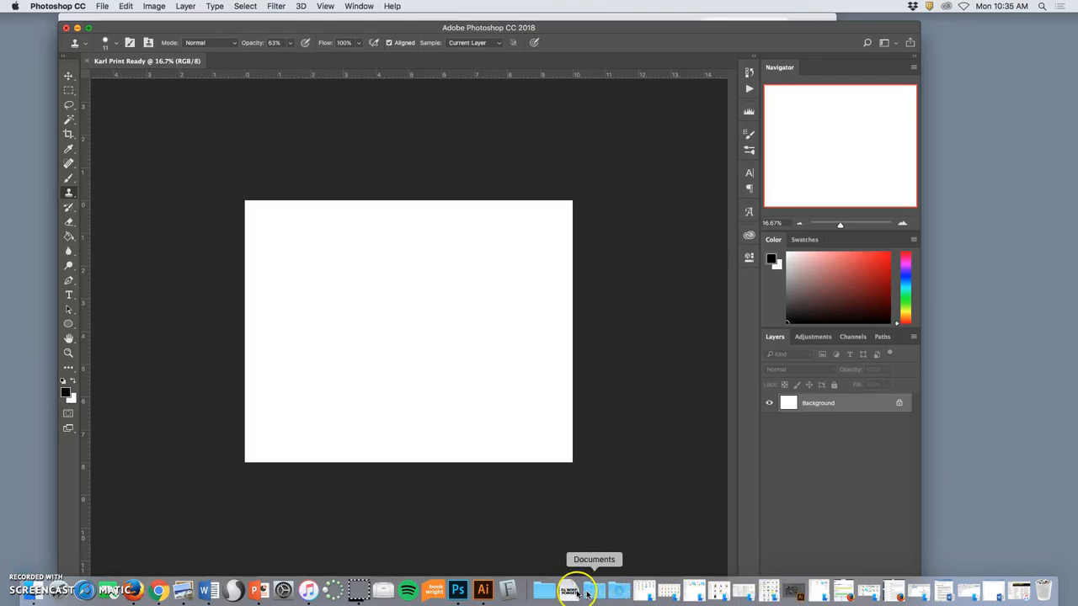
- Browse to the Assignment #6 folder and its Karl logo files in Finder
click(570, 590)
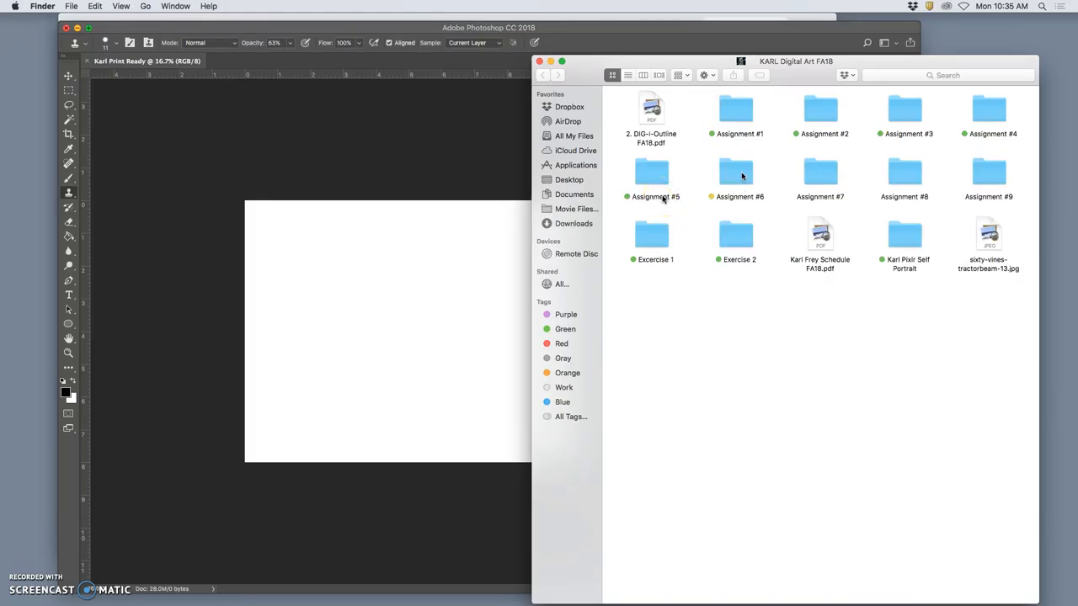
double_click(735, 172)
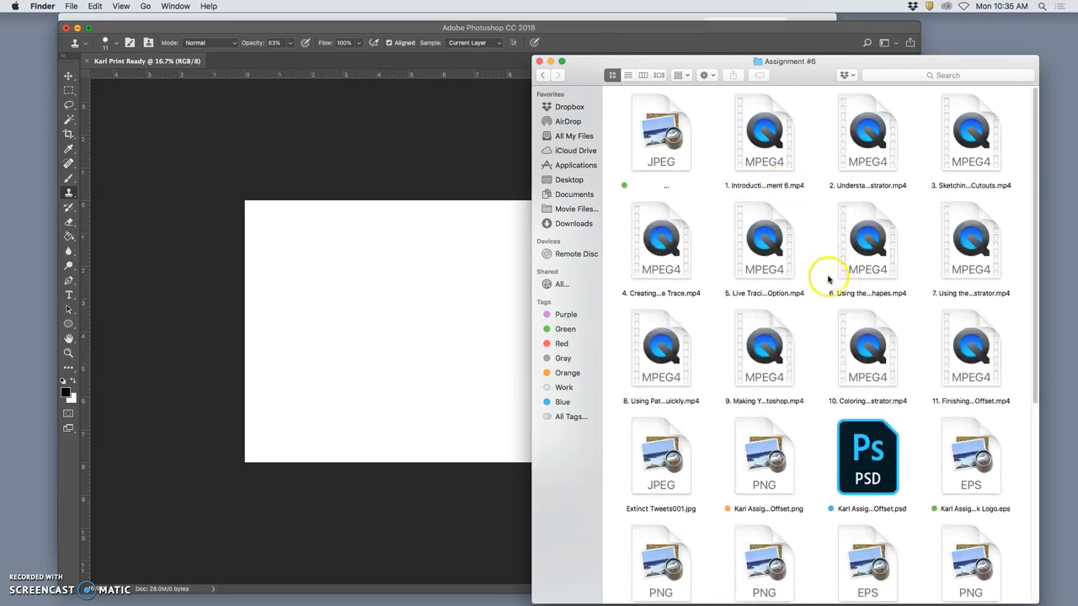
scroll(down, 3)
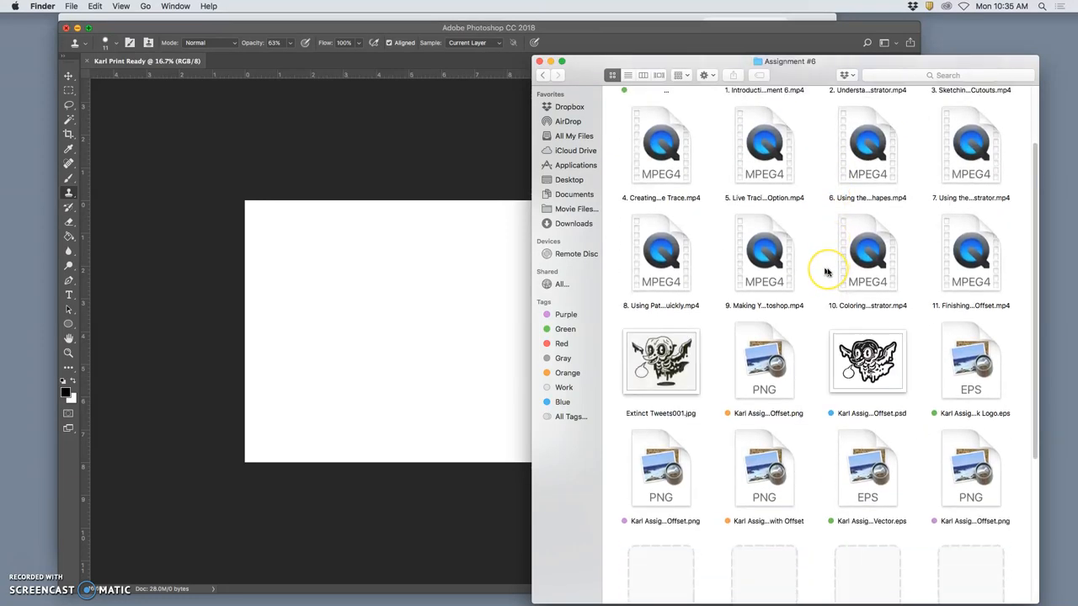
scroll(down, 3)
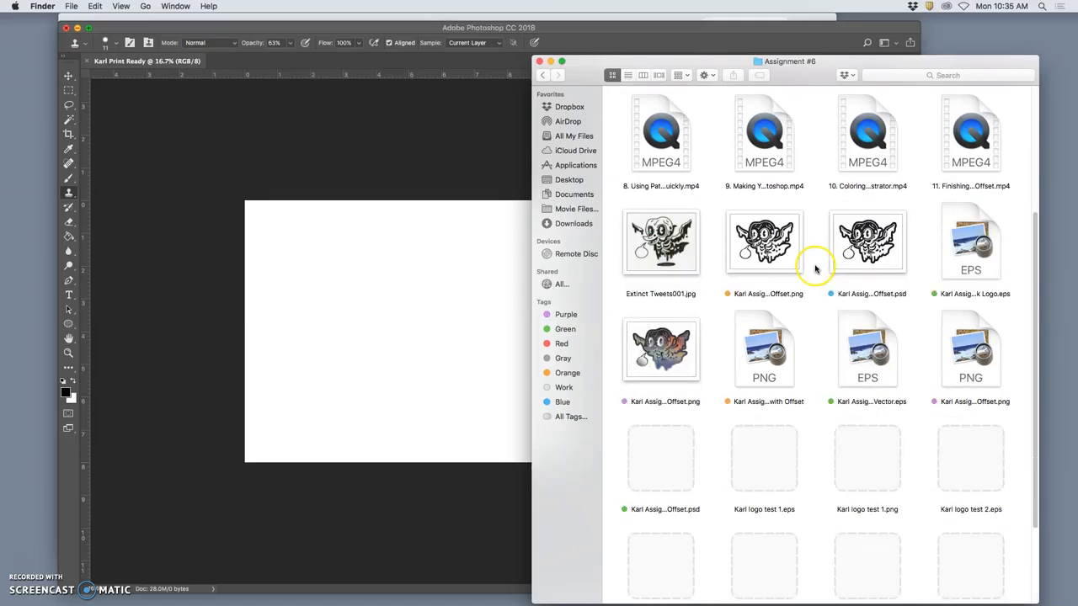
scroll(down, 3)
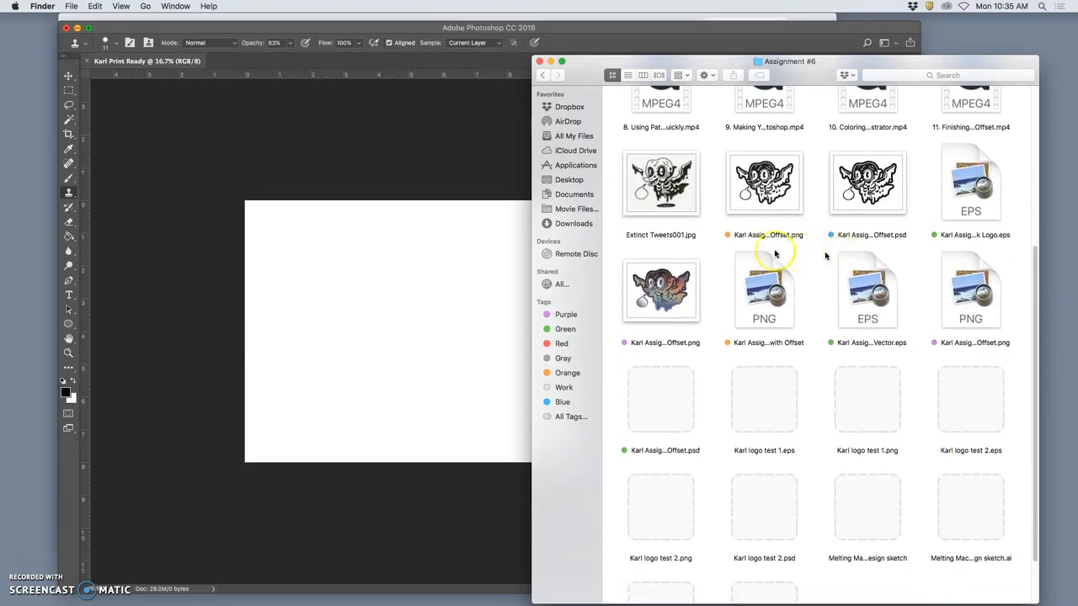
mouse_move(873, 199)
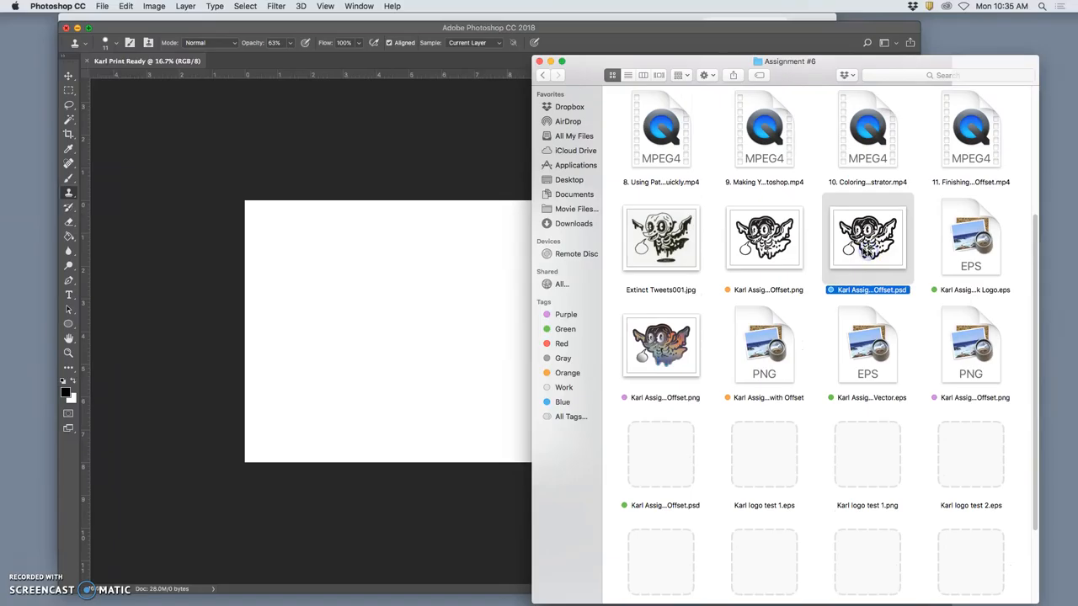
- Open the Karl Assign 6 Black Logo with Offset PSD and dismiss the rasterize warning
double_click(866, 239)
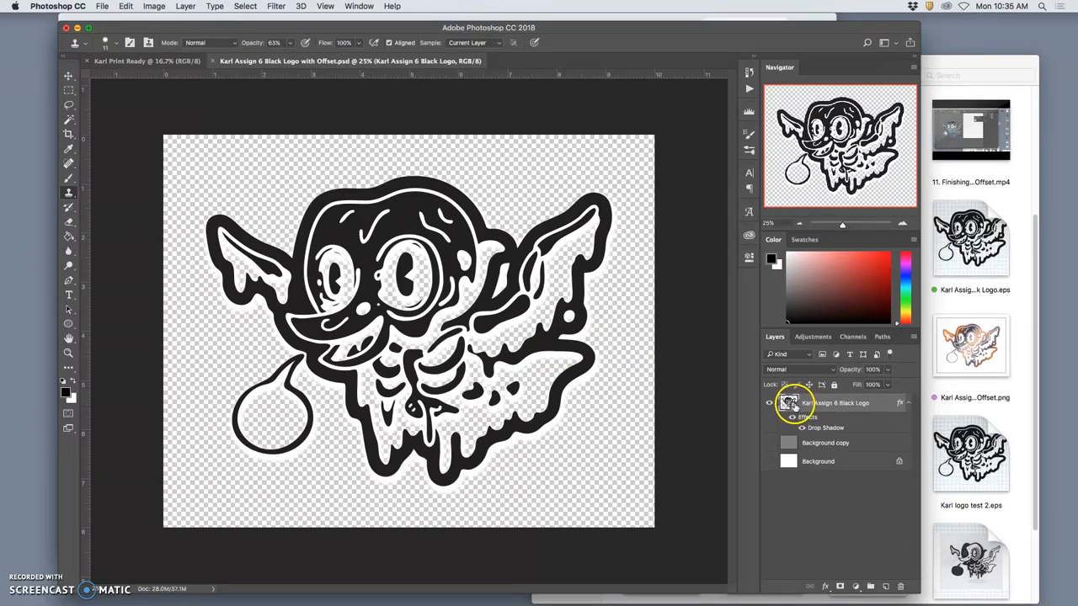
mouse_move(800, 410)
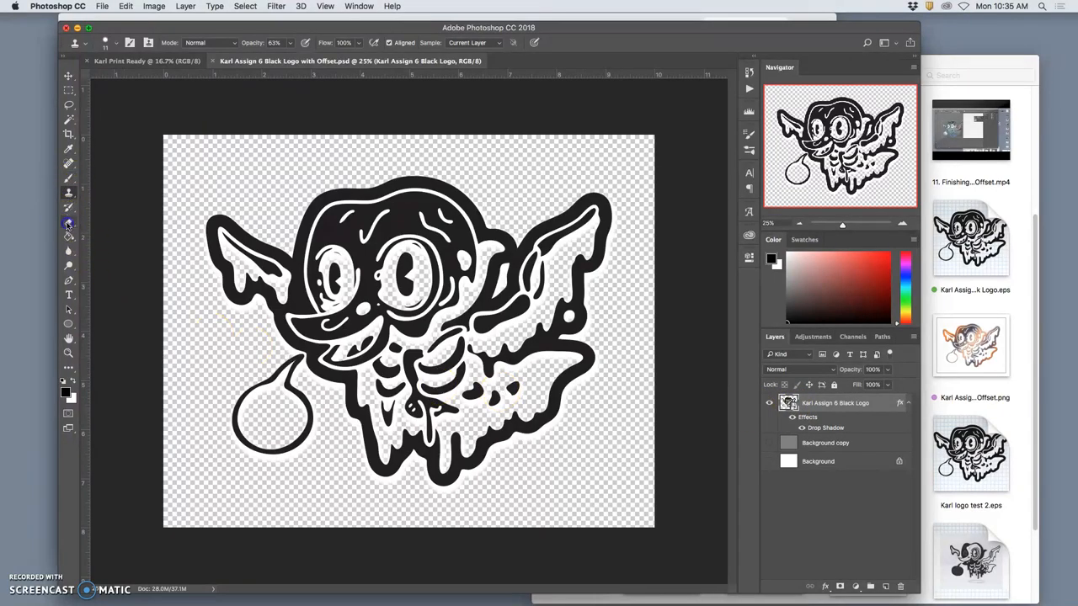
click(69, 222)
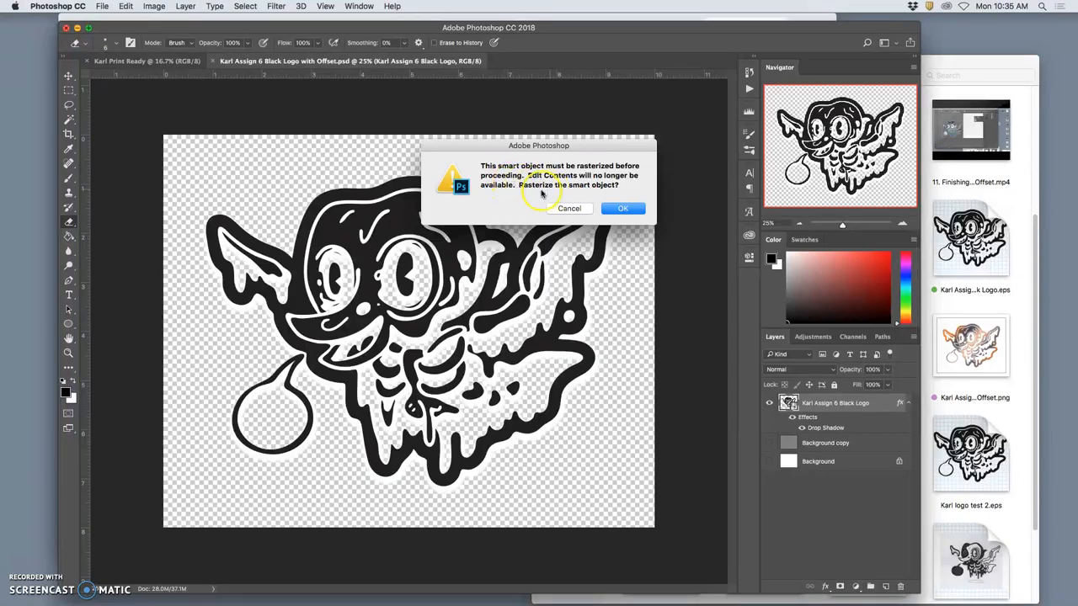
click(623, 209)
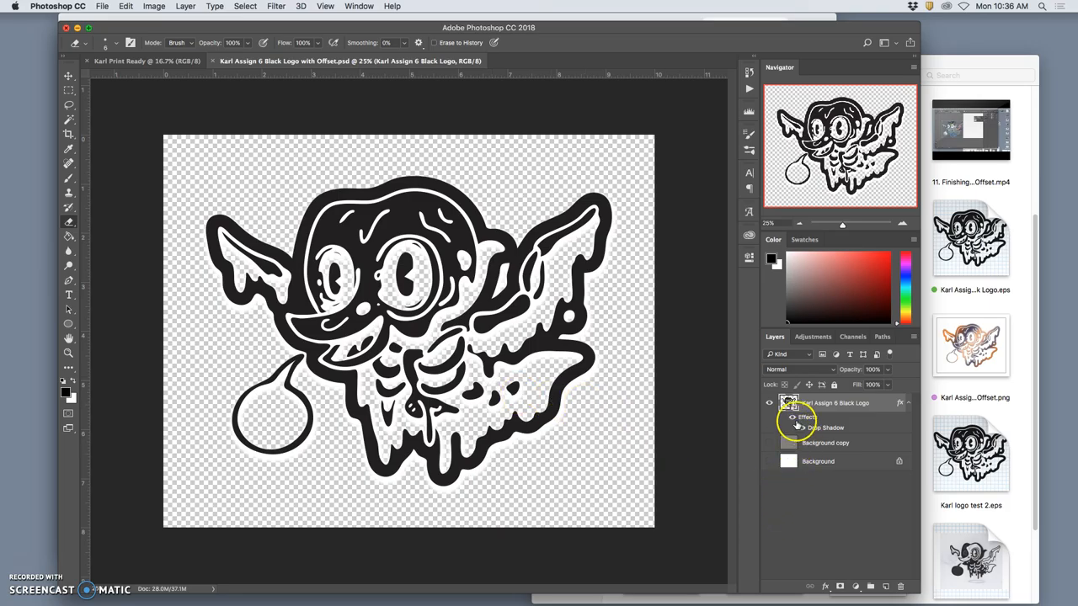
- Toggle the logo layer's drop shadow effects off and on, then close the document
click(768, 442)
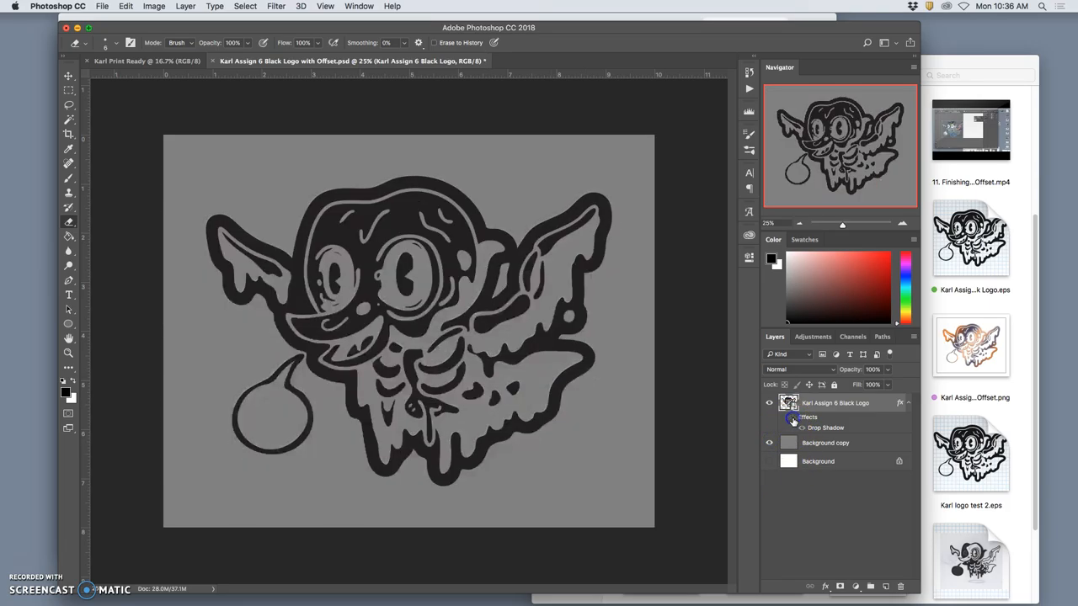
click(768, 418)
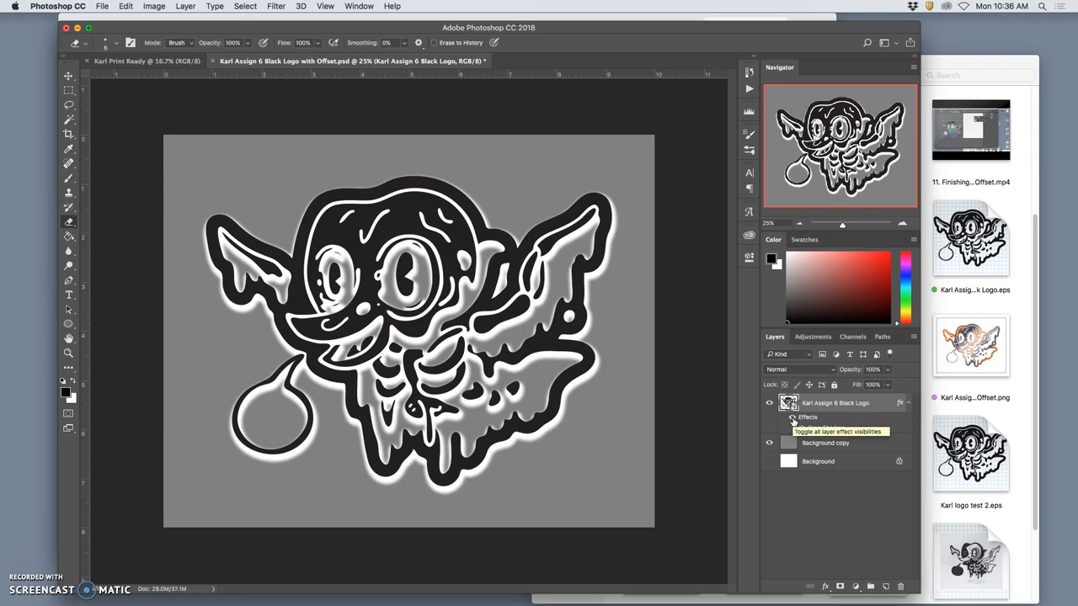
click(794, 418)
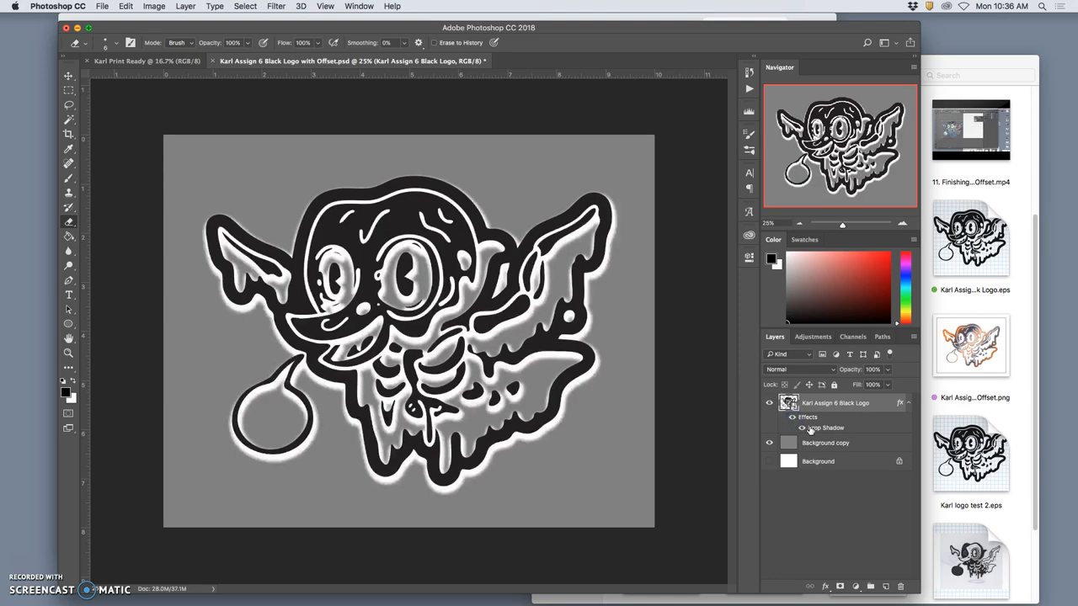
mouse_move(826, 428)
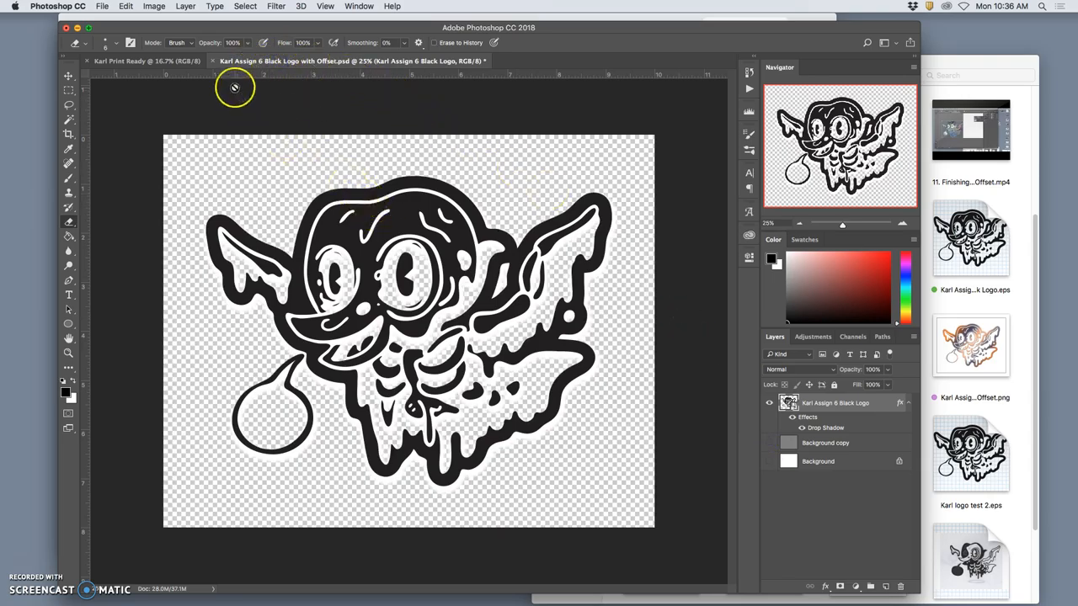
mouse_move(312, 131)
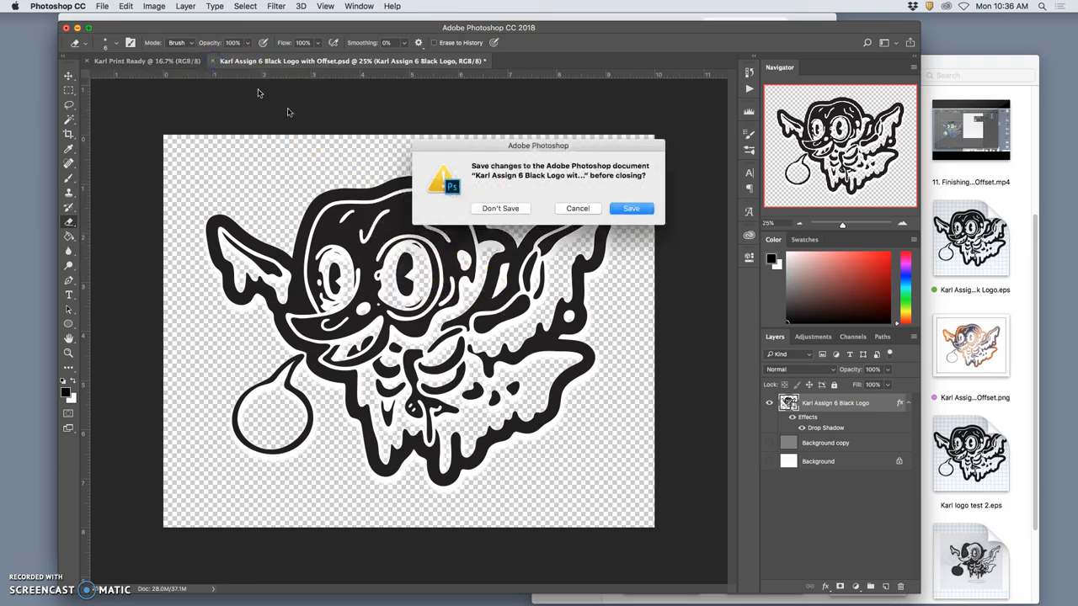
- Close the logo document without saving and select the black logo EPS in Finder
click(500, 209)
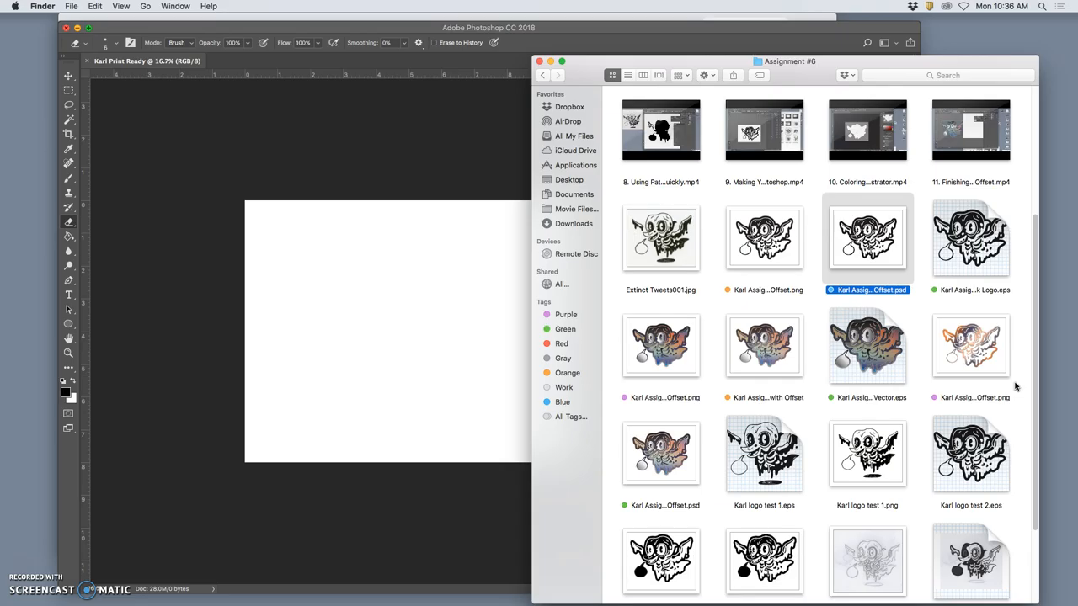
mouse_move(614, 241)
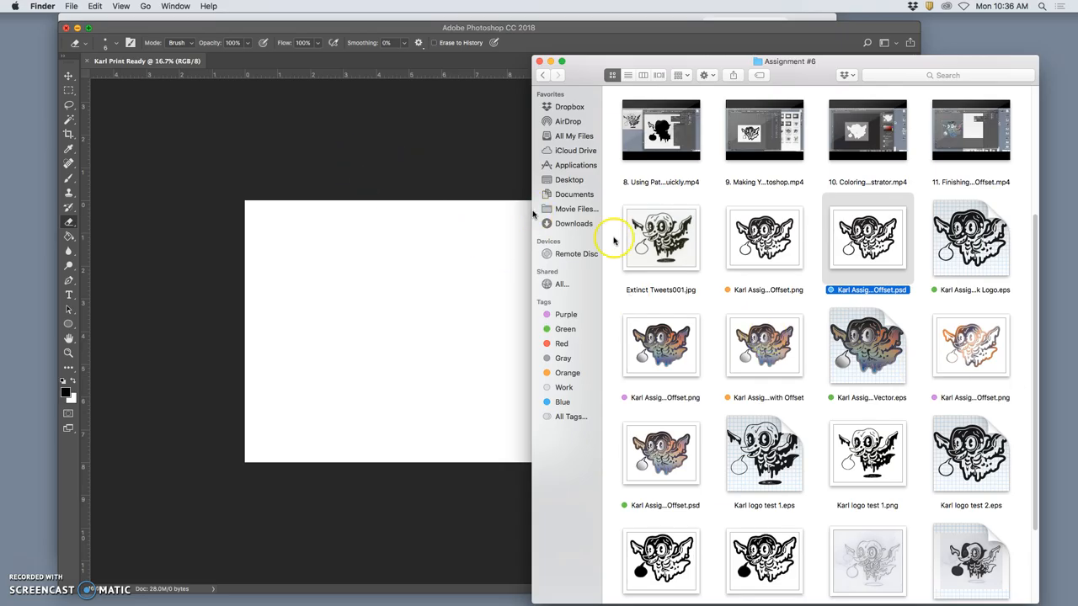
click(868, 239)
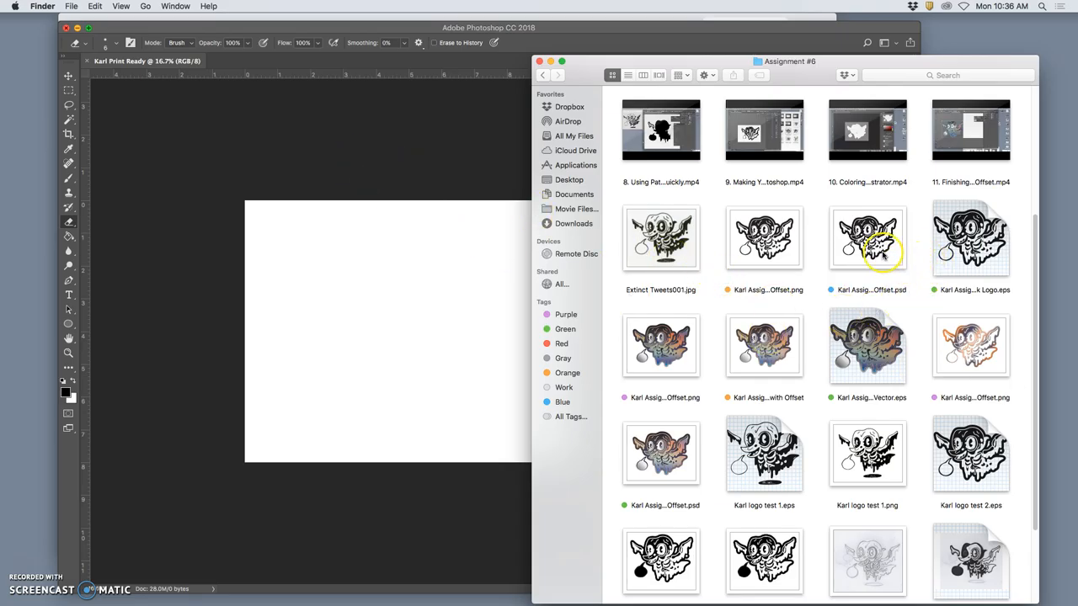
click(970, 239)
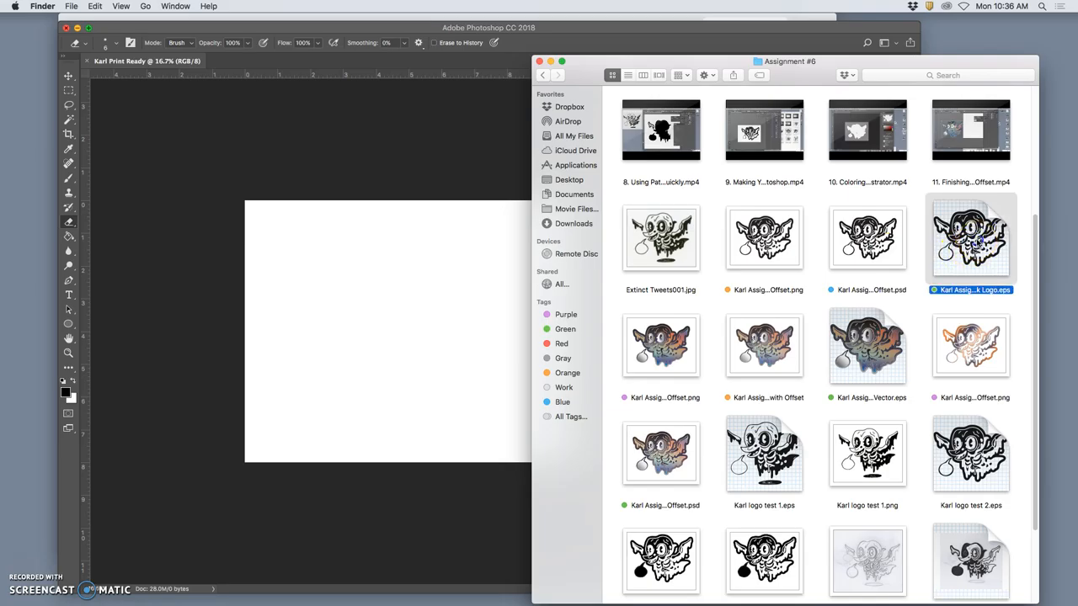
- Place the black logo EPS onto the Karl Print Ready canvas and scale it to fit the page
drag(971, 236, 431, 379)
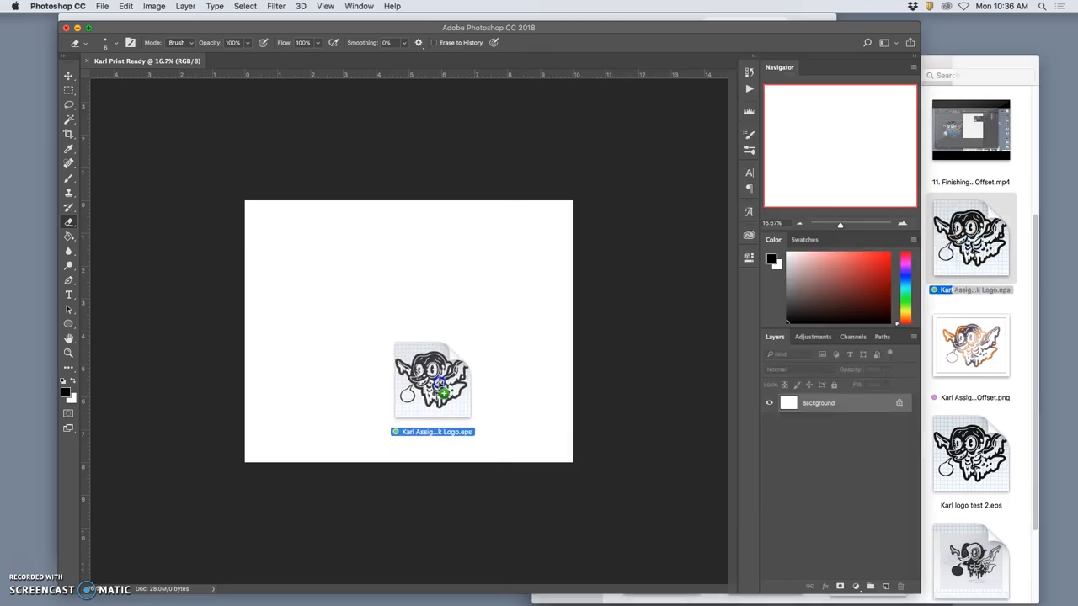
drag(432, 379, 413, 323)
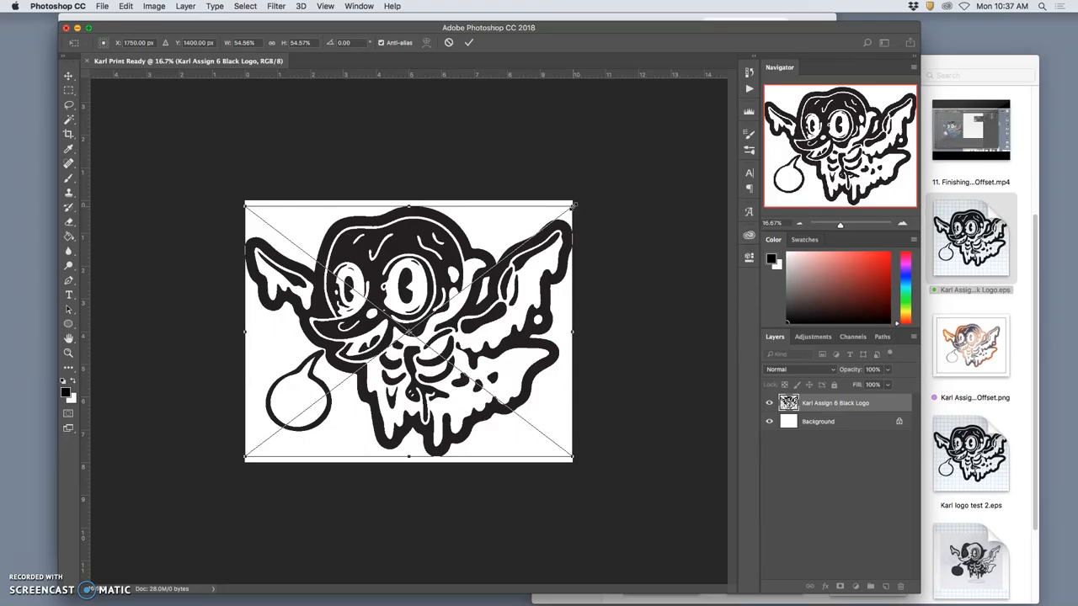
drag(573, 205, 496, 263)
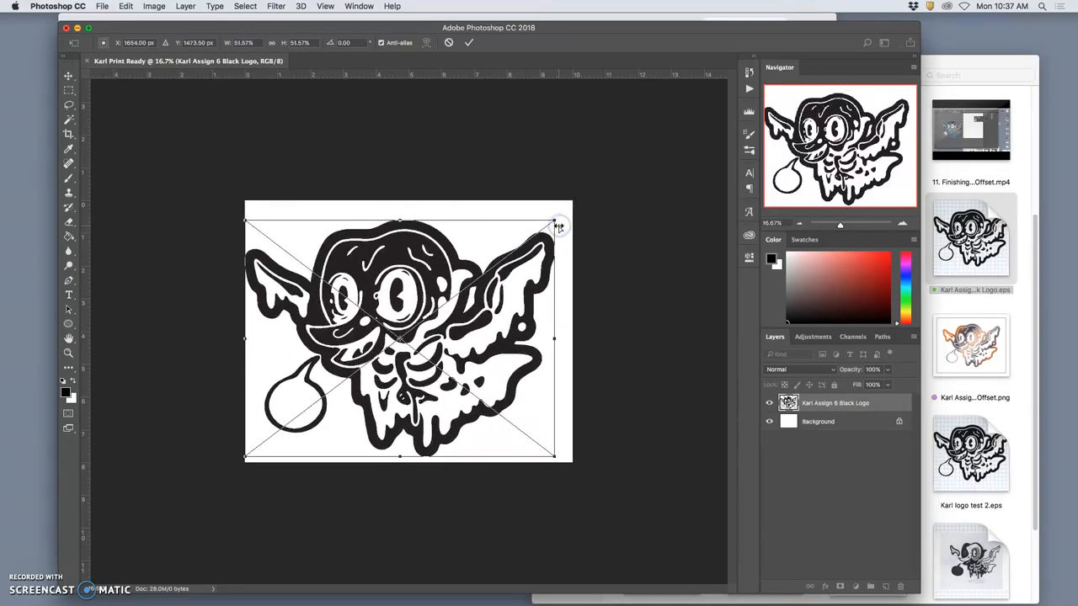
drag(559, 226, 571, 209)
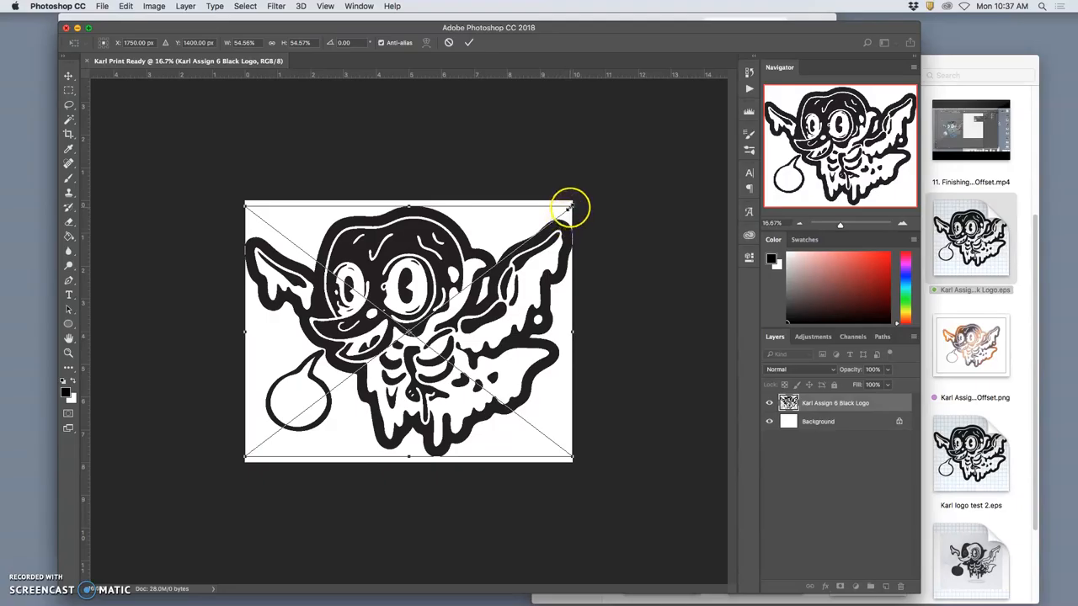
mouse_move(569, 209)
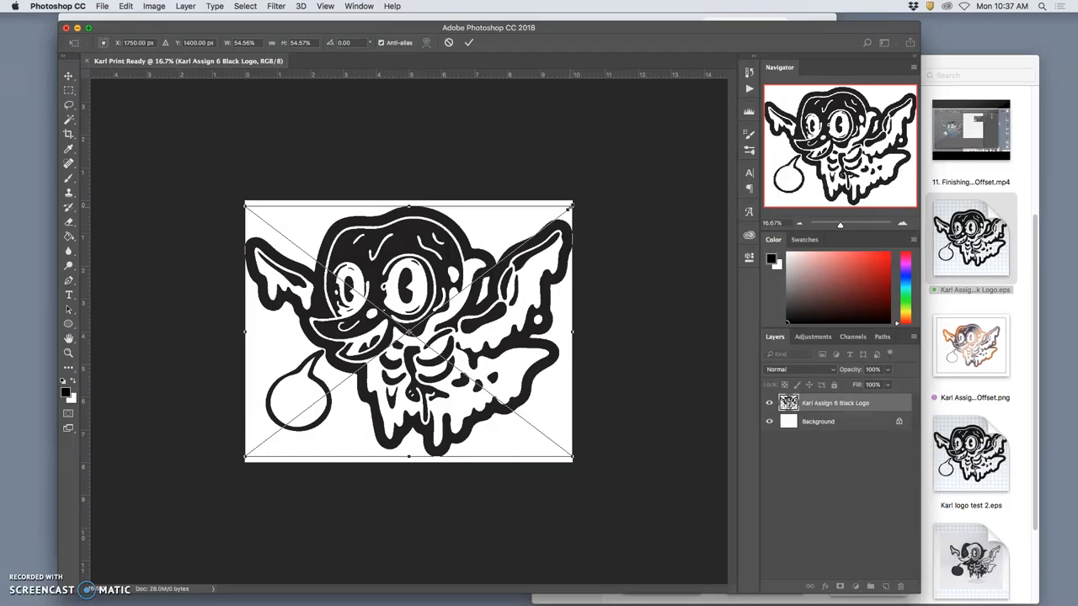
drag(571, 206, 546, 229)
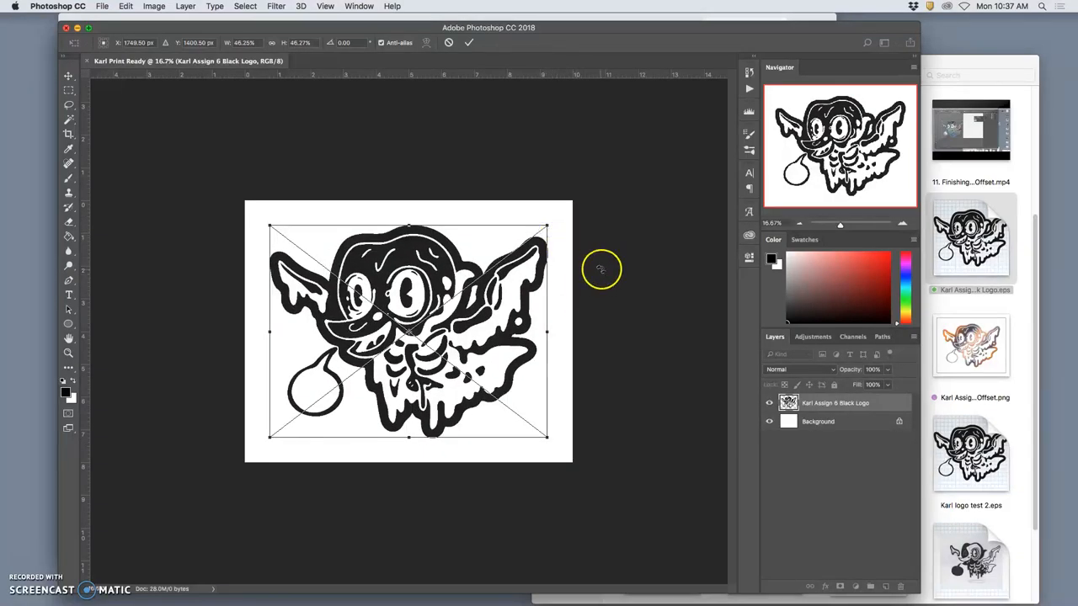
mouse_move(333, 213)
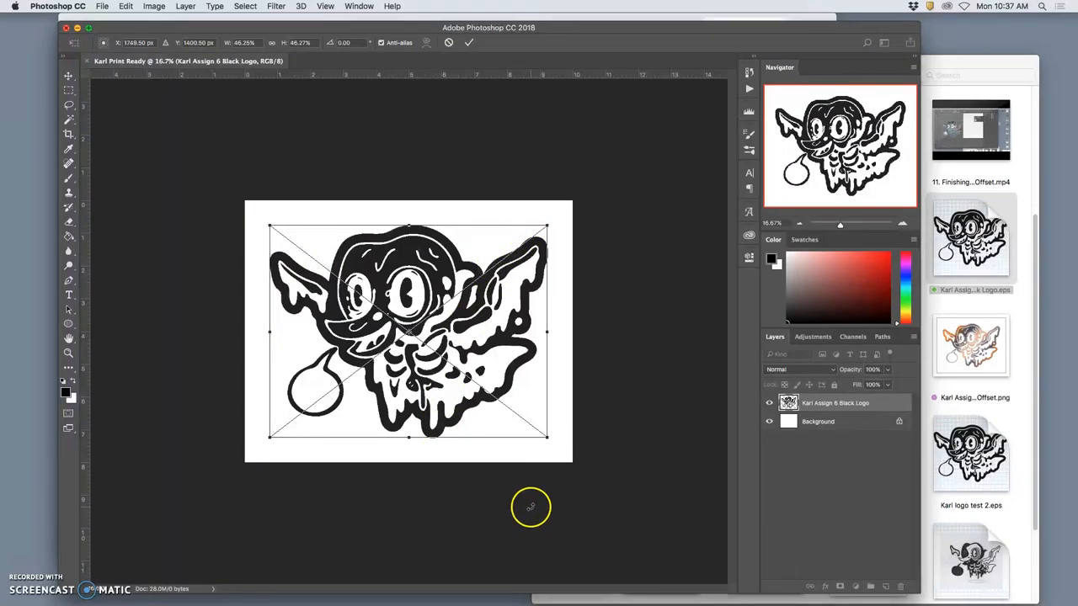
mouse_move(538, 475)
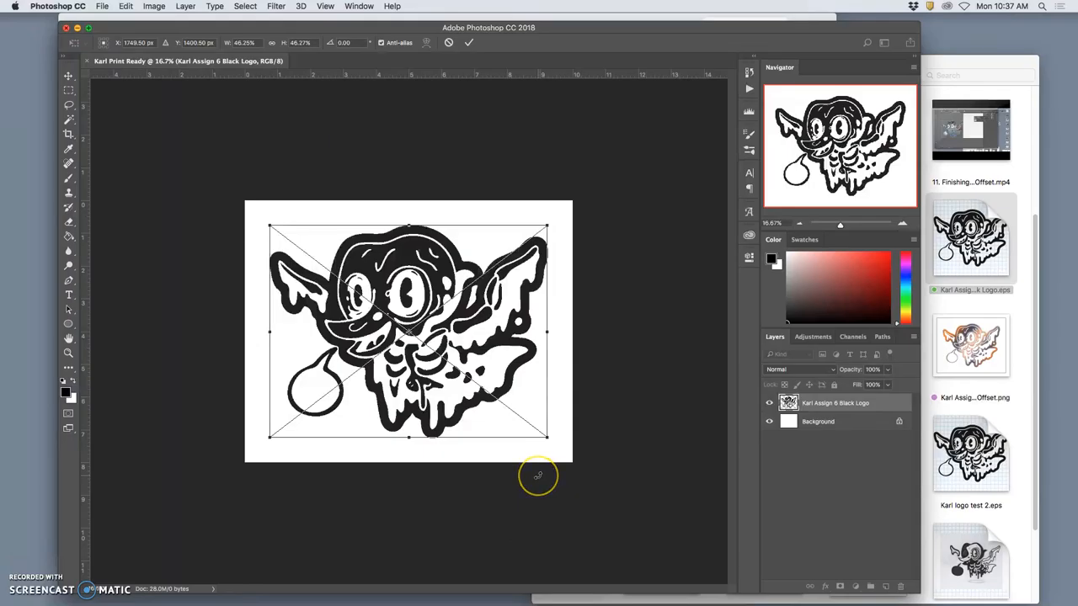
mouse_move(539, 475)
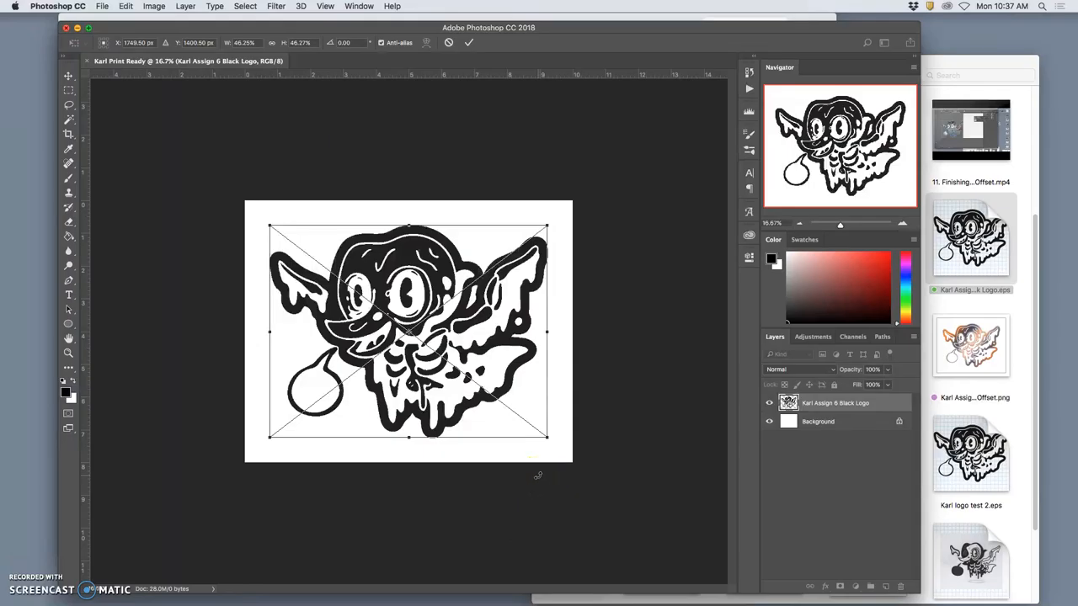
mouse_move(542, 205)
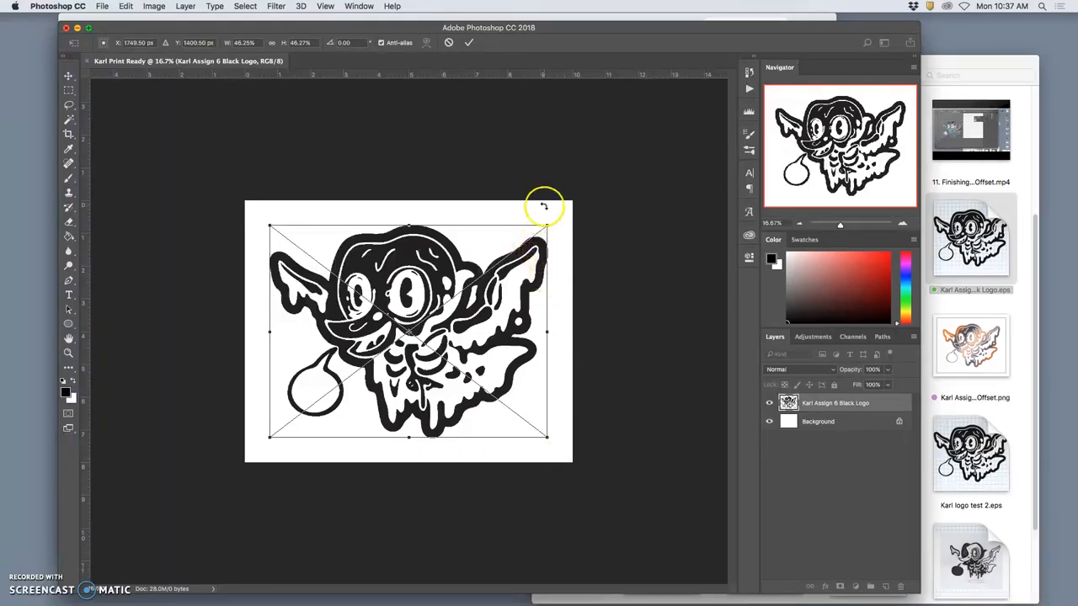
mouse_move(637, 229)
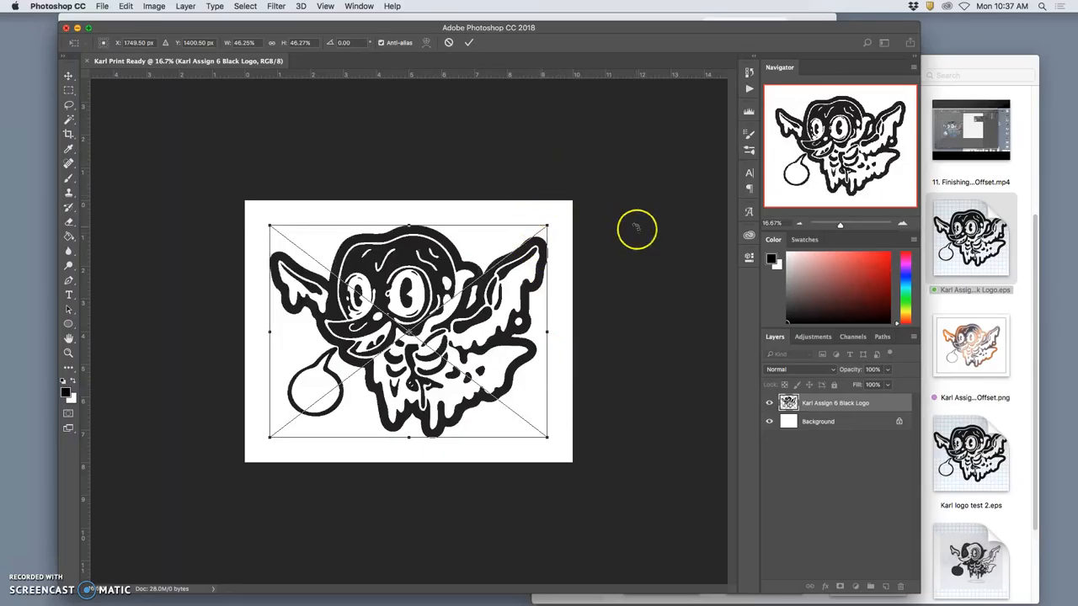
mouse_move(637, 229)
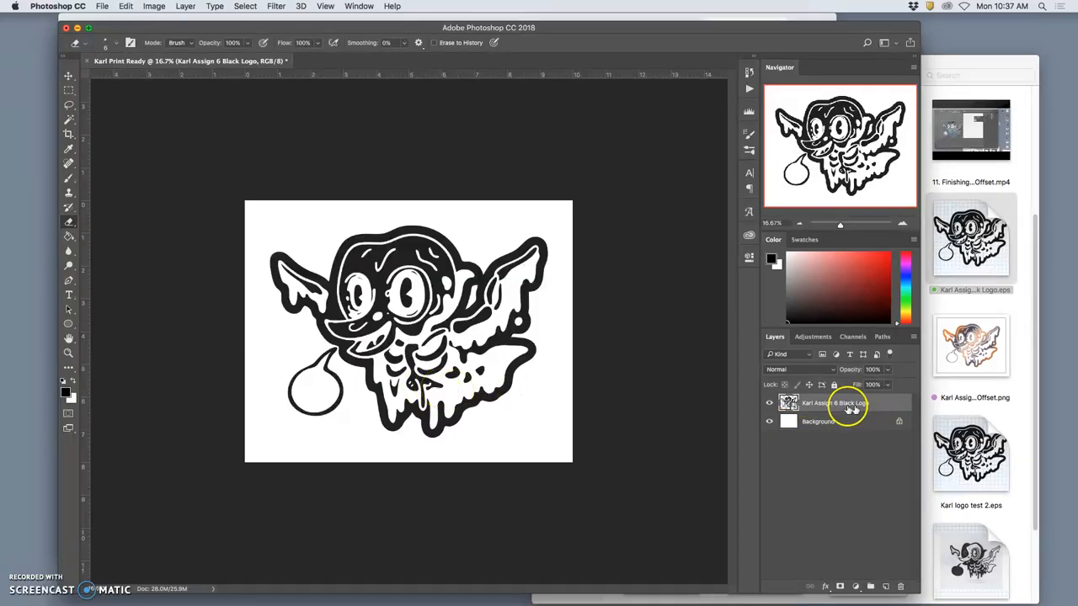
- Give the logo layer a black drop shadow with adjusted angle and lowered opacity
double_click(834, 402)
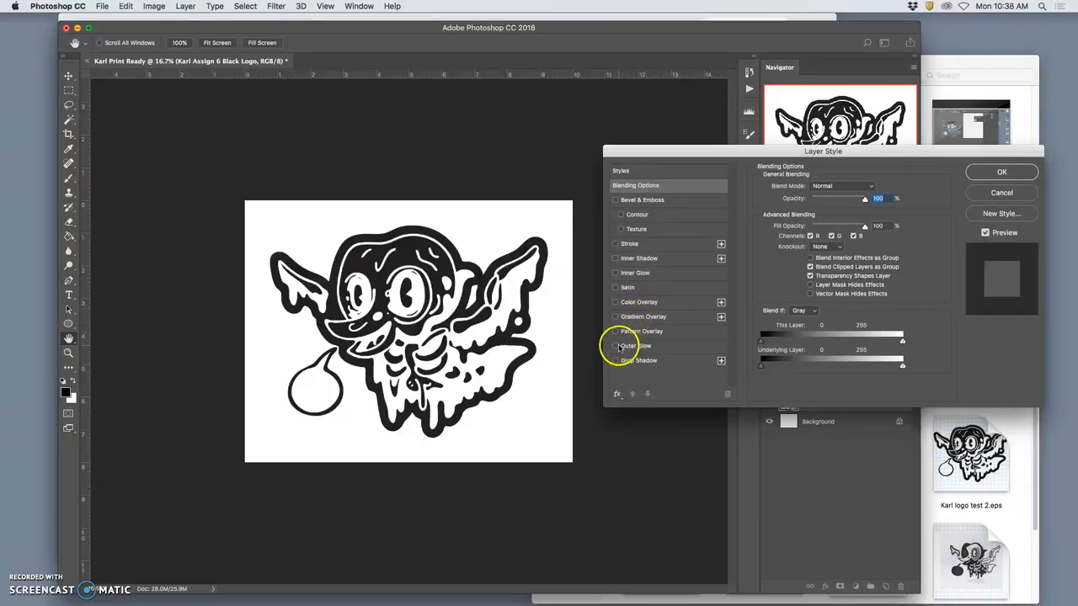
click(615, 361)
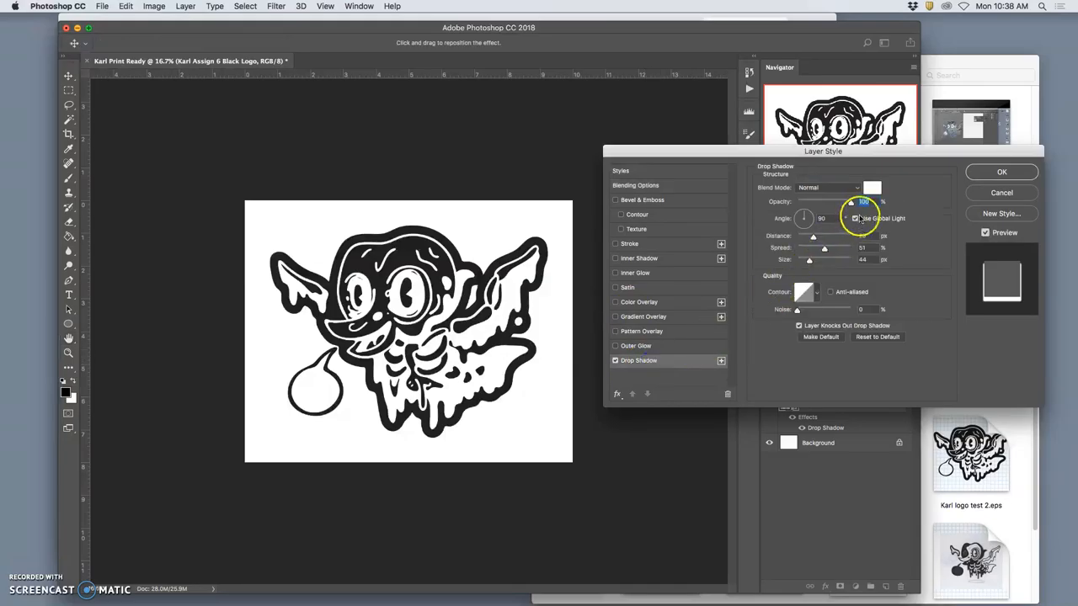
click(872, 187)
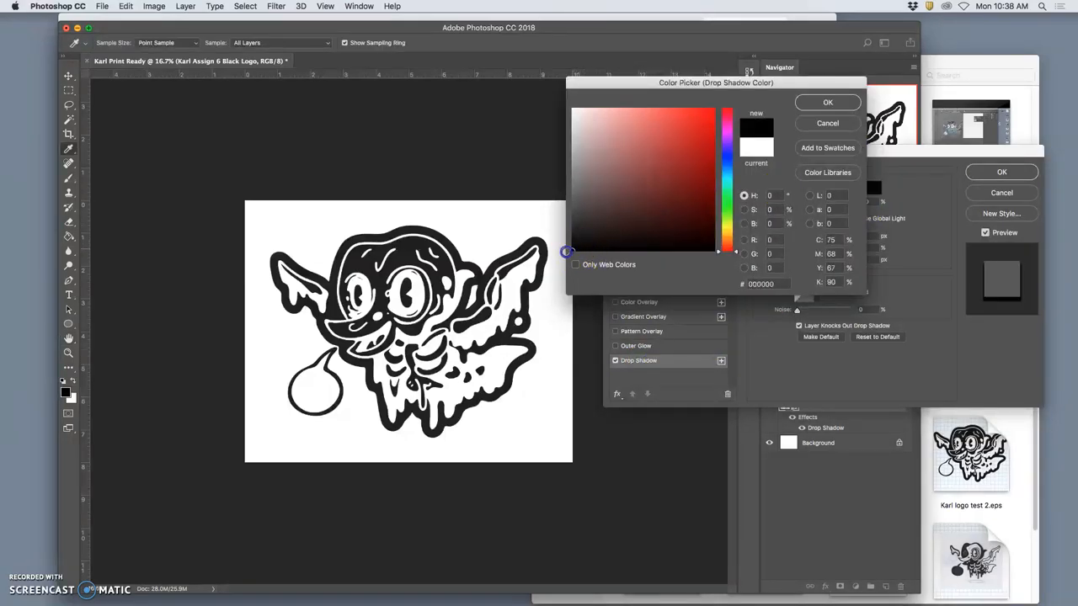
click(828, 103)
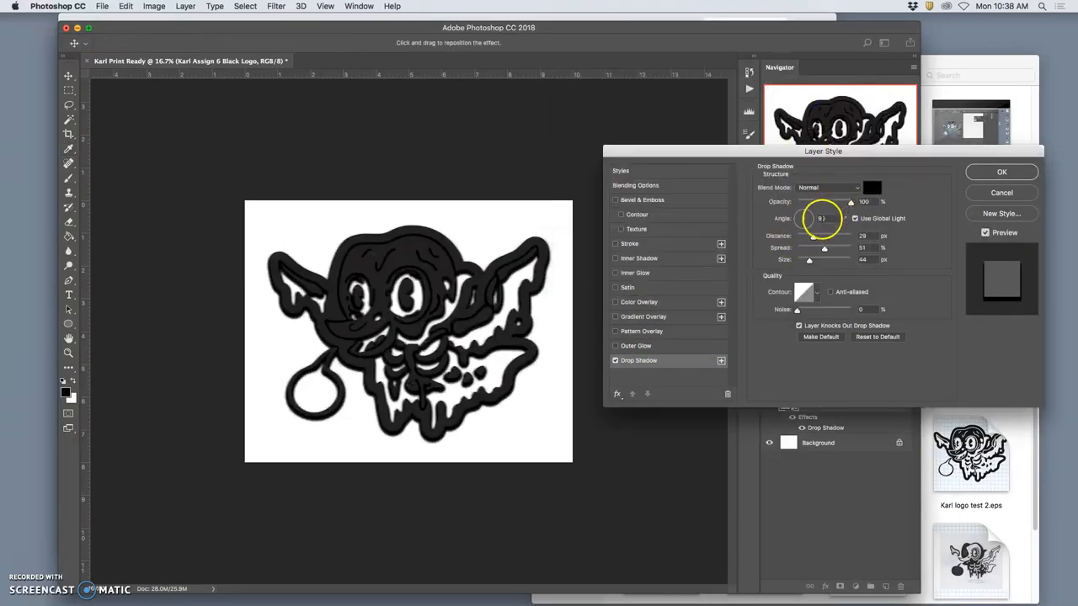
drag(851, 202, 822, 202)
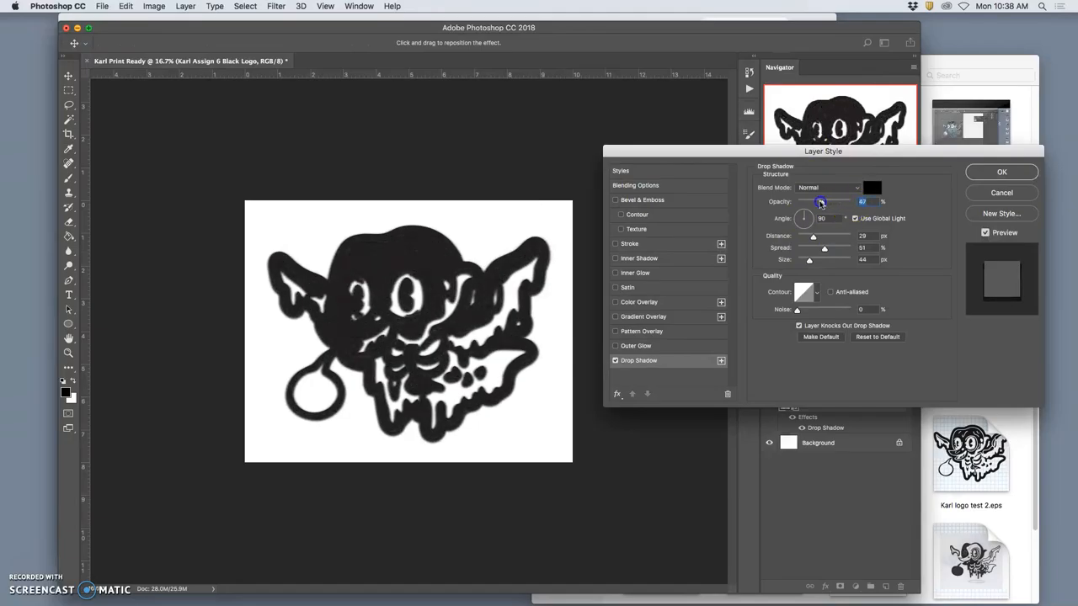
drag(822, 202, 808, 202)
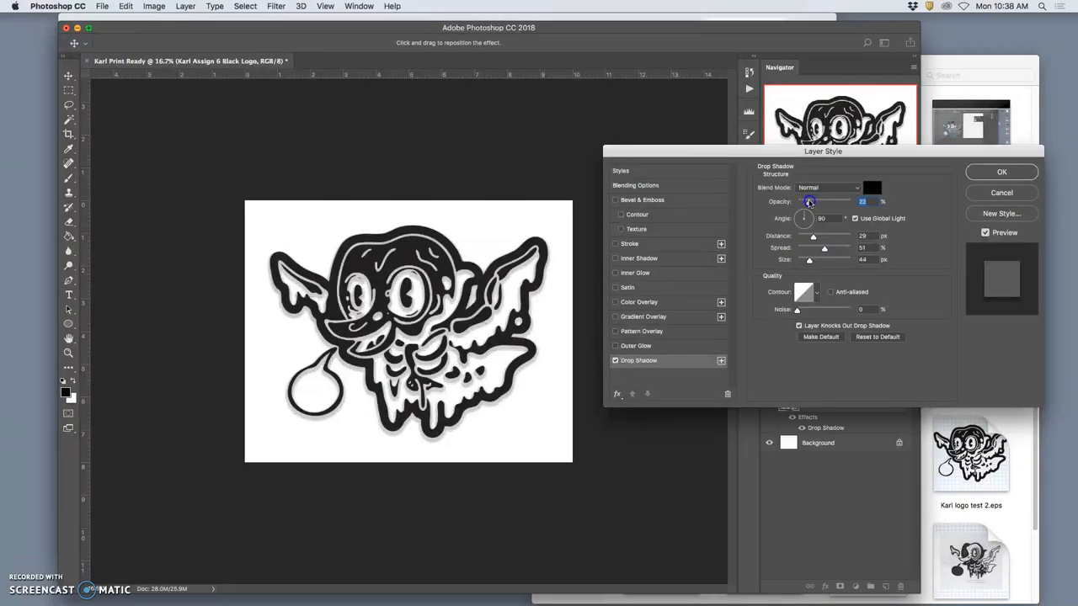
drag(808, 203, 805, 203)
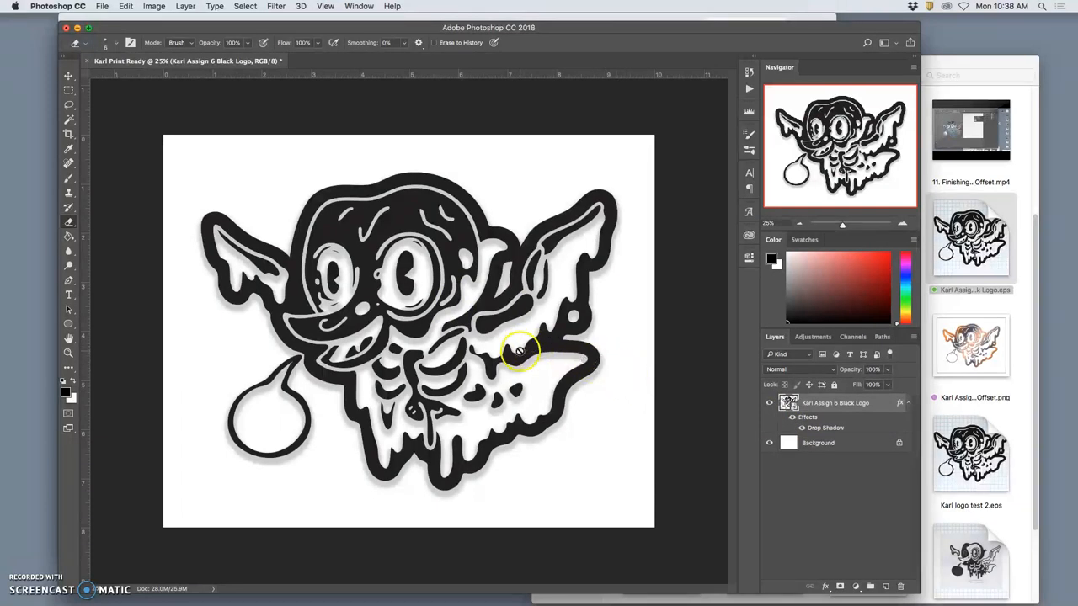
mouse_move(576, 344)
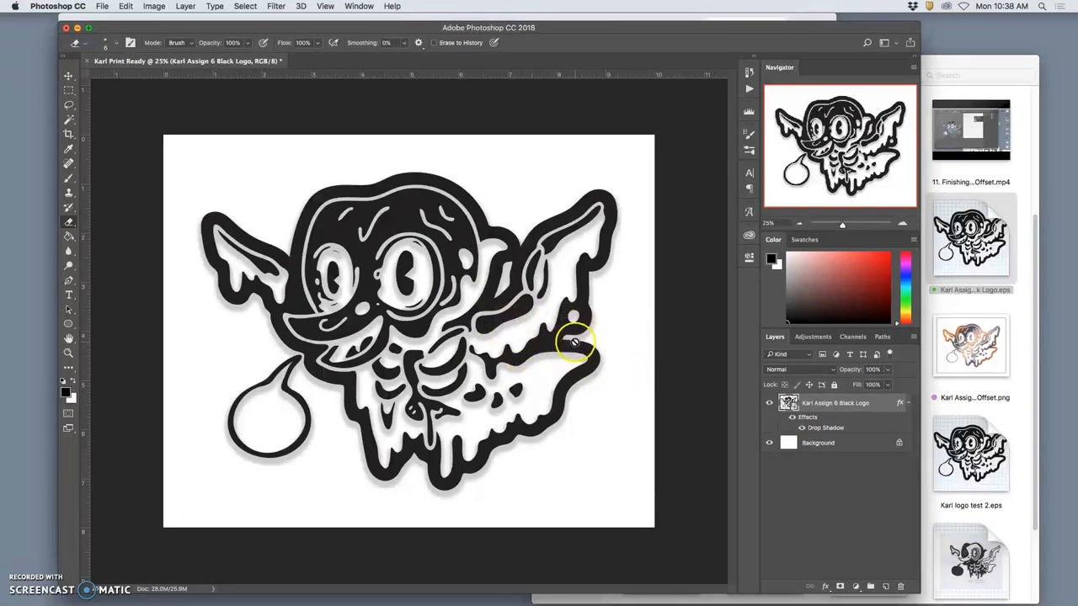
click(154, 7)
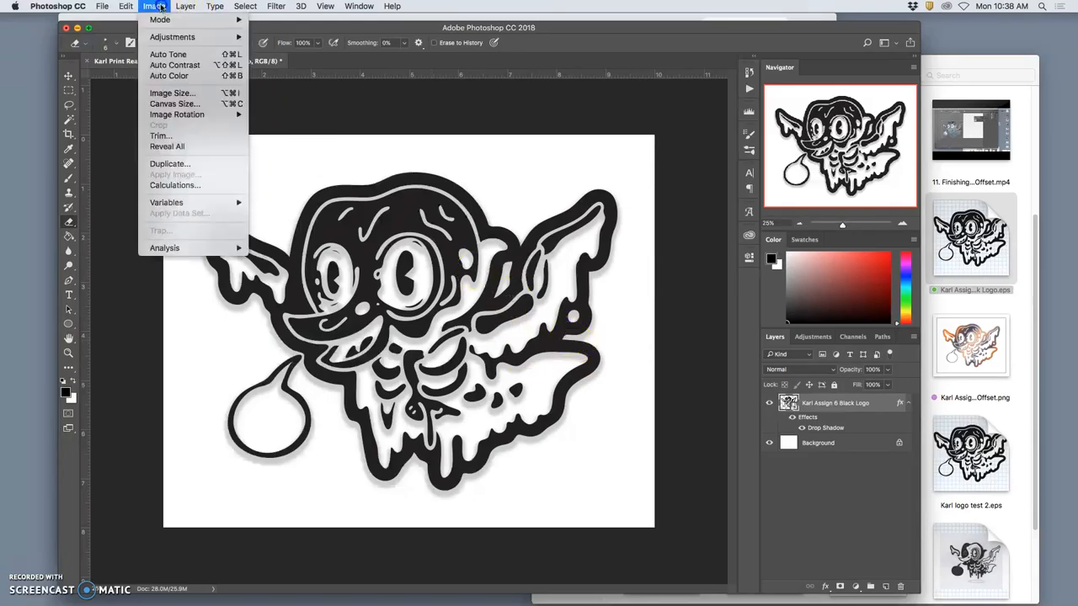
click(172, 93)
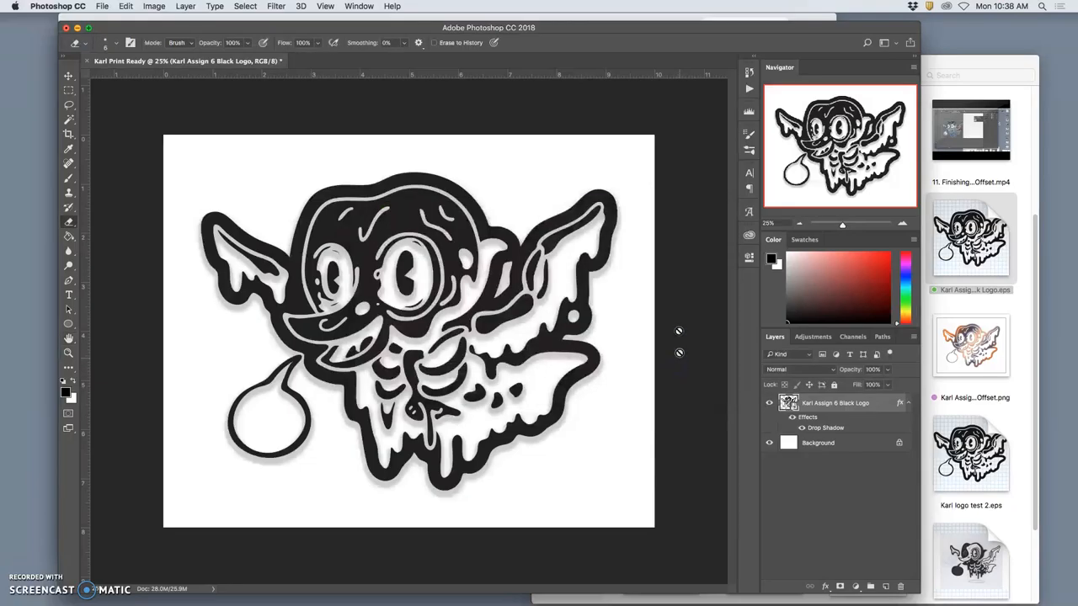
mouse_move(492, 121)
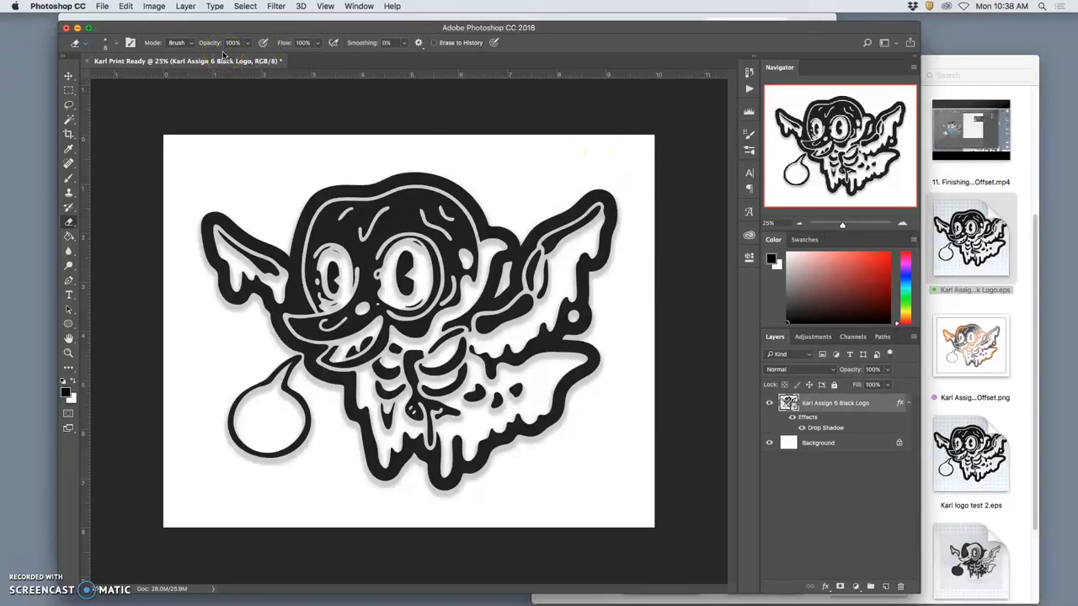
mouse_move(623, 283)
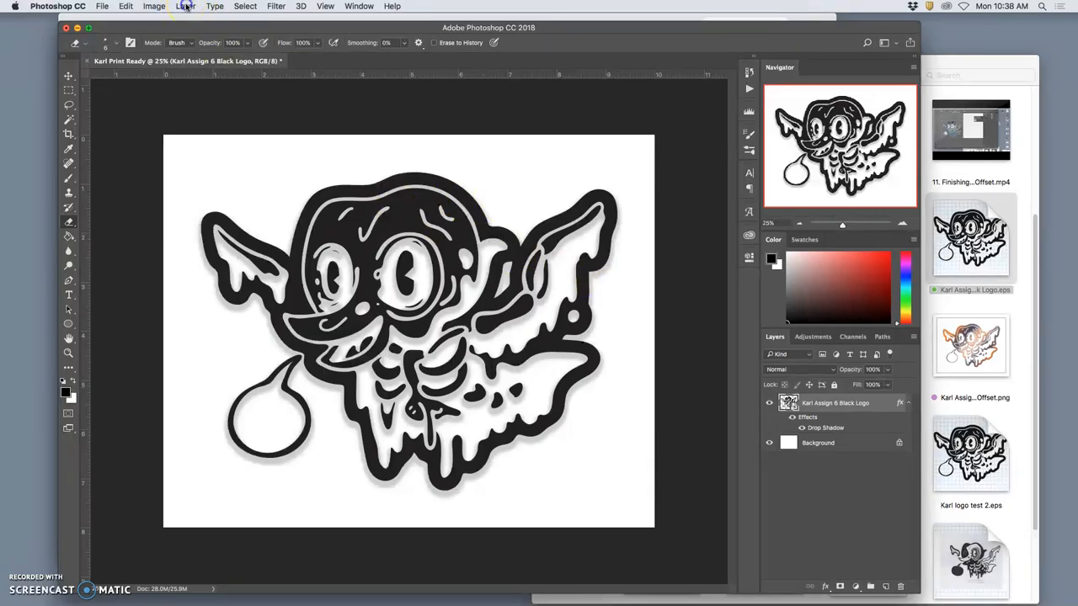
- Flatten the image into a single Background layer via Layer > Flatten Image
click(186, 6)
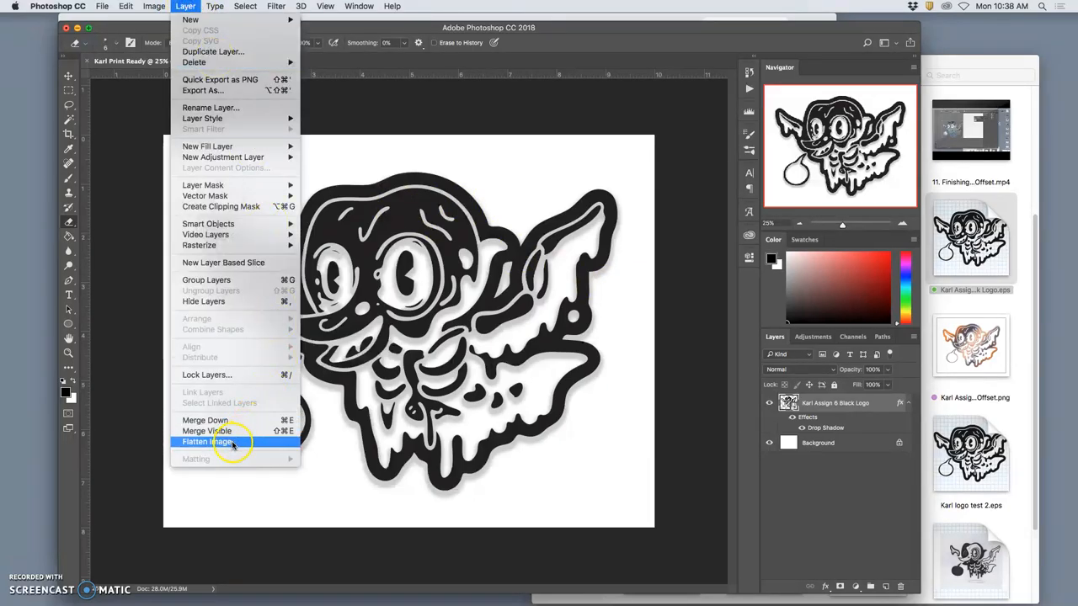
click(209, 441)
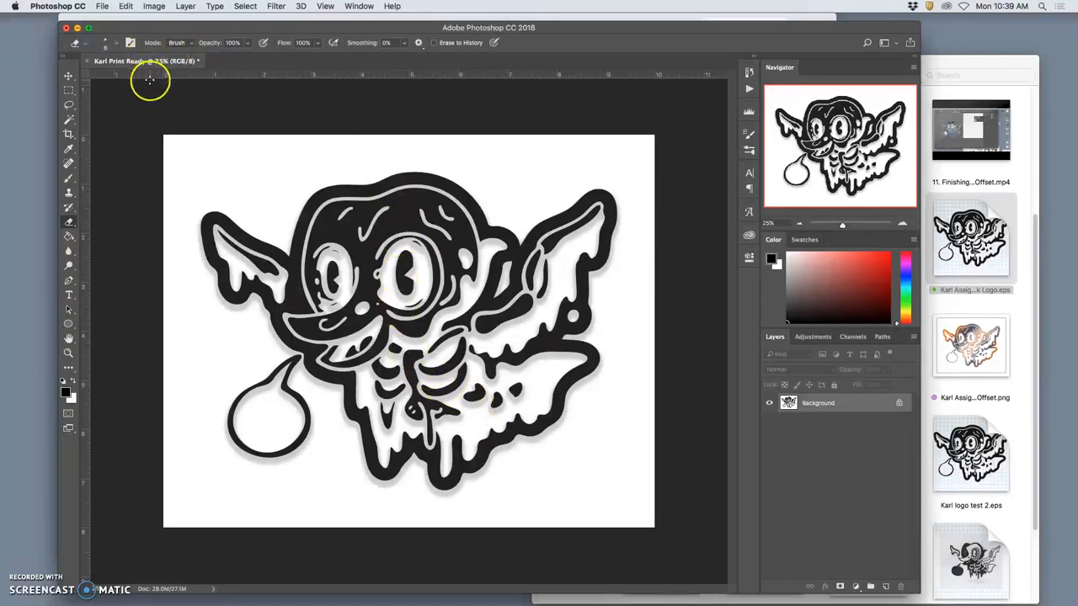
mouse_move(150, 81)
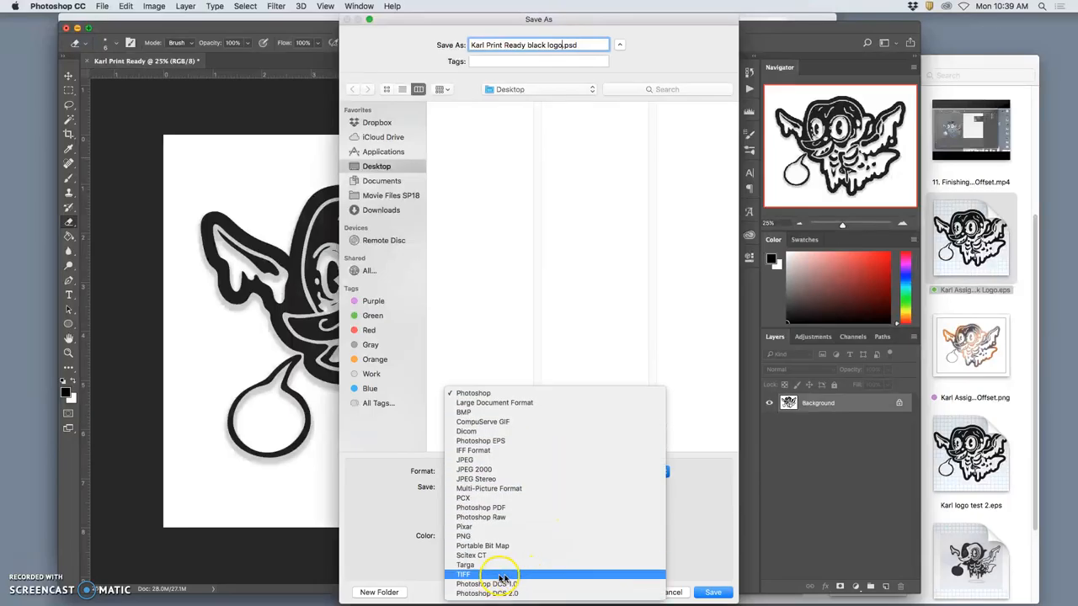
- Save "Karl Print Ready black logo" to the Desktop in TIFF format
click(463, 575)
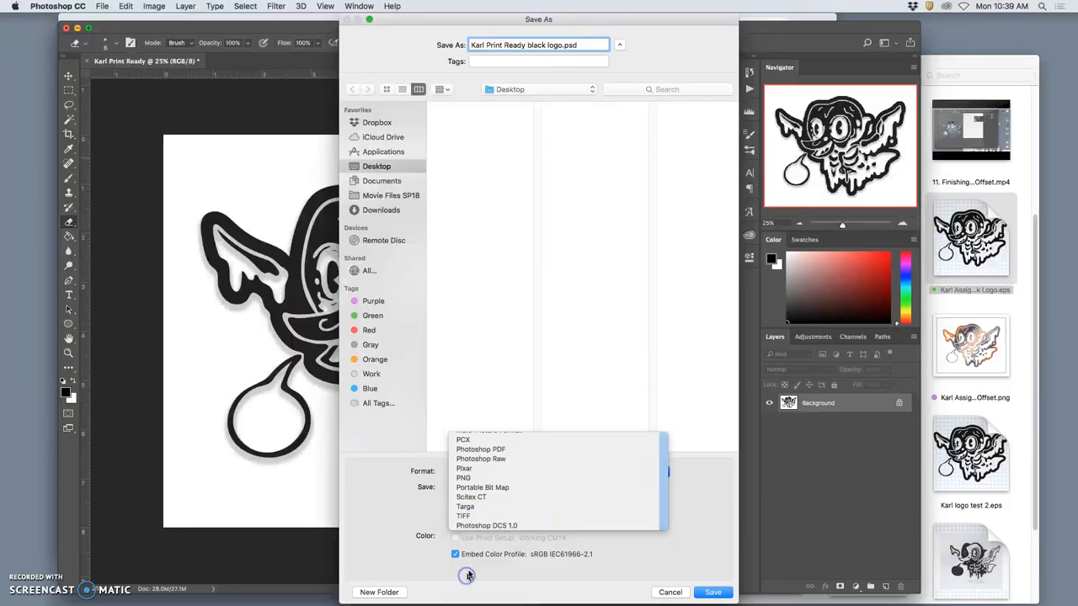
click(463, 515)
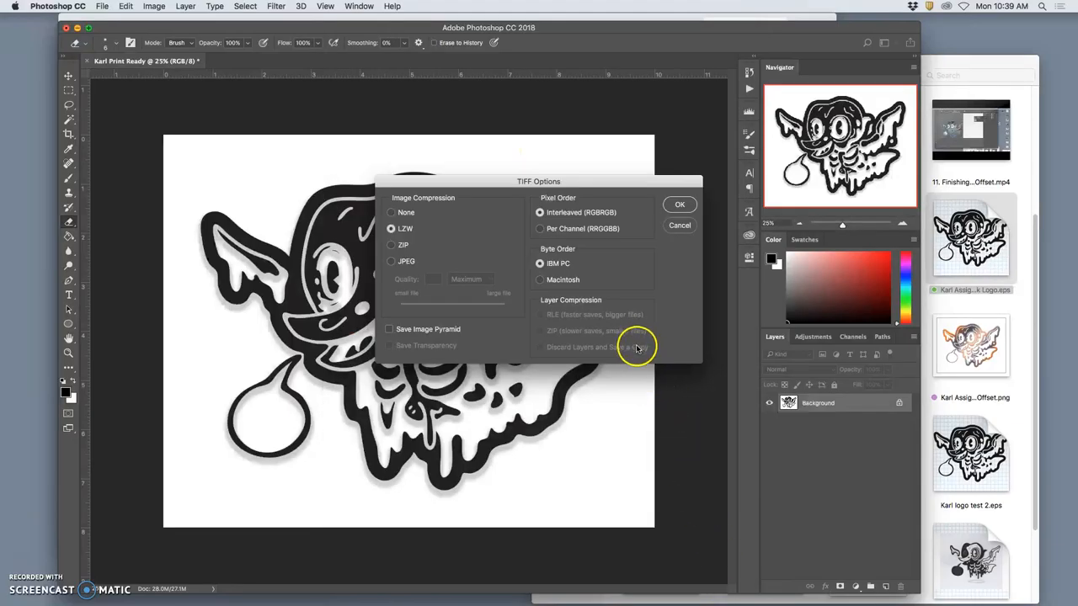
mouse_move(418, 206)
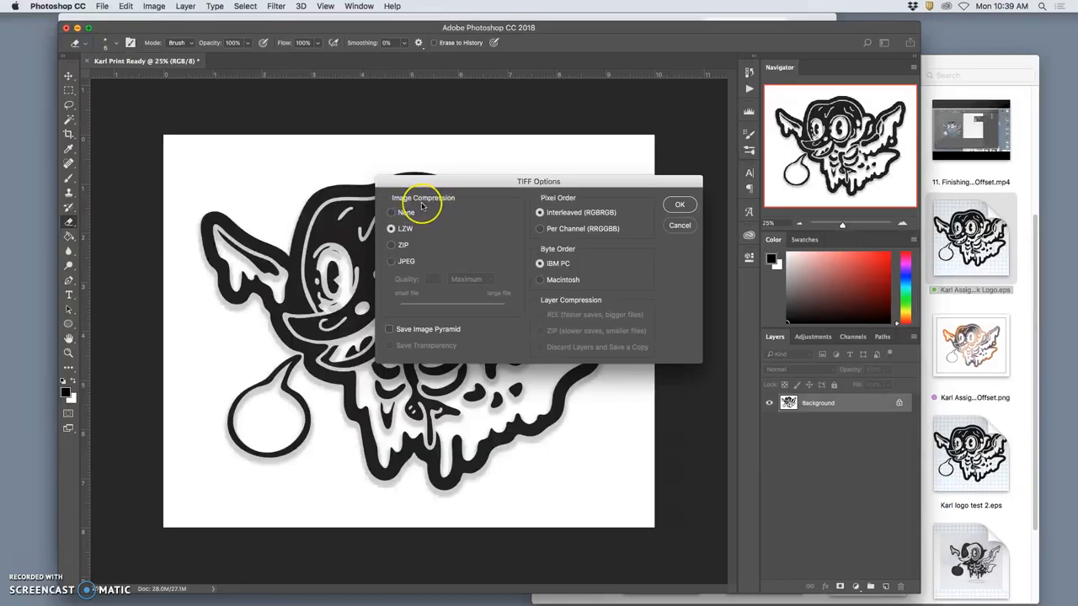
mouse_move(423, 202)
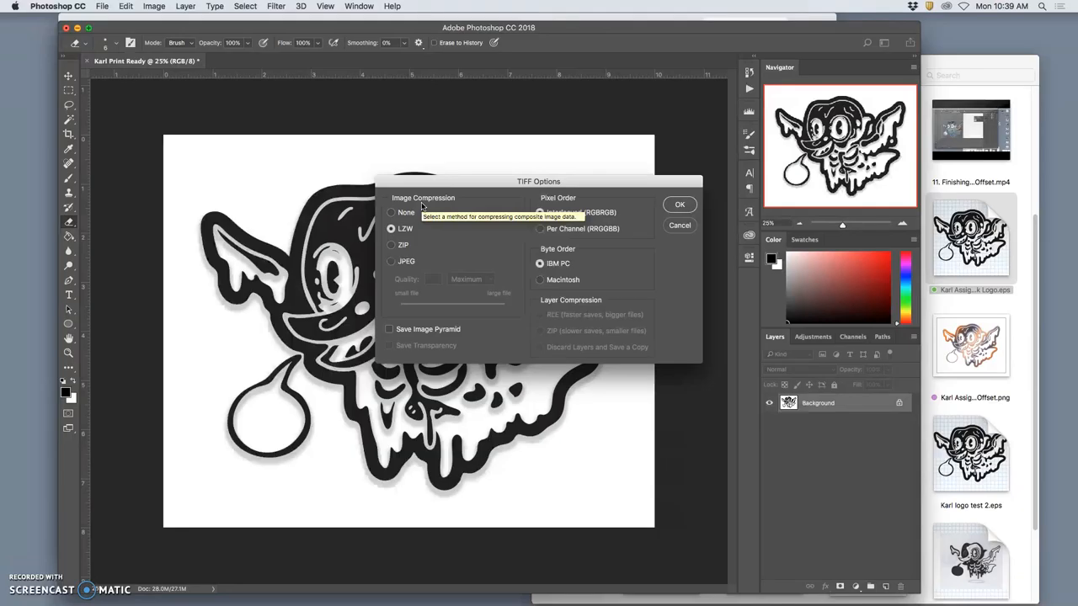
- Choose LZW image compression in TIFF Options and confirm the save
click(391, 212)
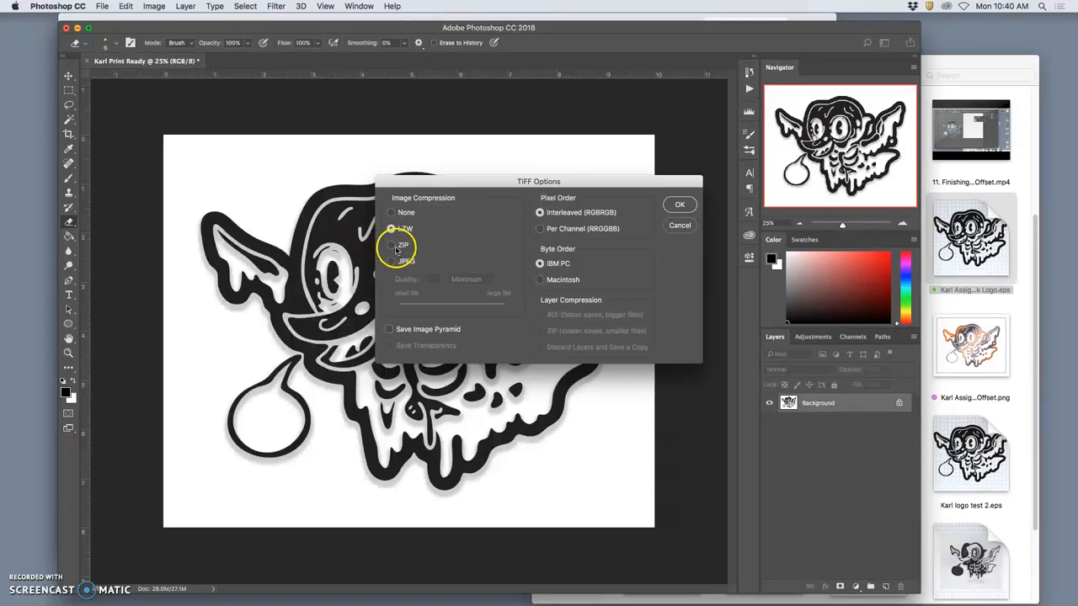
click(391, 229)
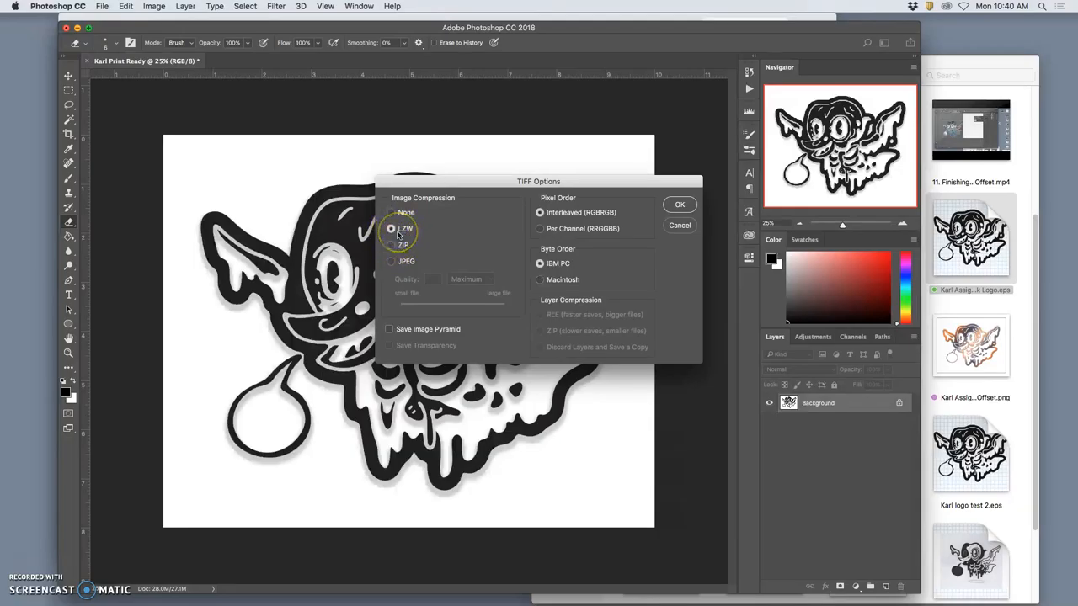
mouse_move(391, 229)
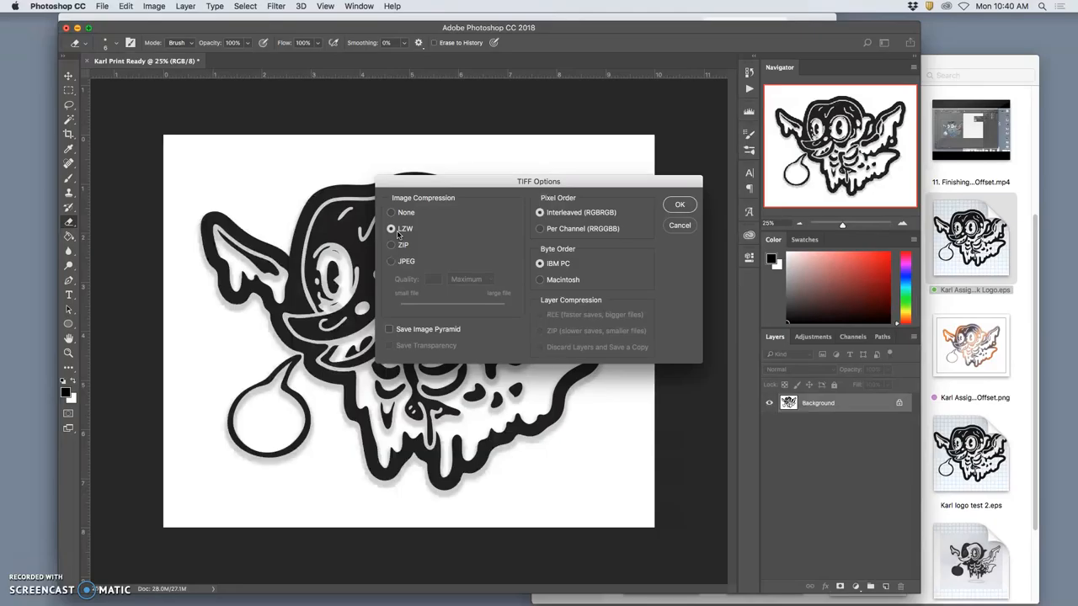
mouse_move(520, 273)
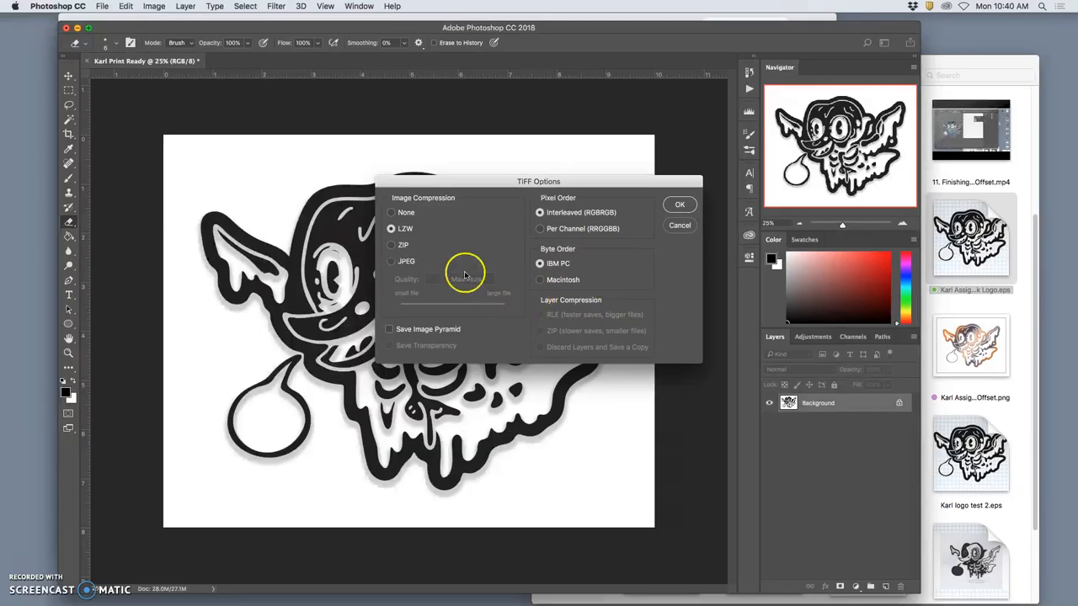
mouse_move(421, 236)
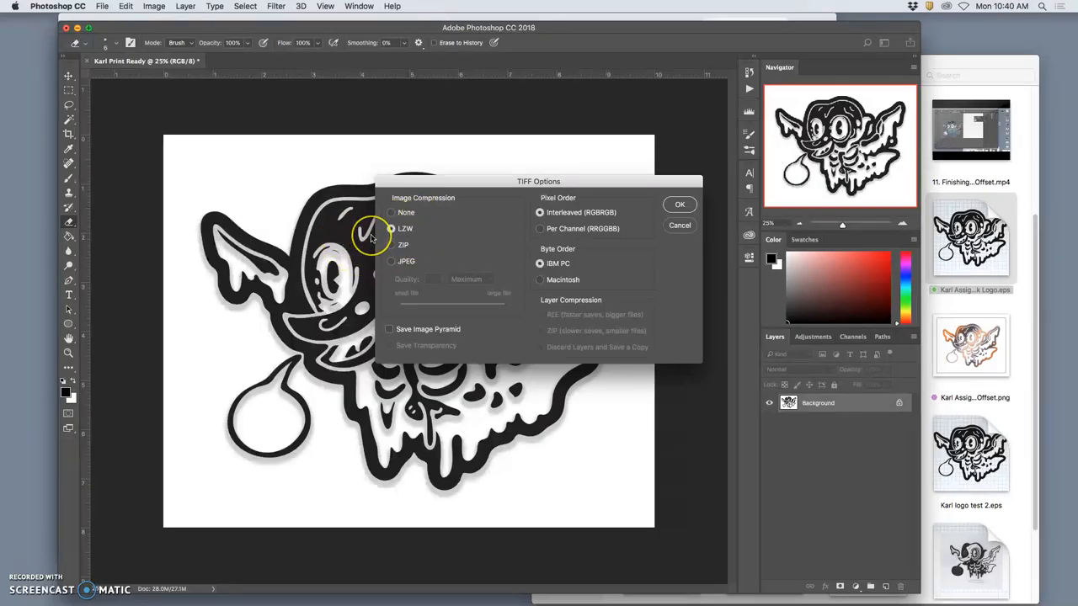
click(391, 229)
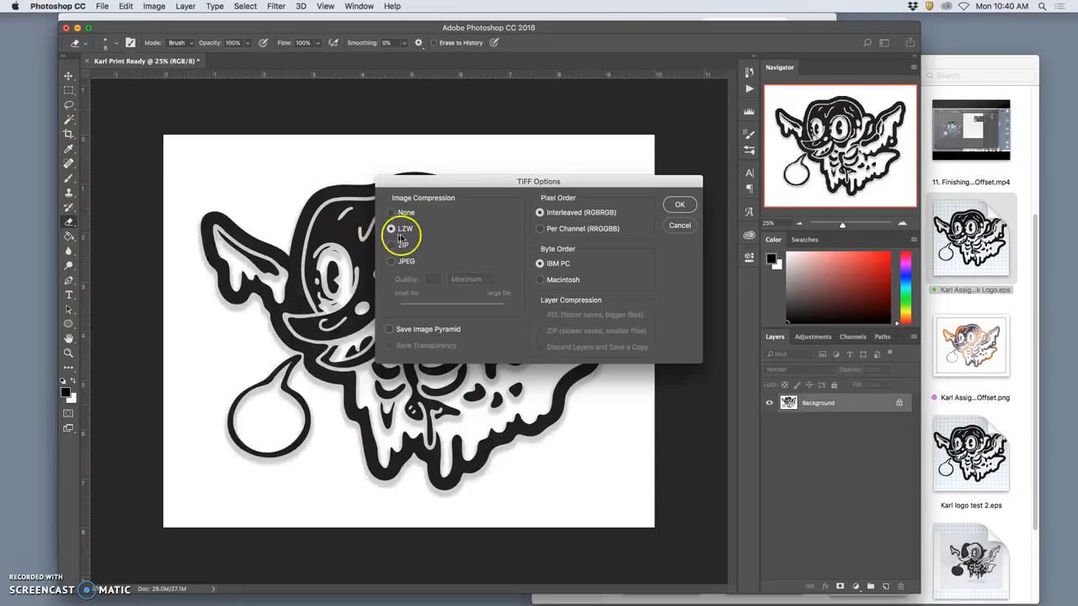
click(680, 204)
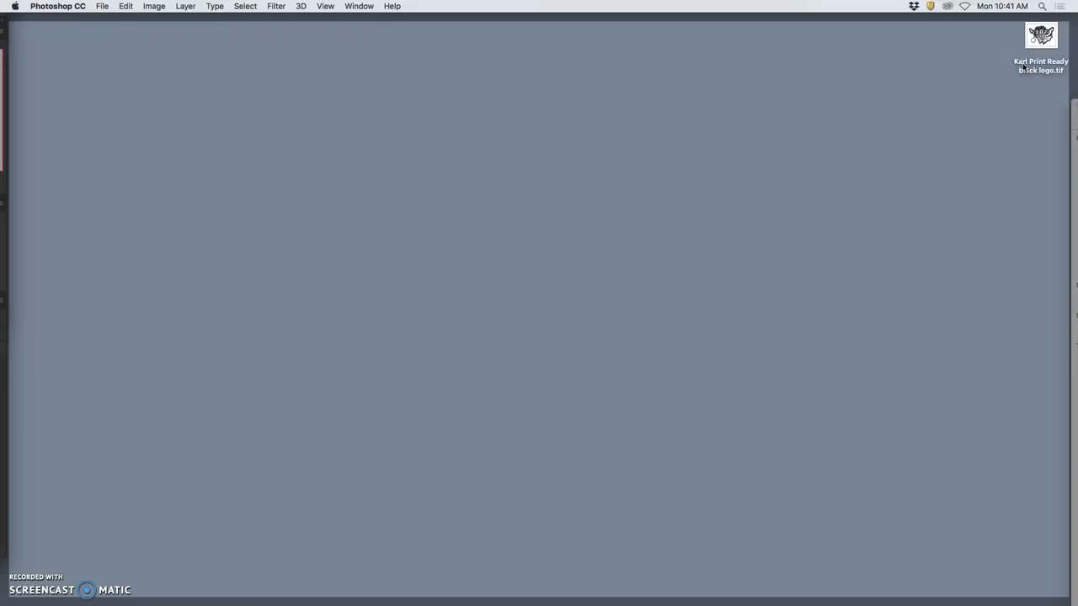
mouse_move(1045, 65)
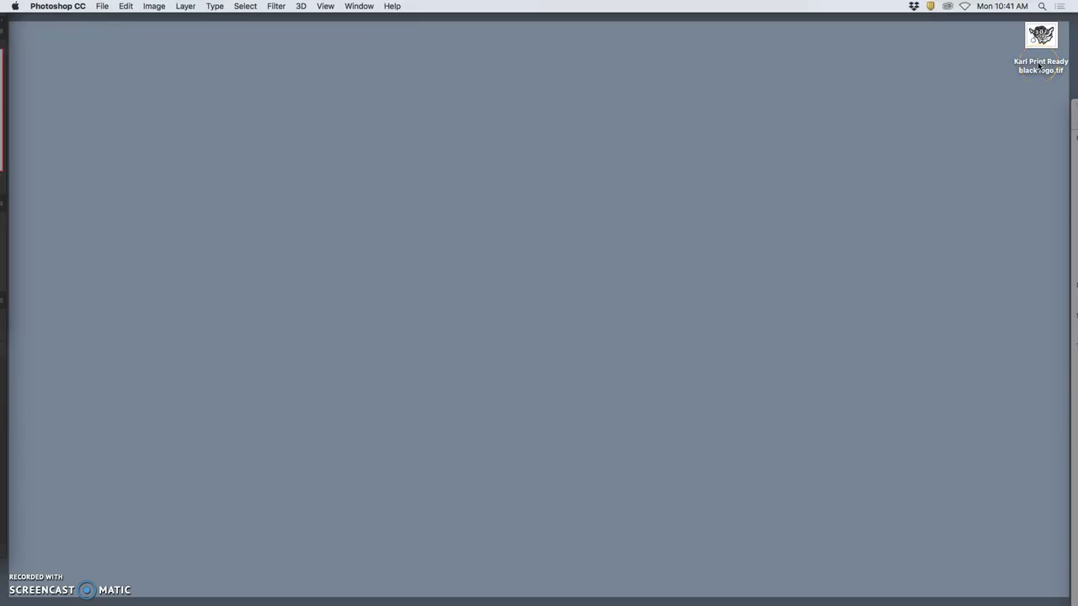
- Hide Photoshop so the Finder desktop with the black logo TIFF is visible
right_click(1041, 35)
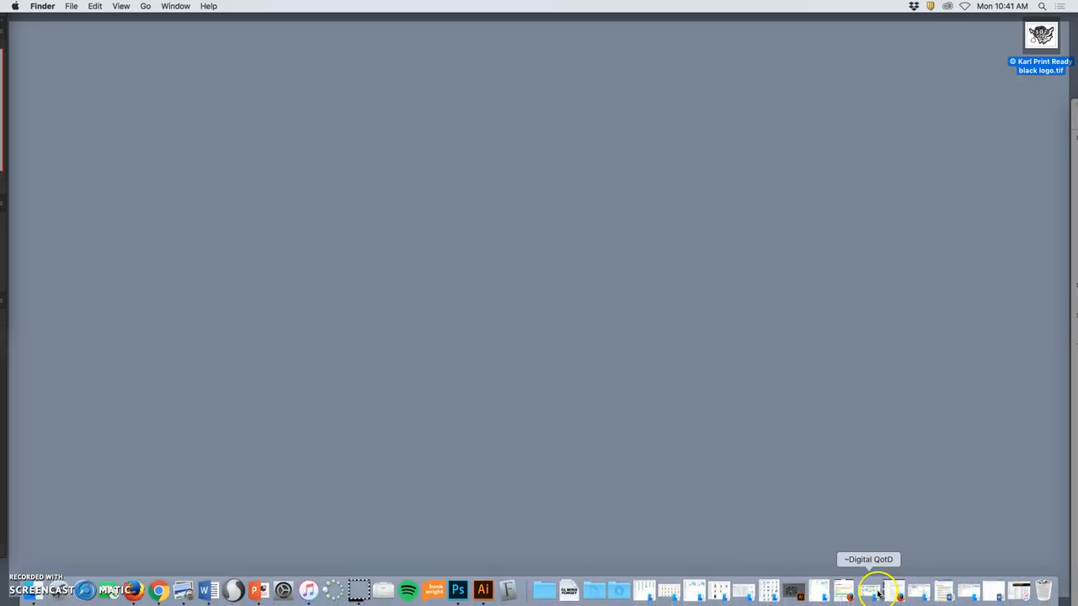
mouse_move(283, 590)
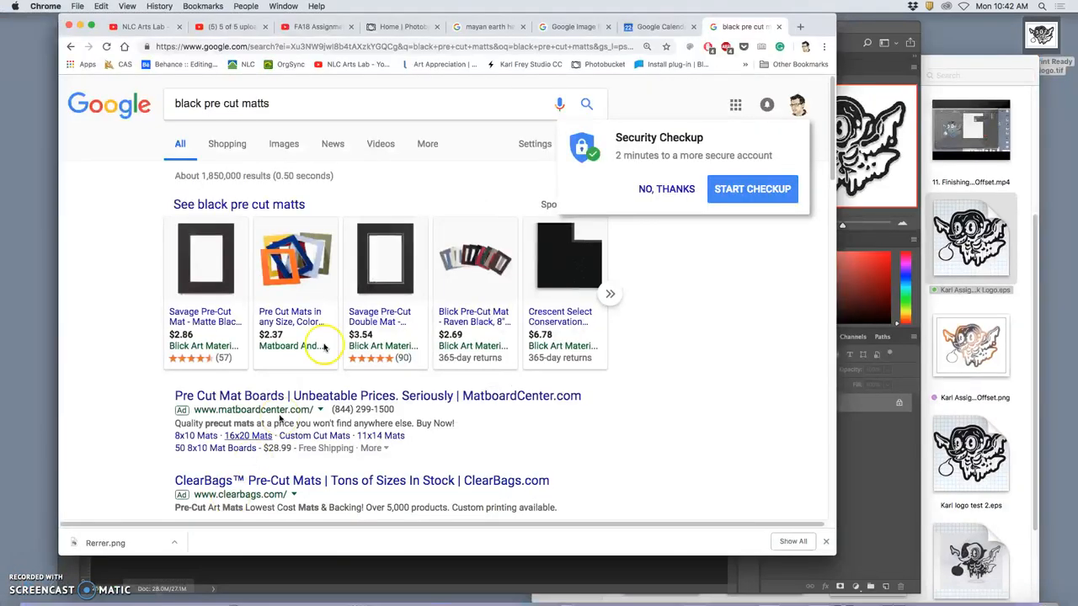
- Switch to the class Dropbox tab and show its Files list
click(798, 27)
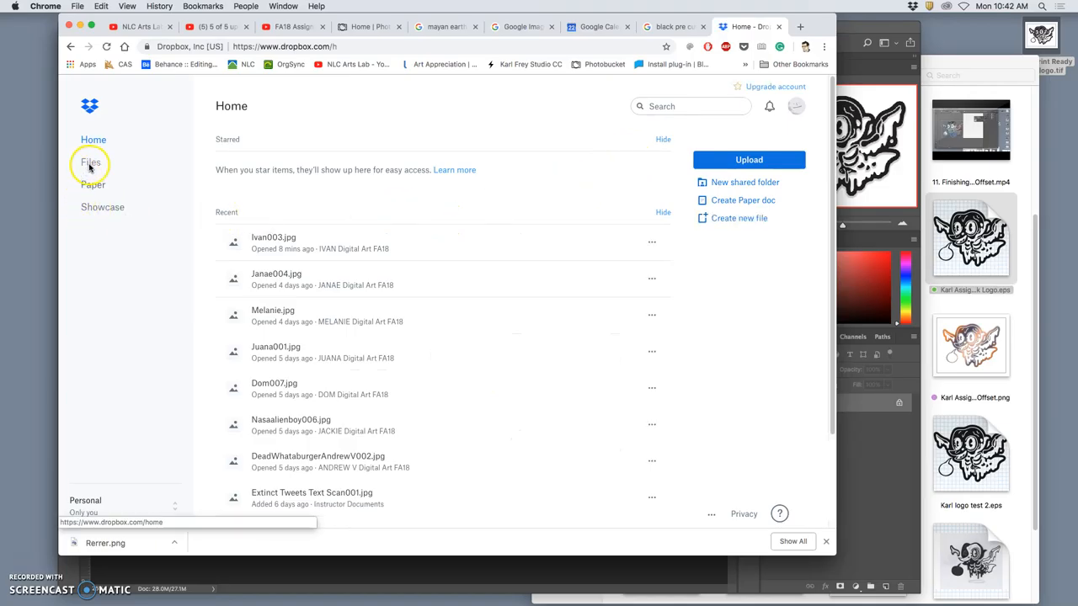
click(91, 161)
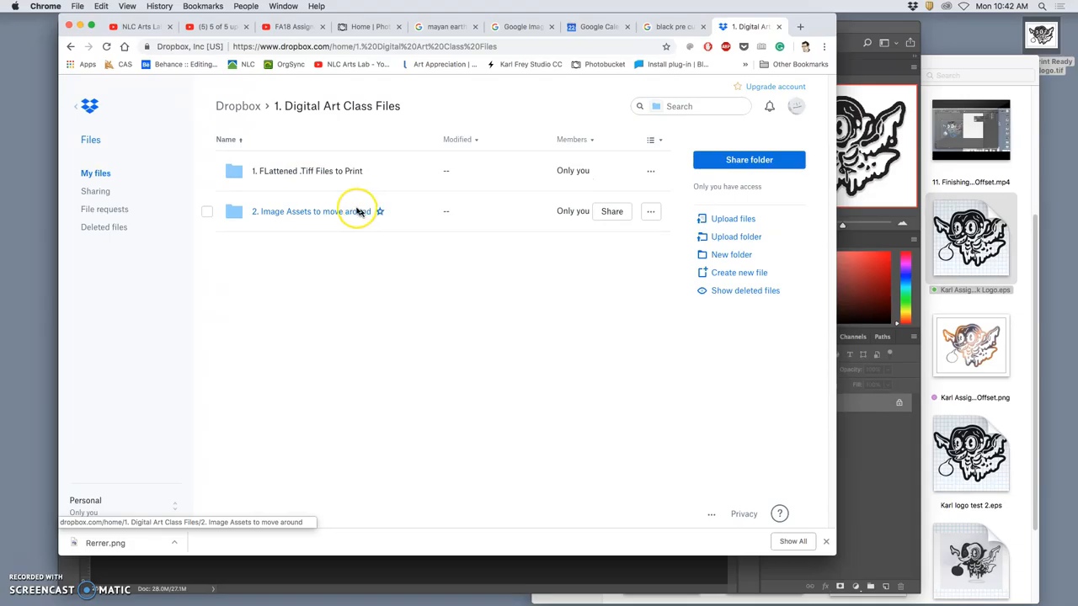
mouse_move(313, 172)
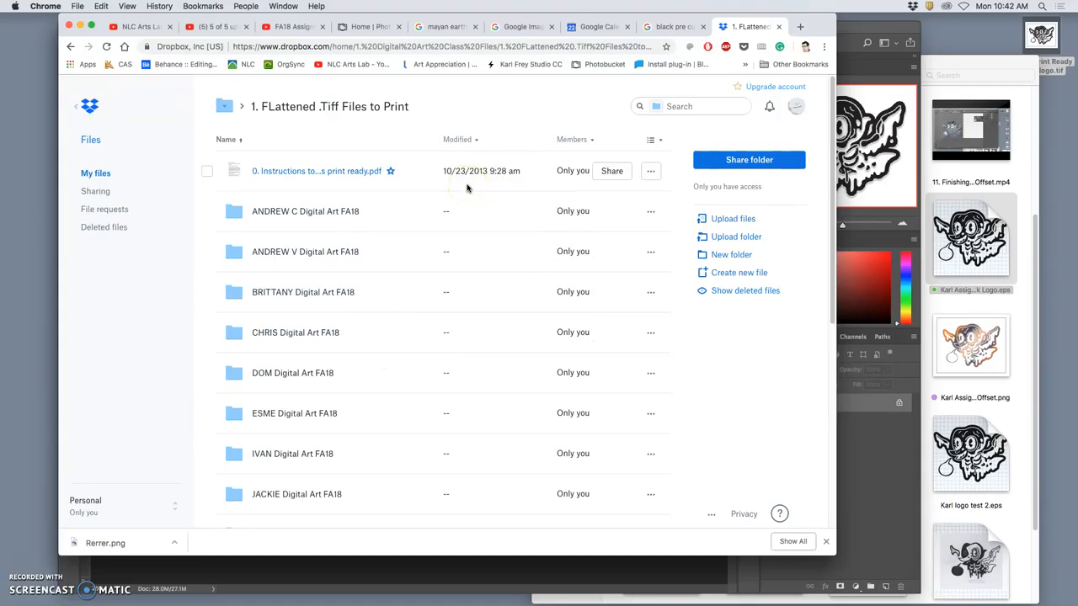
mouse_move(300, 172)
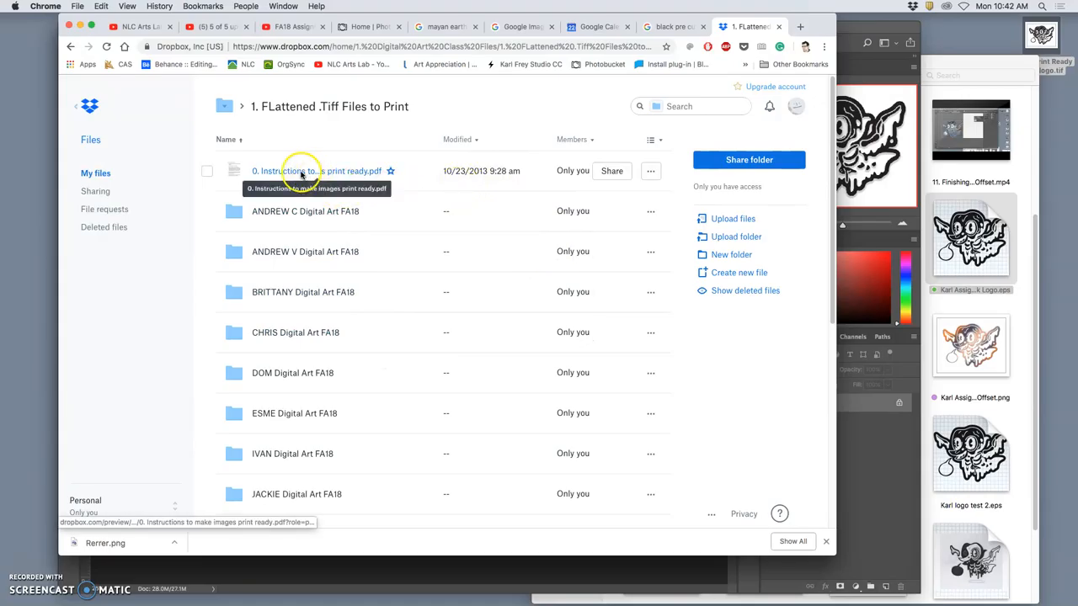
click(296, 172)
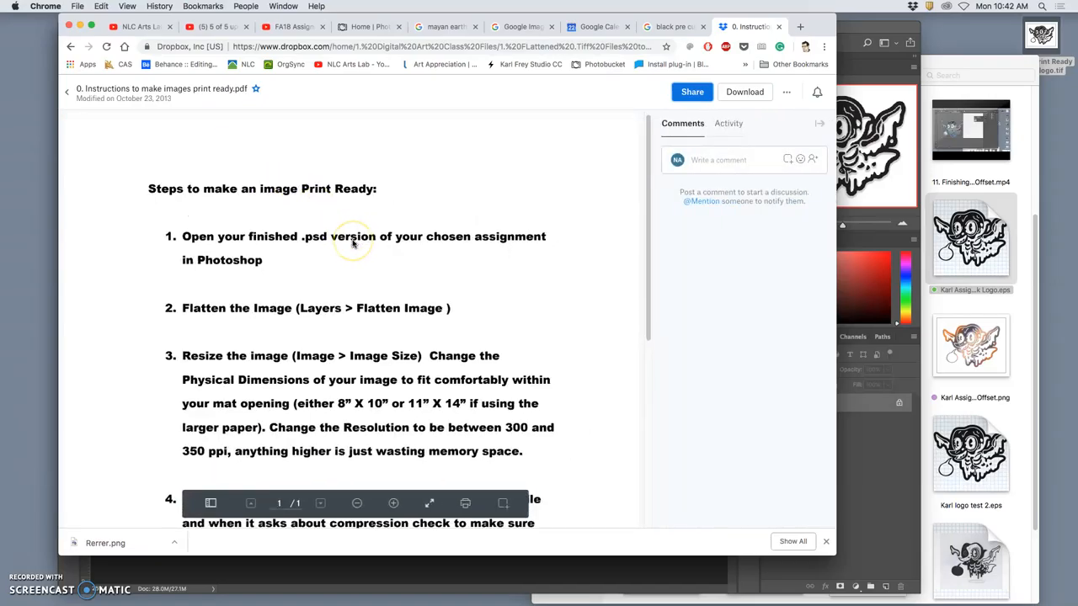
scroll(down, 3)
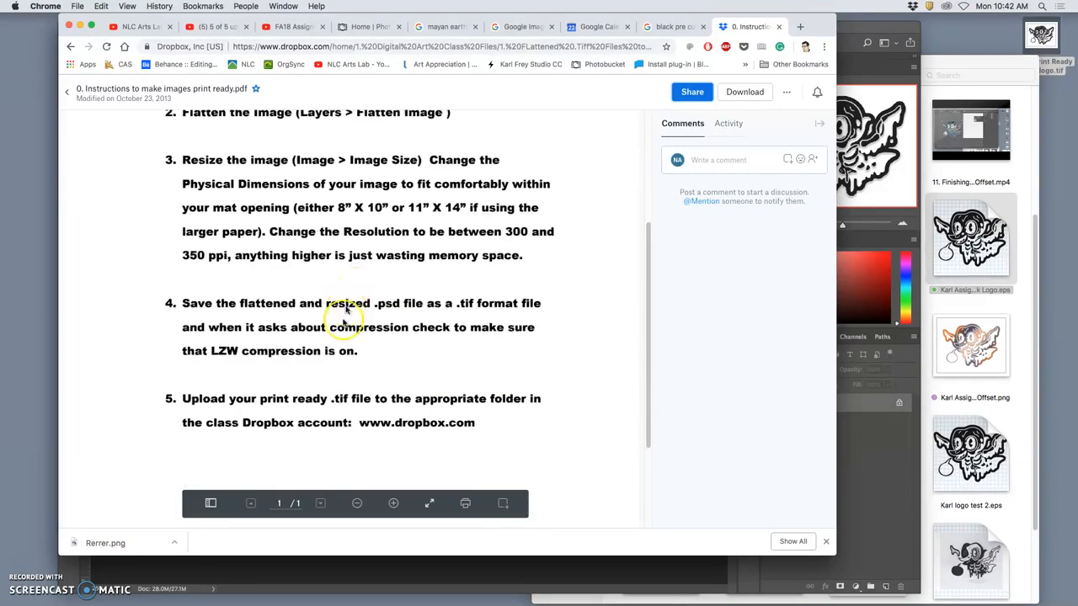
scroll(up, 3)
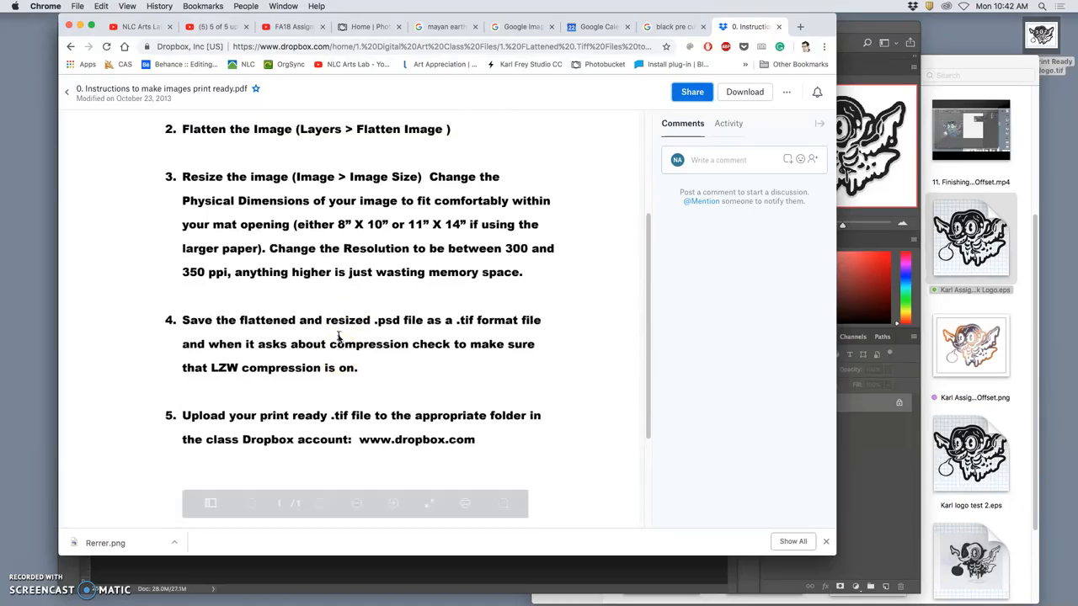
scroll(up, 3)
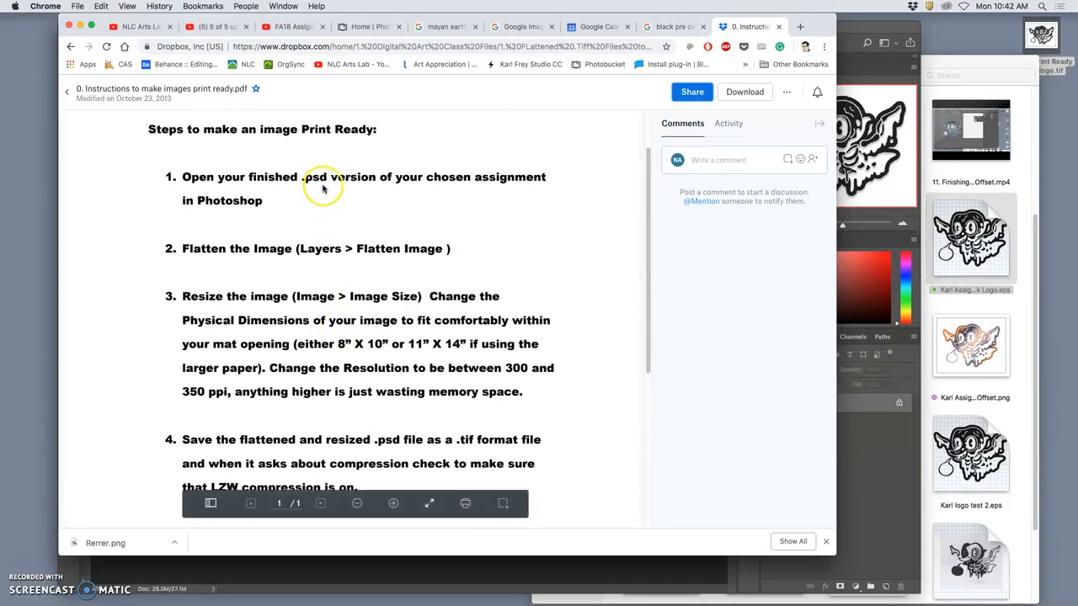
mouse_move(437, 187)
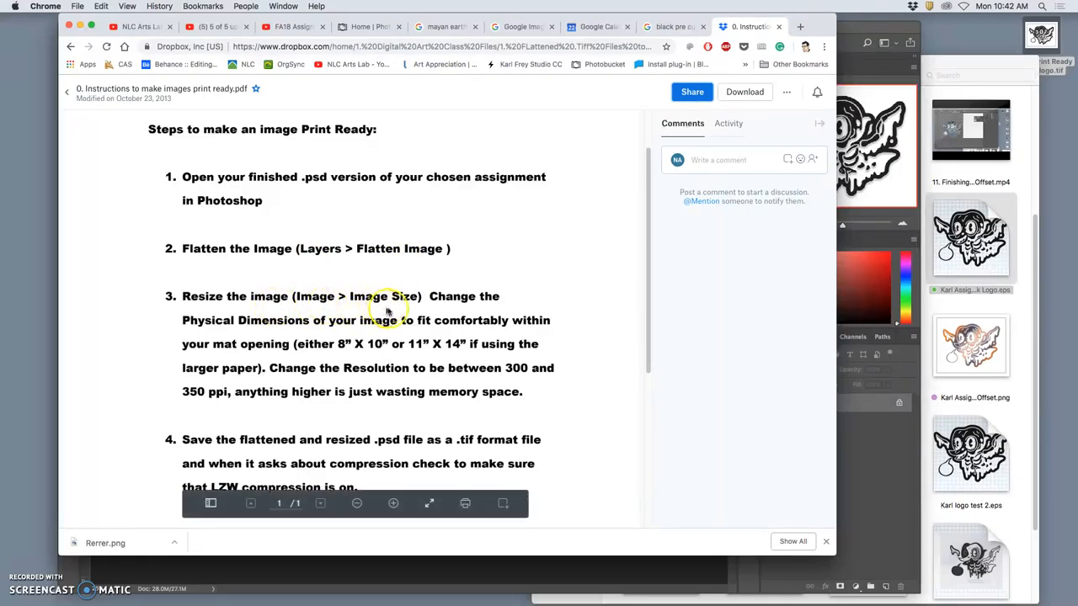
mouse_move(403, 337)
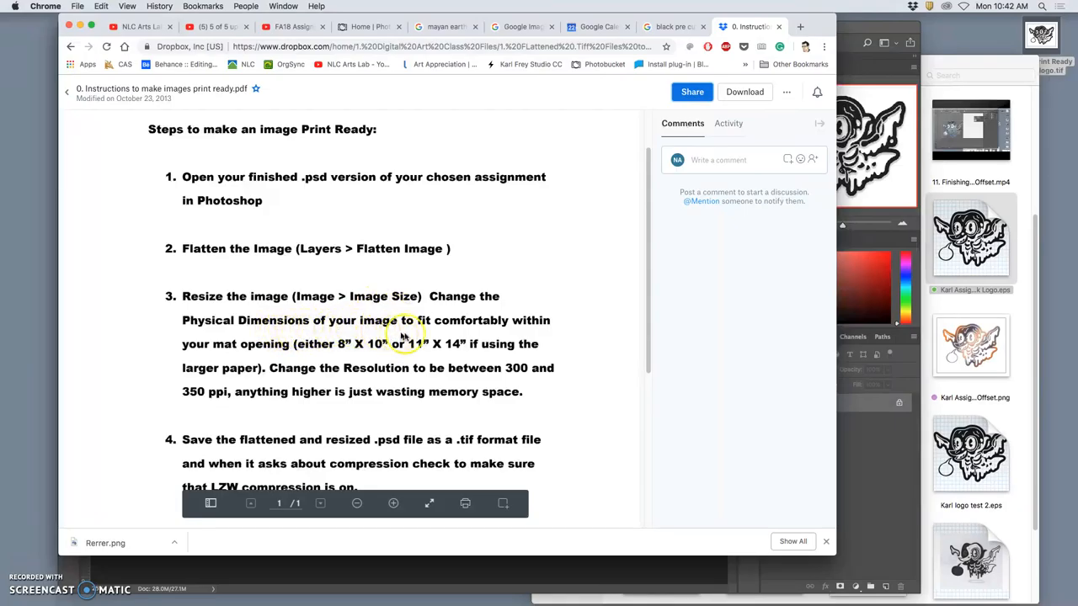
mouse_move(256, 362)
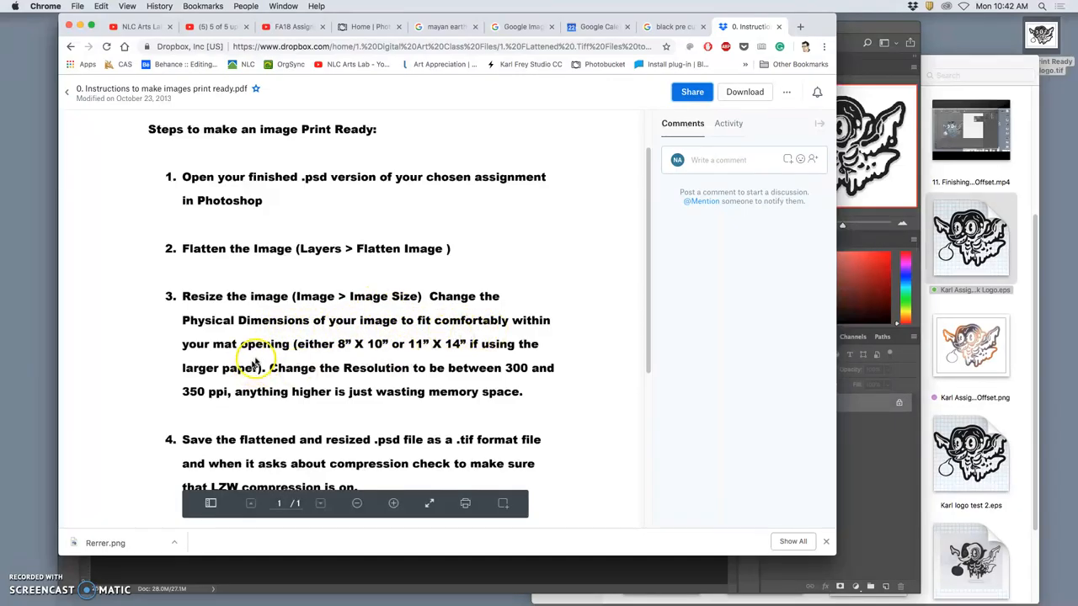
mouse_move(362, 356)
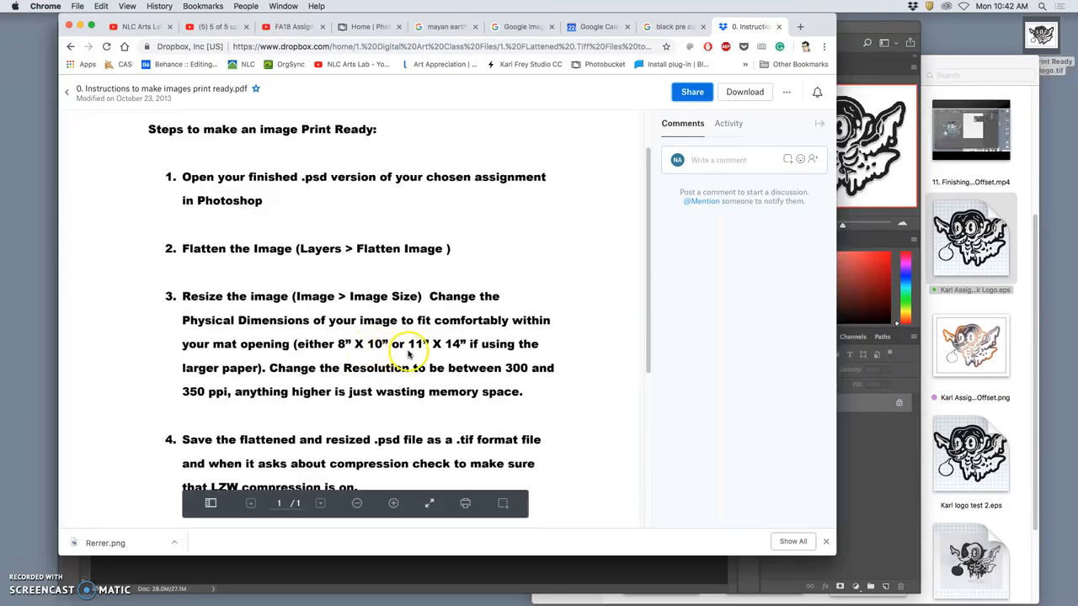
mouse_move(337, 389)
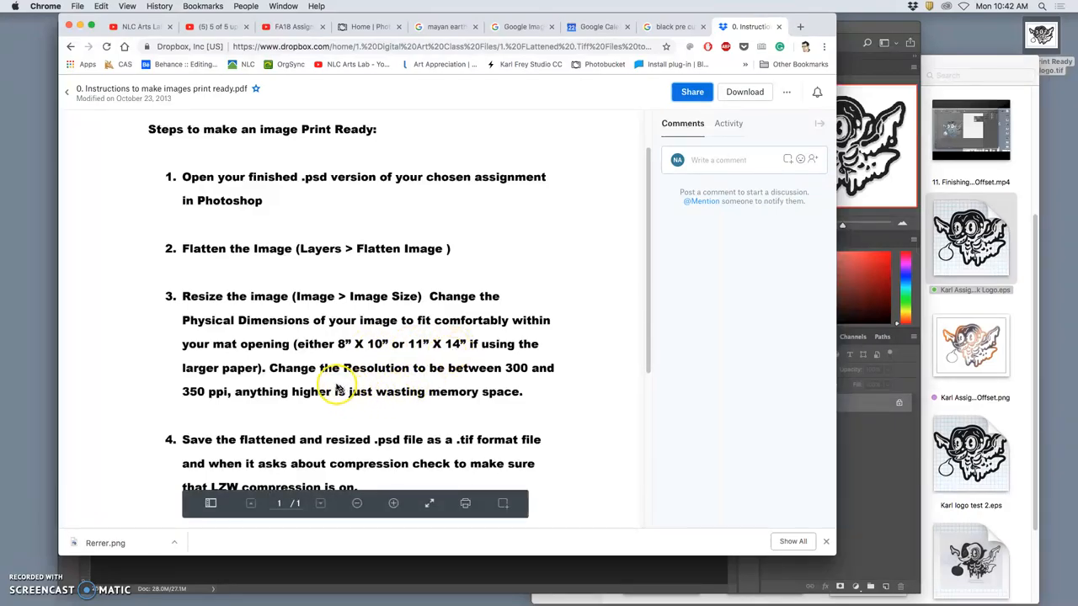
mouse_move(522, 371)
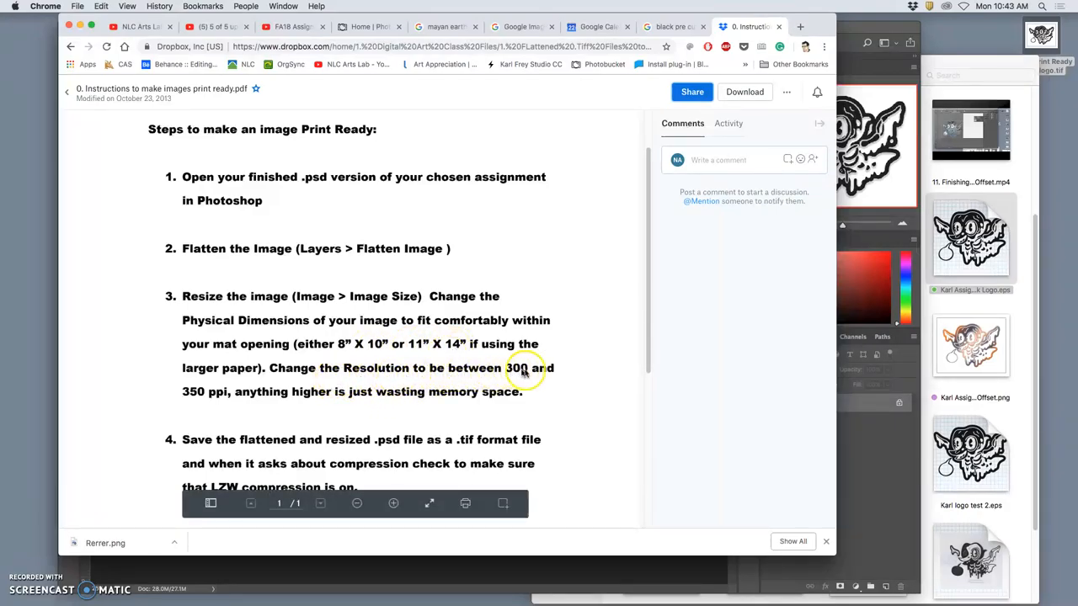
mouse_move(208, 399)
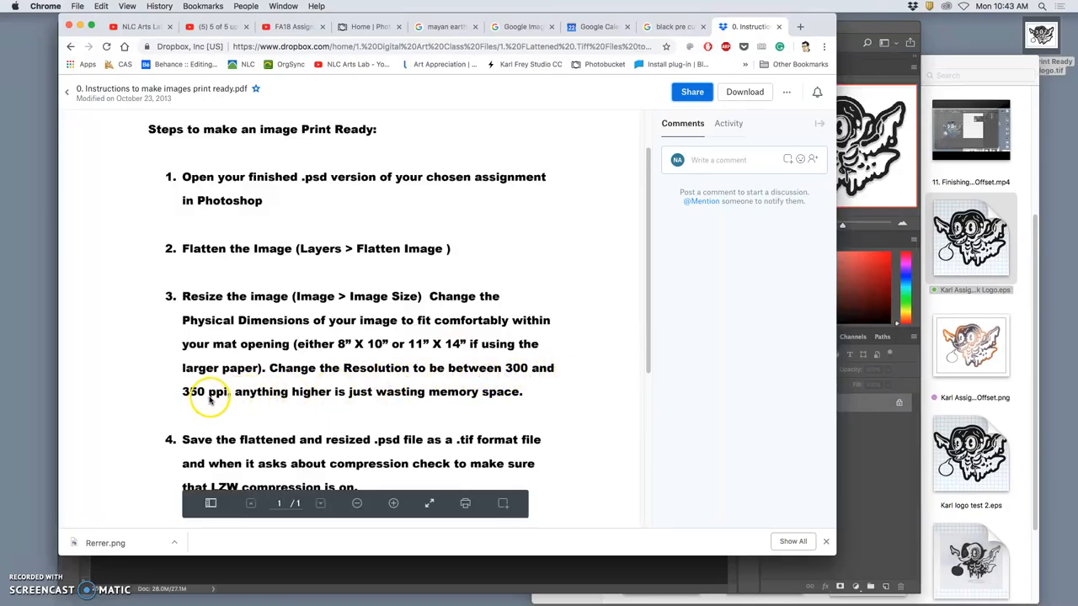
mouse_move(475, 381)
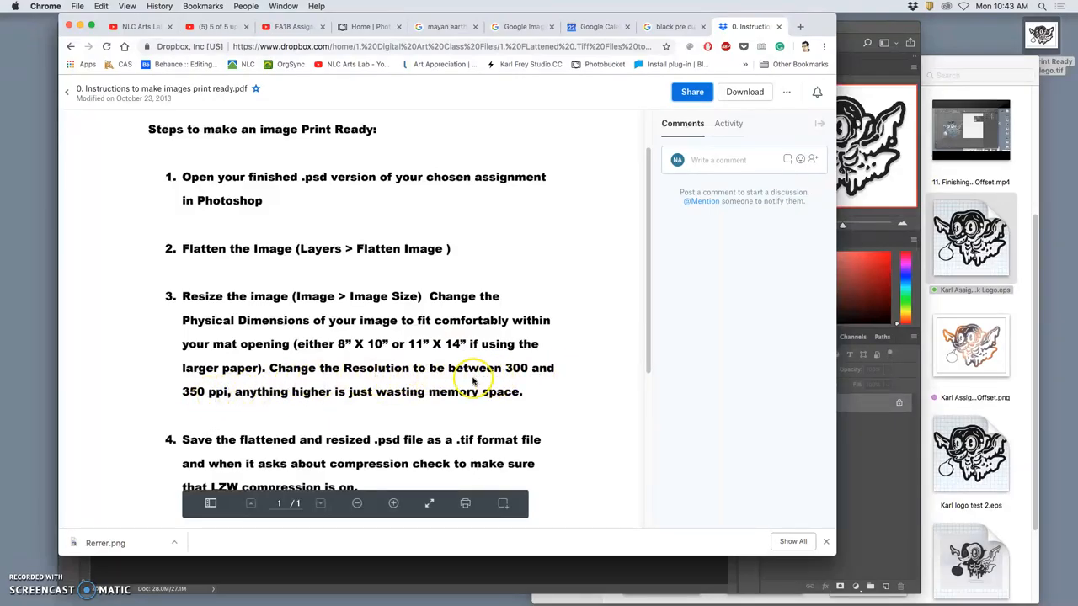
mouse_move(228, 394)
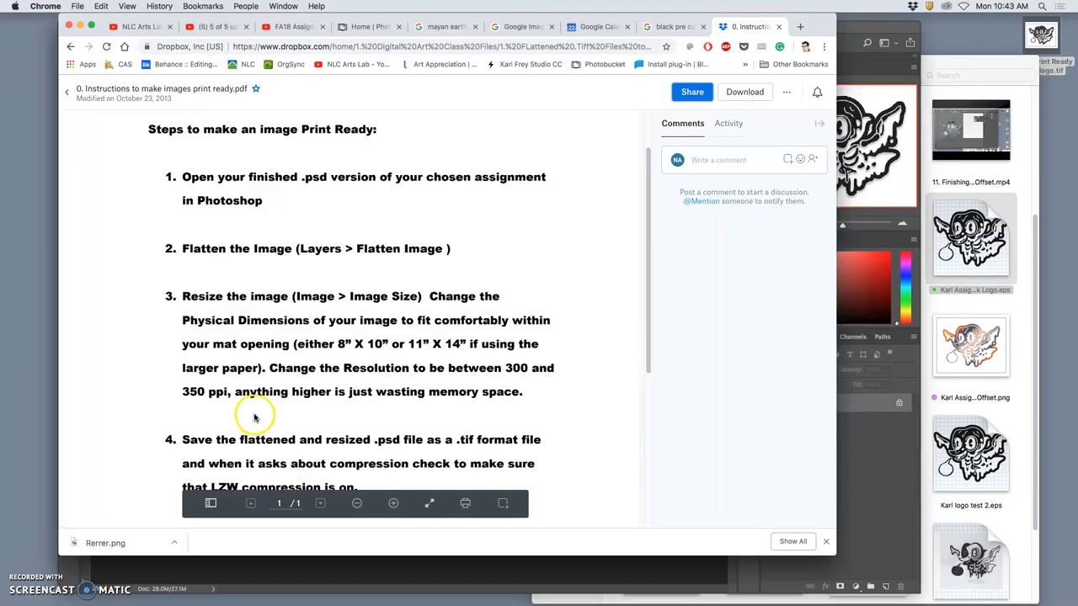
mouse_move(259, 415)
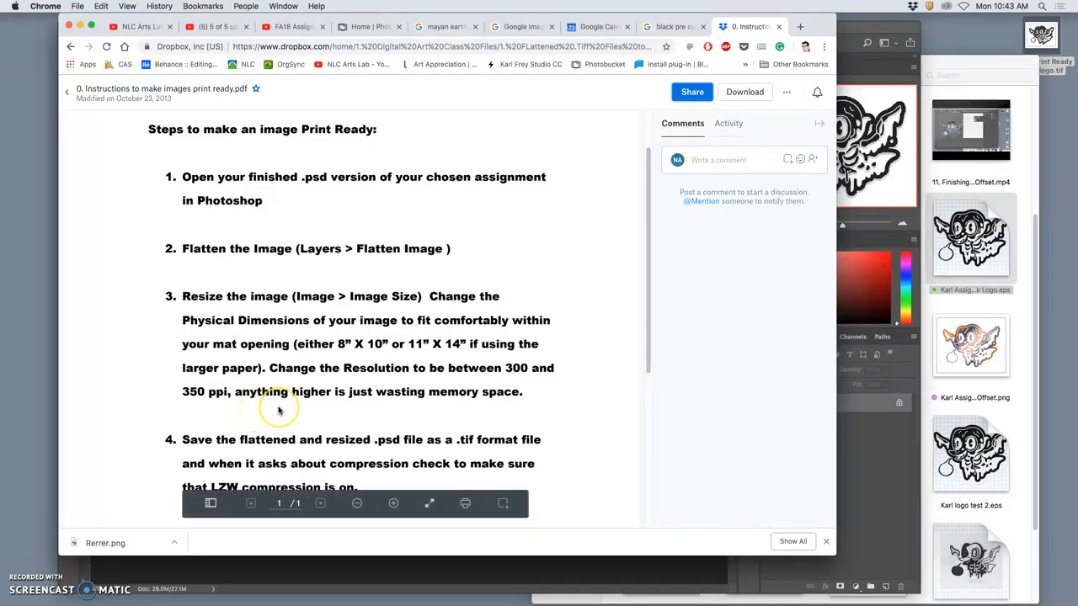
scroll(down, 3)
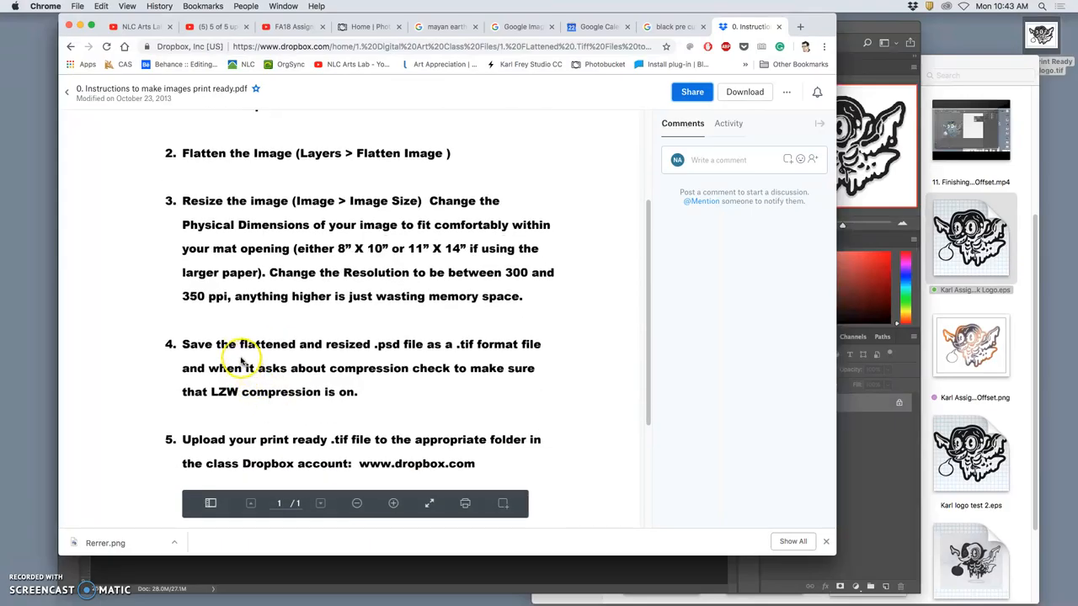
mouse_move(451, 357)
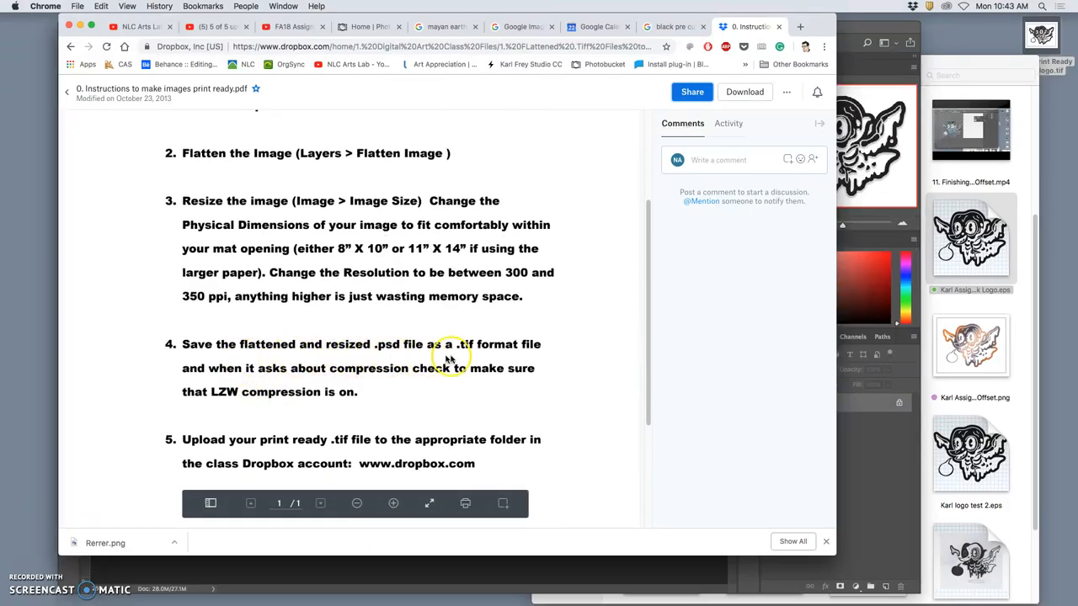
mouse_move(536, 352)
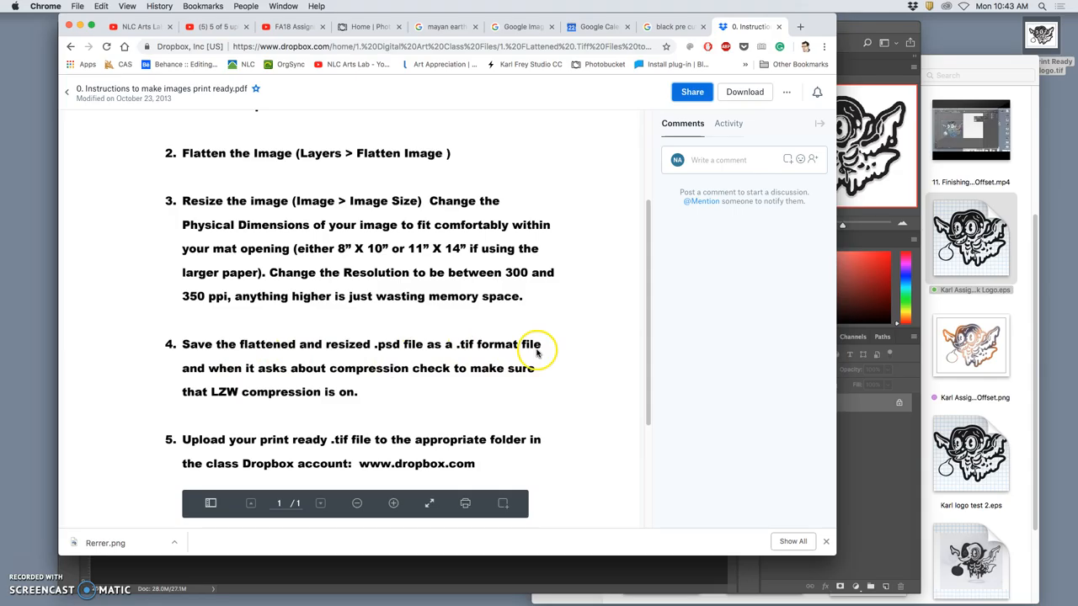
mouse_move(514, 379)
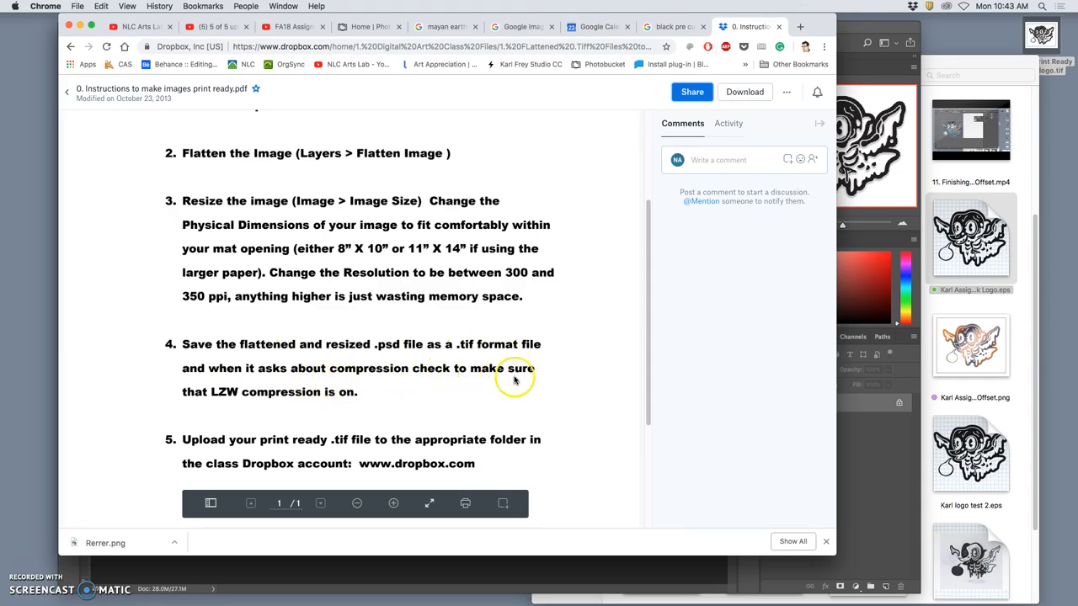
mouse_move(229, 403)
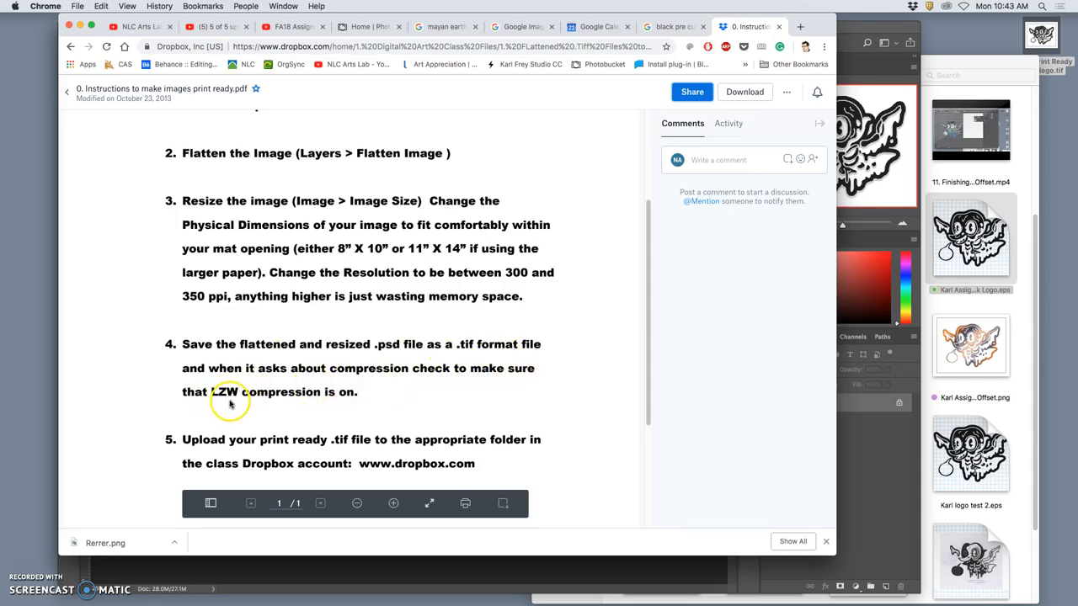
mouse_move(343, 406)
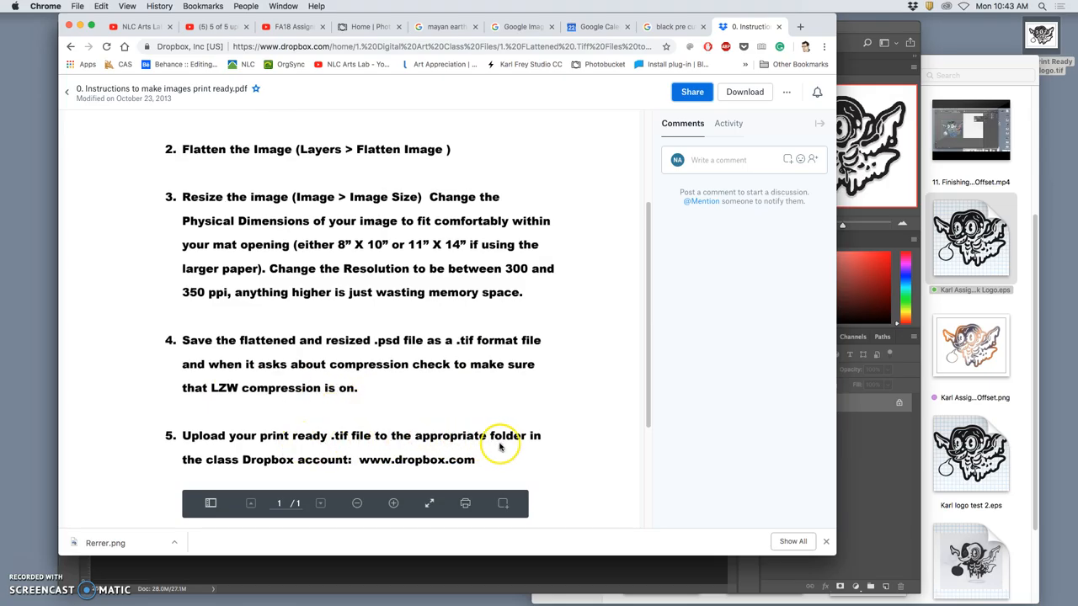
scroll(up, 3)
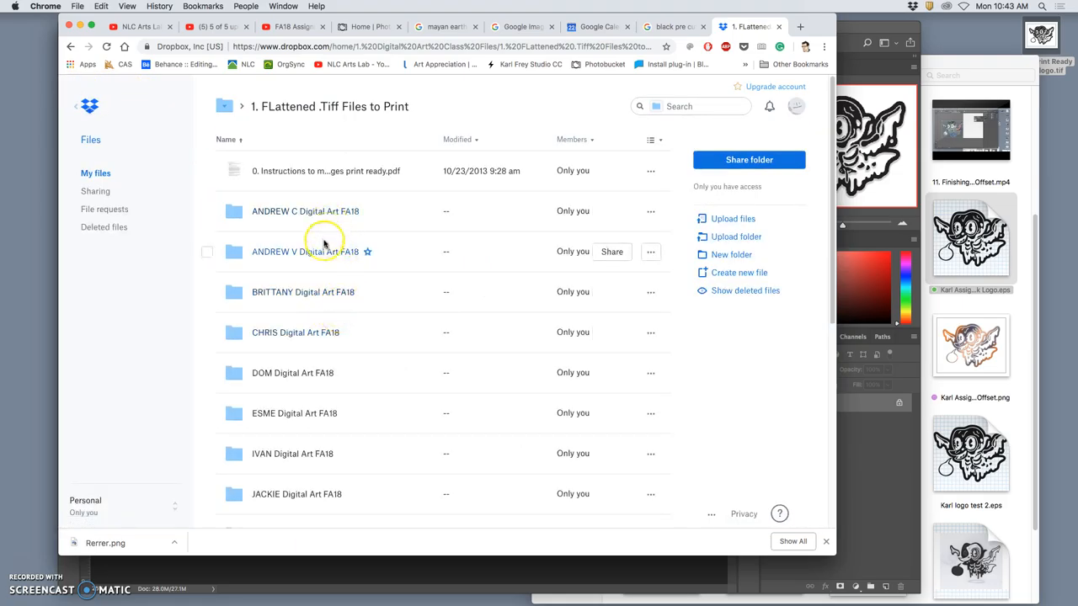
- Confirm the logo TIFF appears in the instructor folder and dismiss the upload notice
scroll(down, 3)
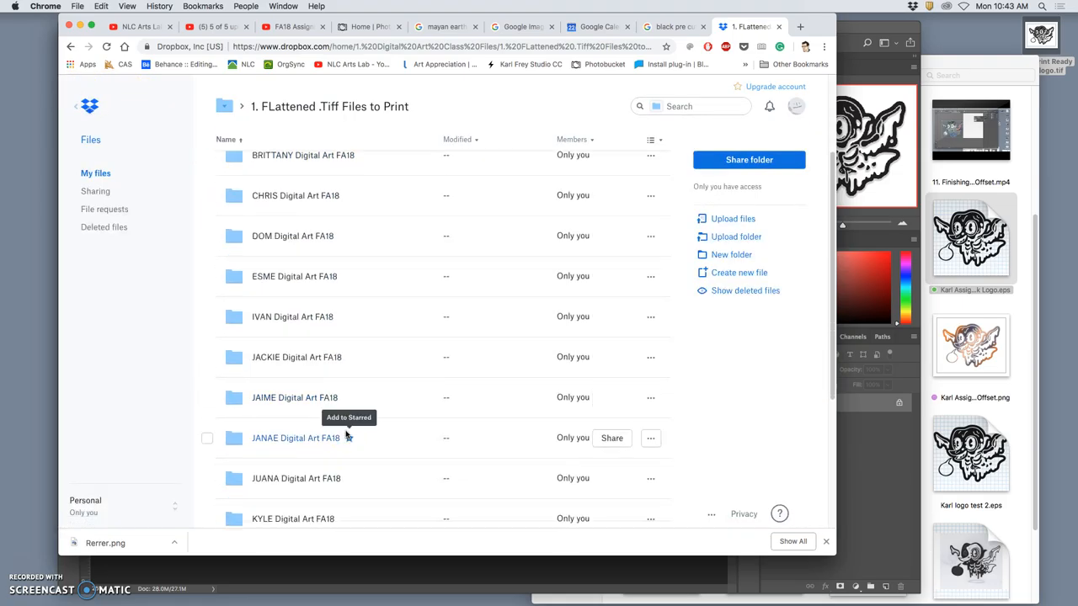
scroll(down, 3)
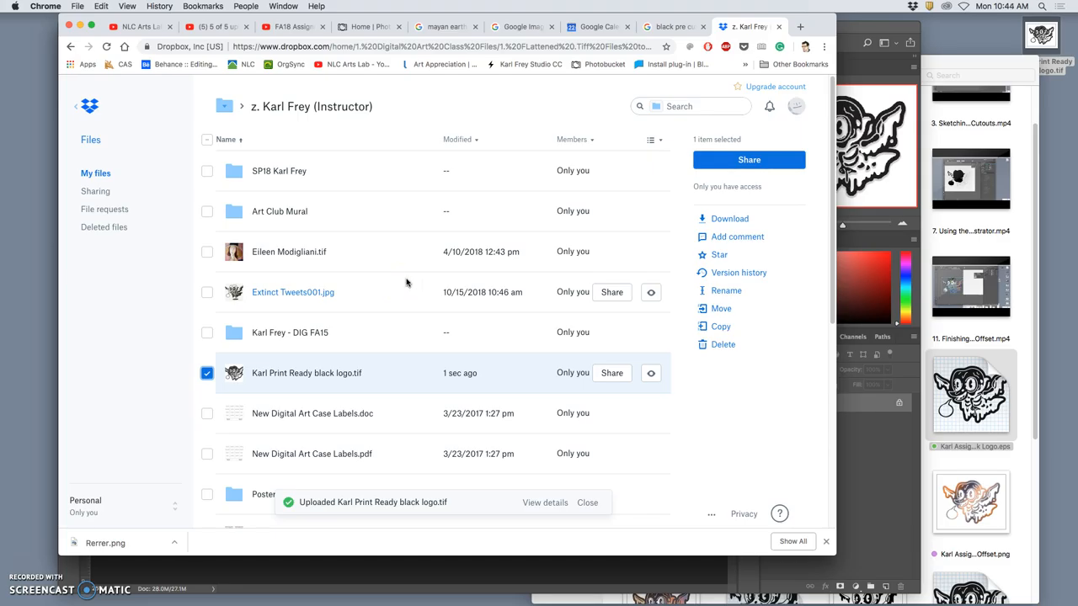
click(588, 502)
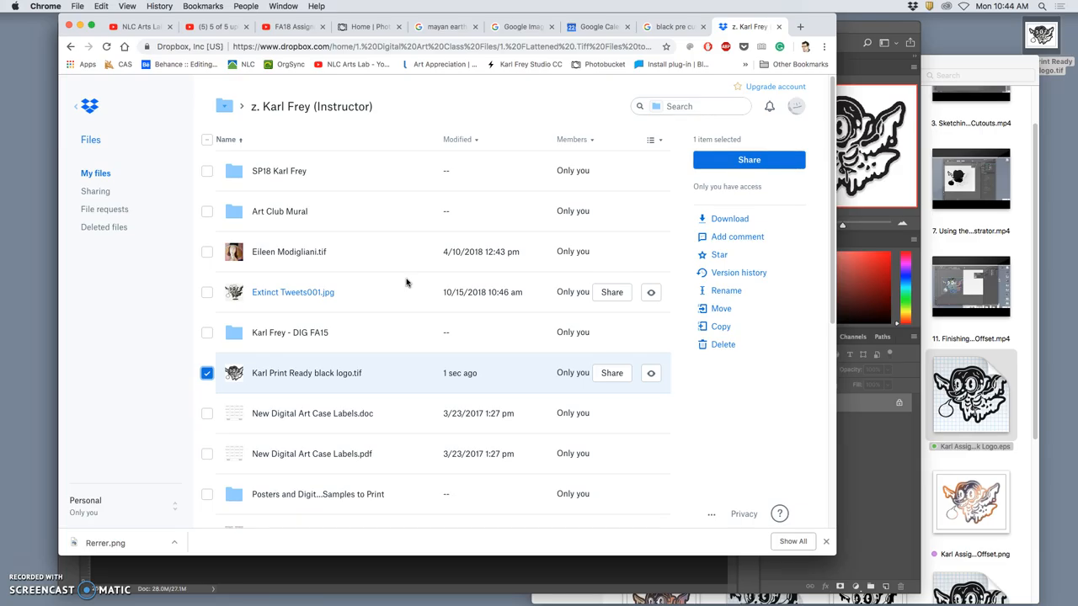
mouse_move(401, 277)
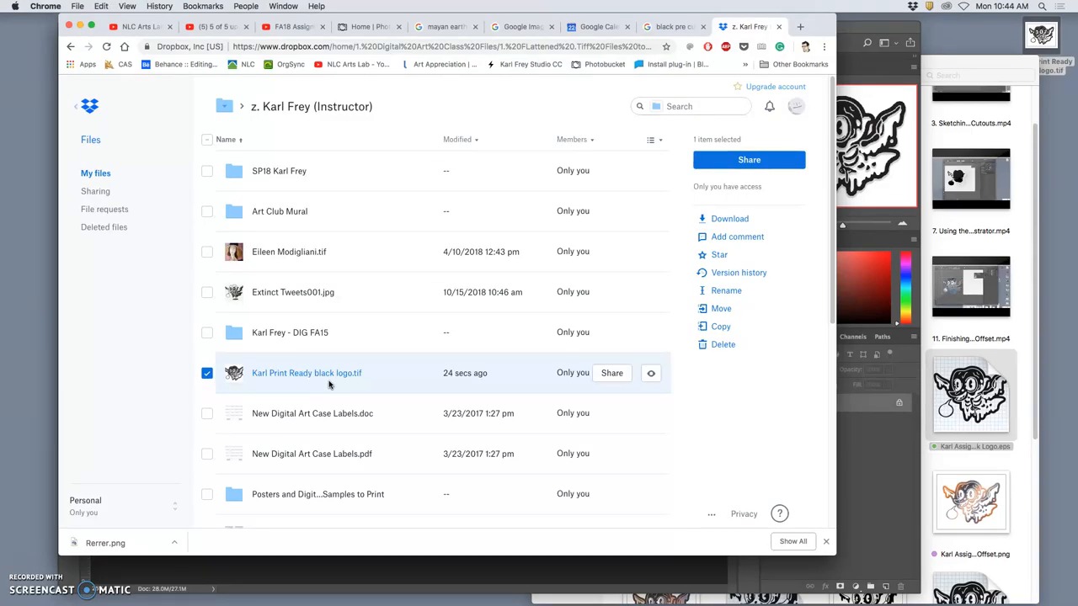
mouse_move(438, 305)
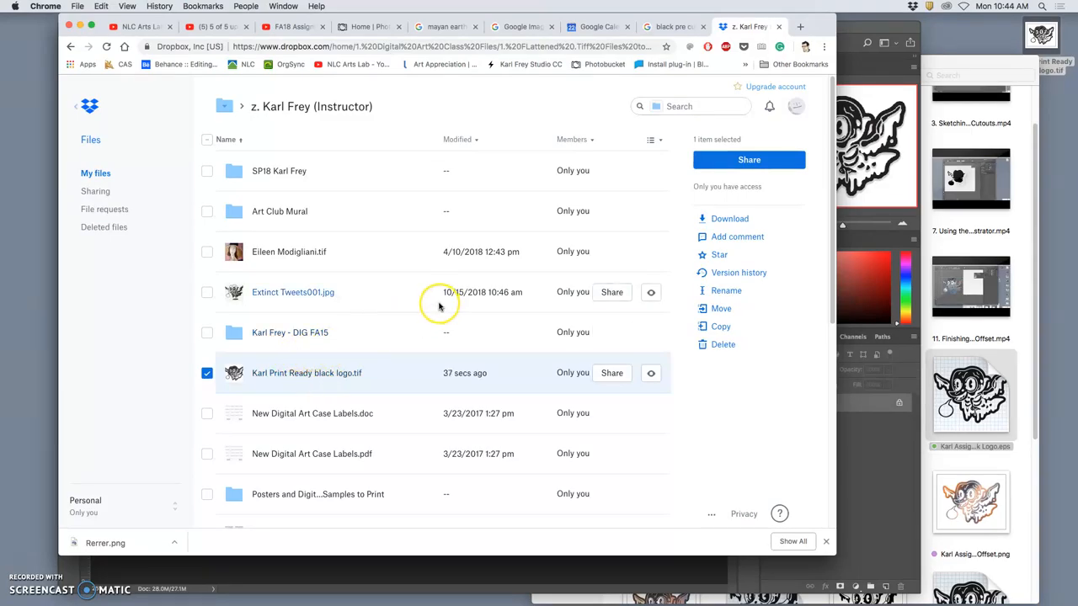
mouse_move(438, 307)
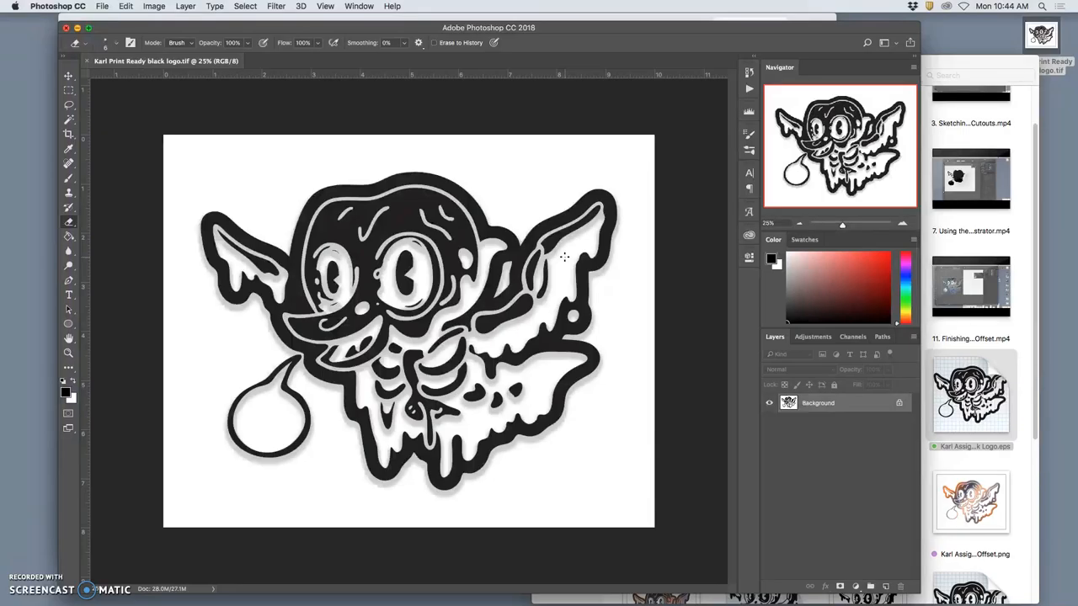
mouse_move(192, 115)
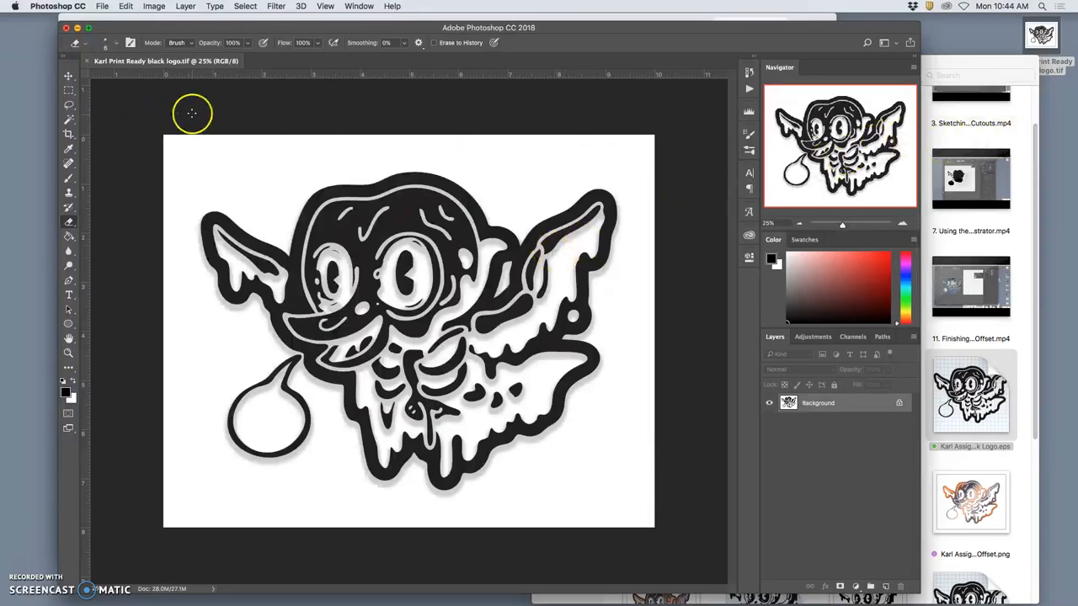
mouse_move(1014, 175)
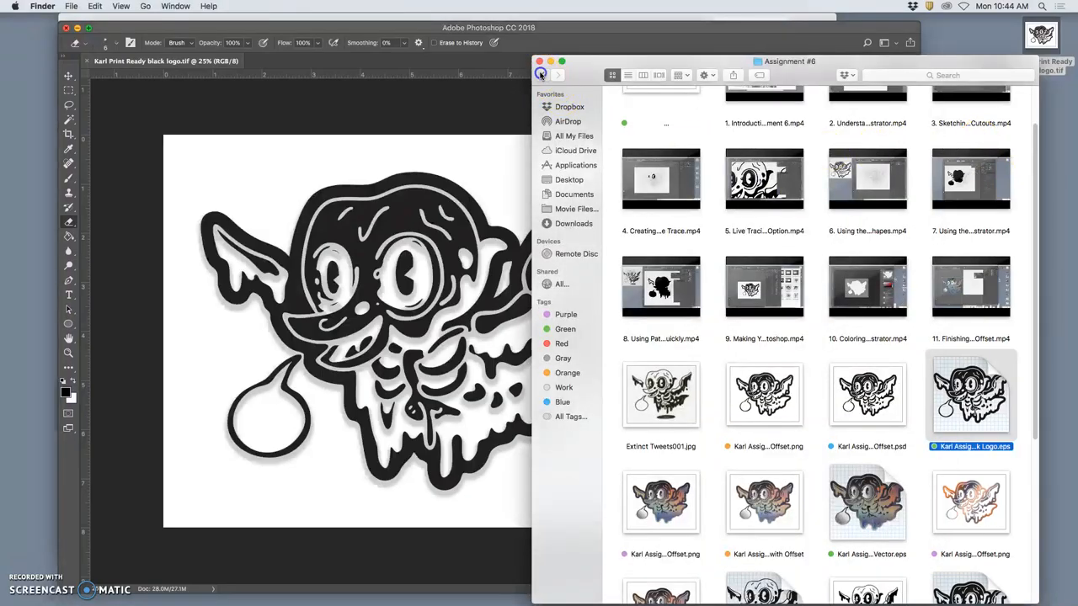
- Return to the class folder, revert the logo to its pre-flatten History state and hide the black logo layer
click(542, 74)
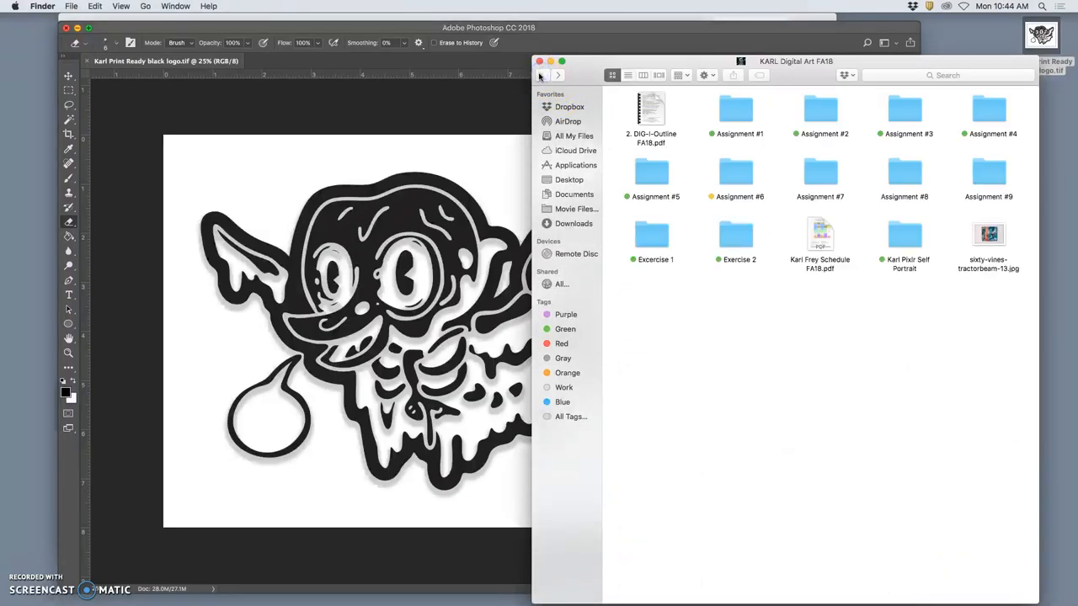
mouse_move(546, 115)
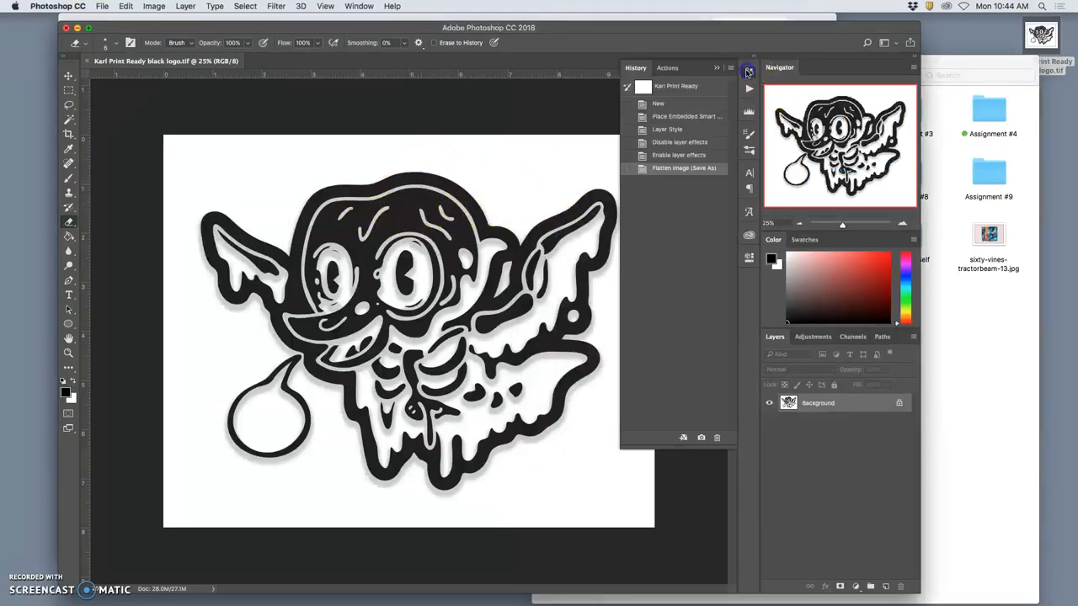
click(659, 103)
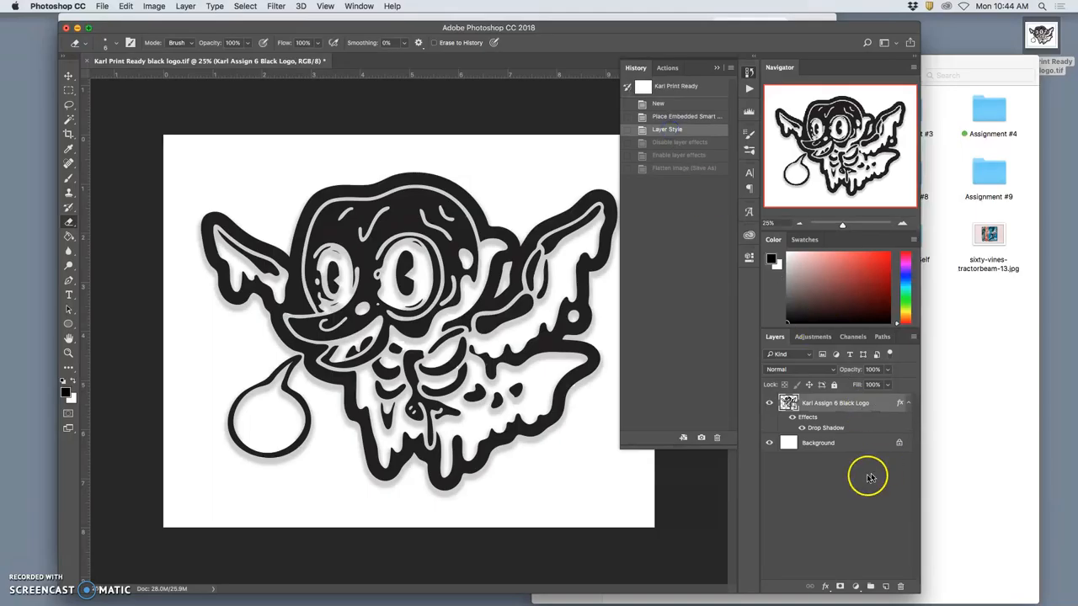
click(768, 402)
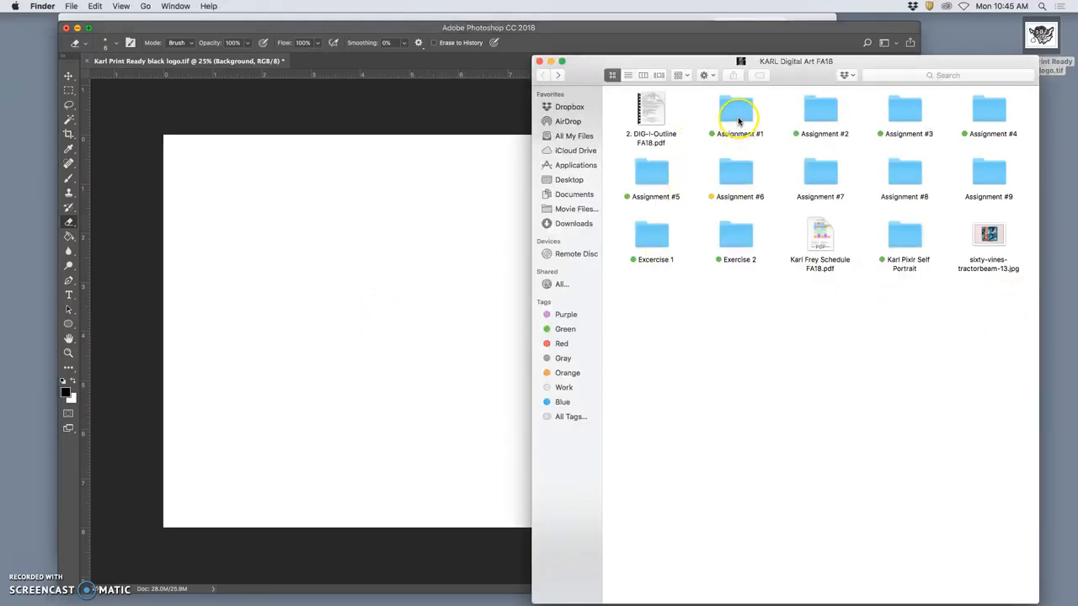
- Open the Assignment #1 folder and rotate the logo canvas 90° clockwise to portrait
double_click(739, 114)
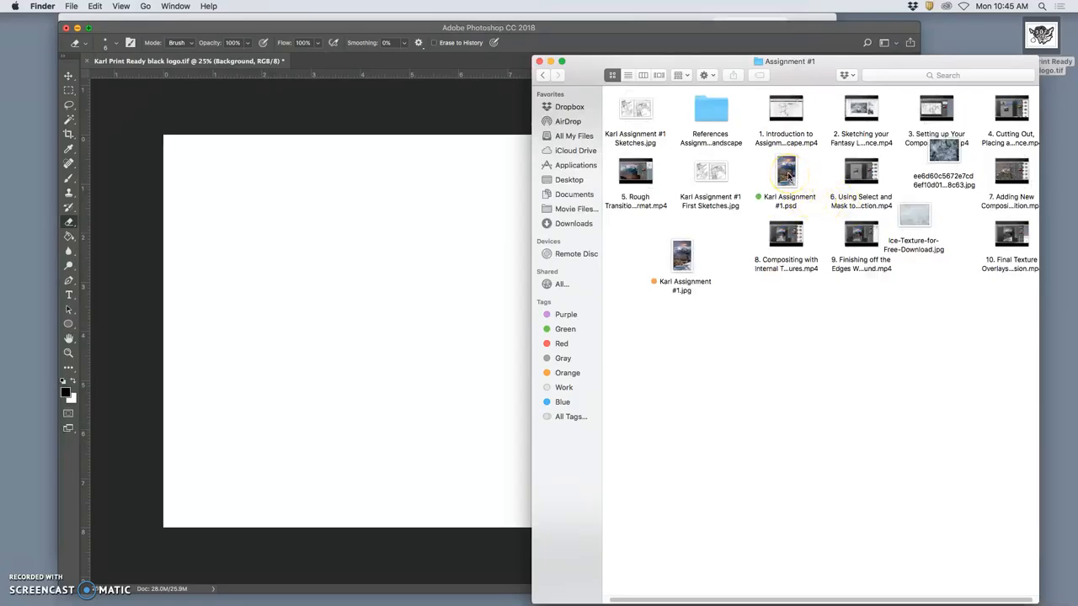
click(785, 171)
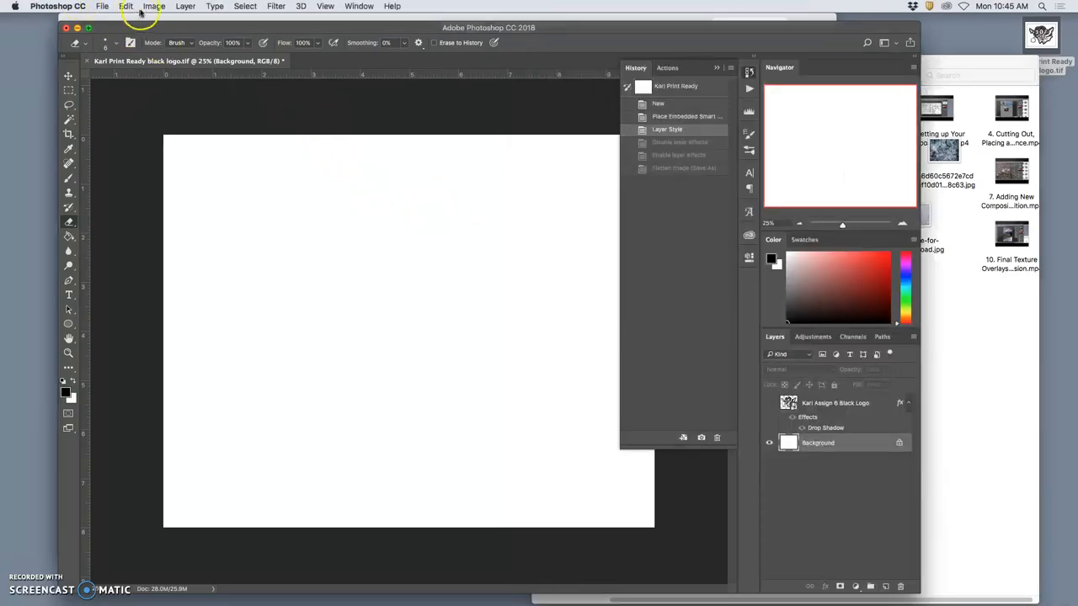
click(155, 7)
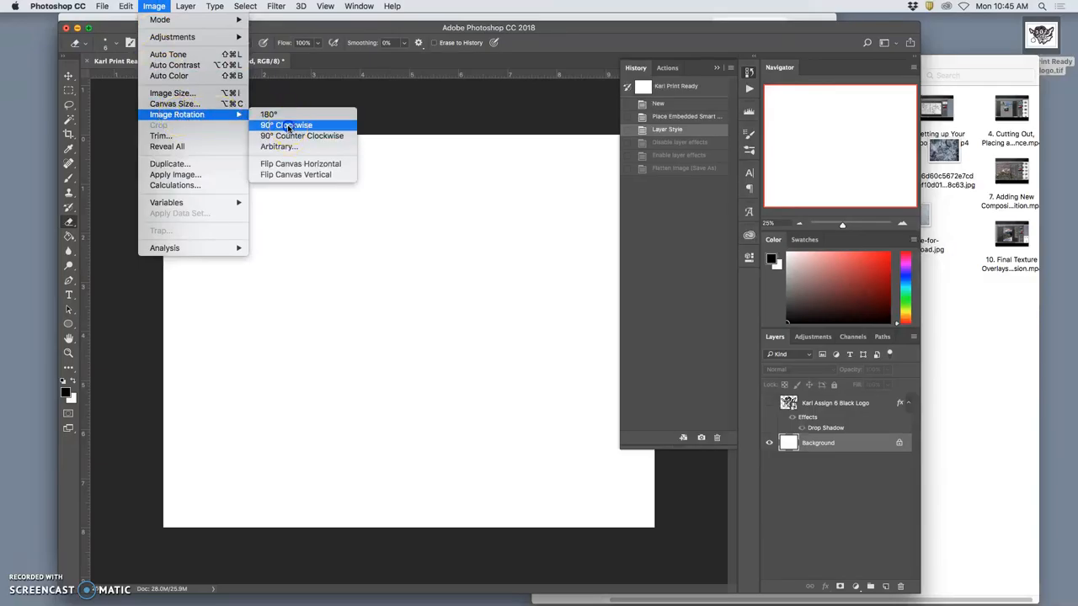
click(286, 125)
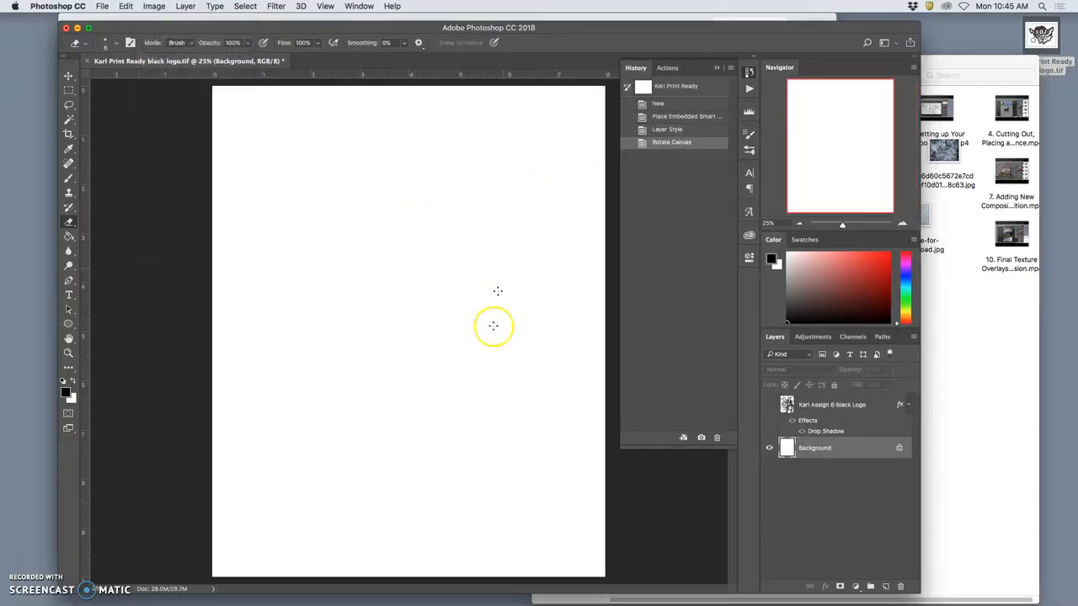
mouse_move(505, 261)
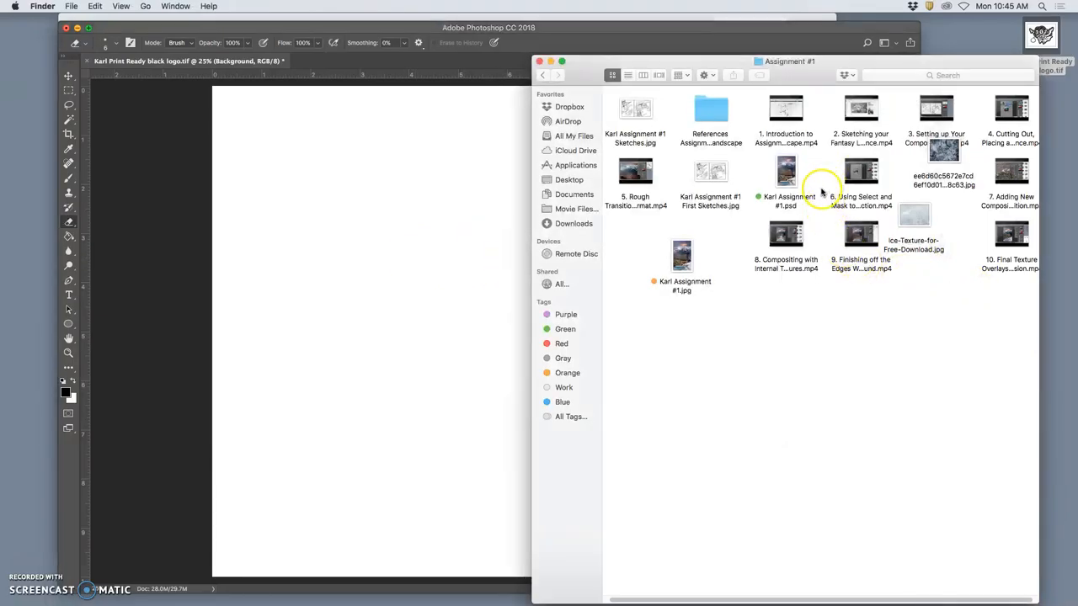
- Open the layered Karl Assignment #1 .psd in its own Photoshop tab
click(785, 172)
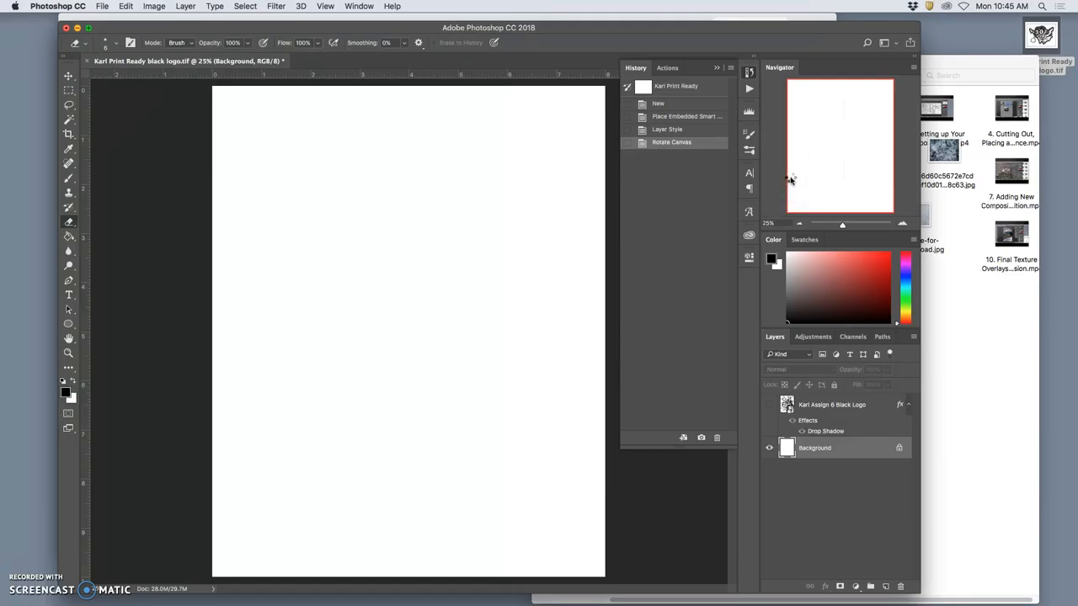
mouse_move(790, 179)
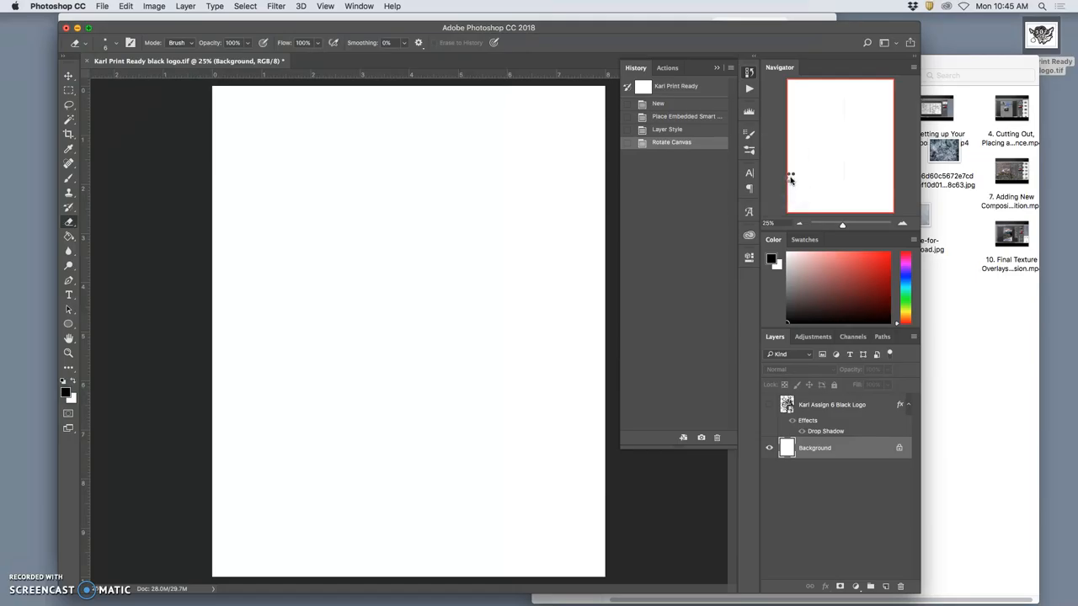
click(421, 60)
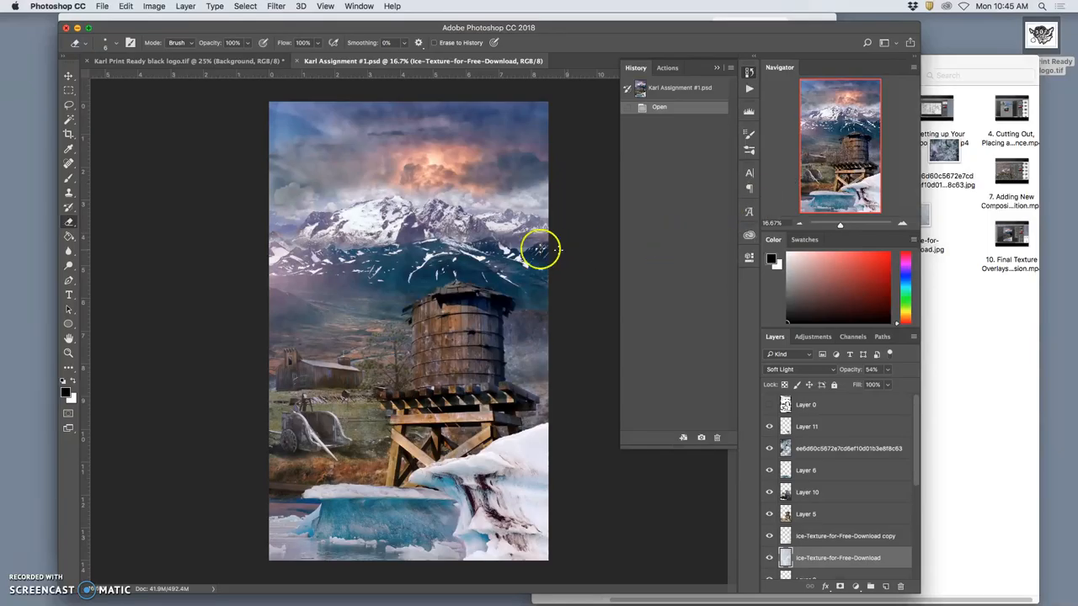
mouse_move(555, 305)
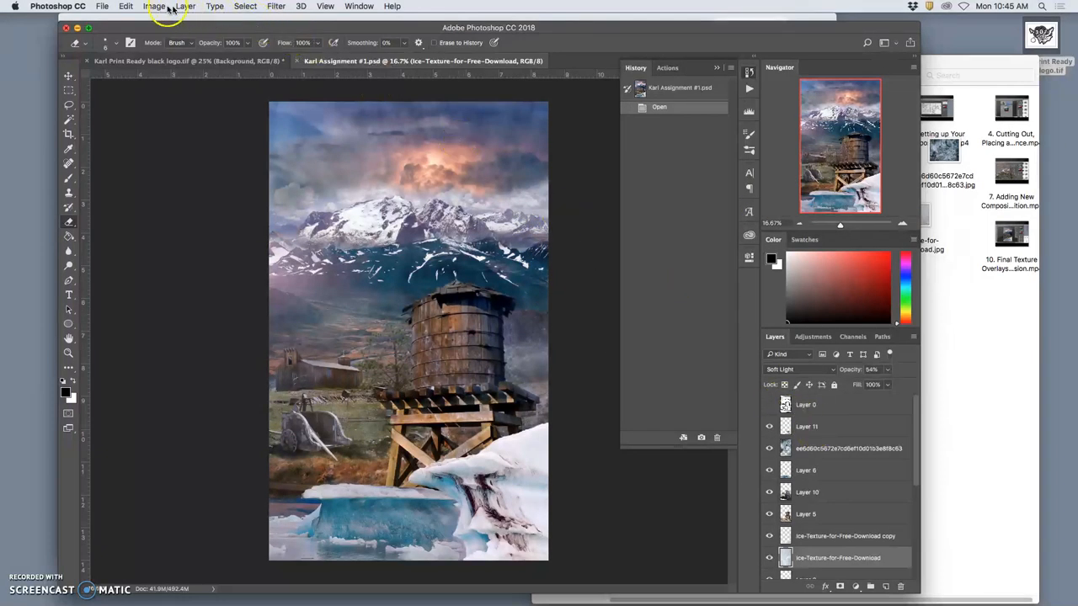
- Flatten the Assignment #1 composition into one Background layer, discarding hidden layers
click(185, 6)
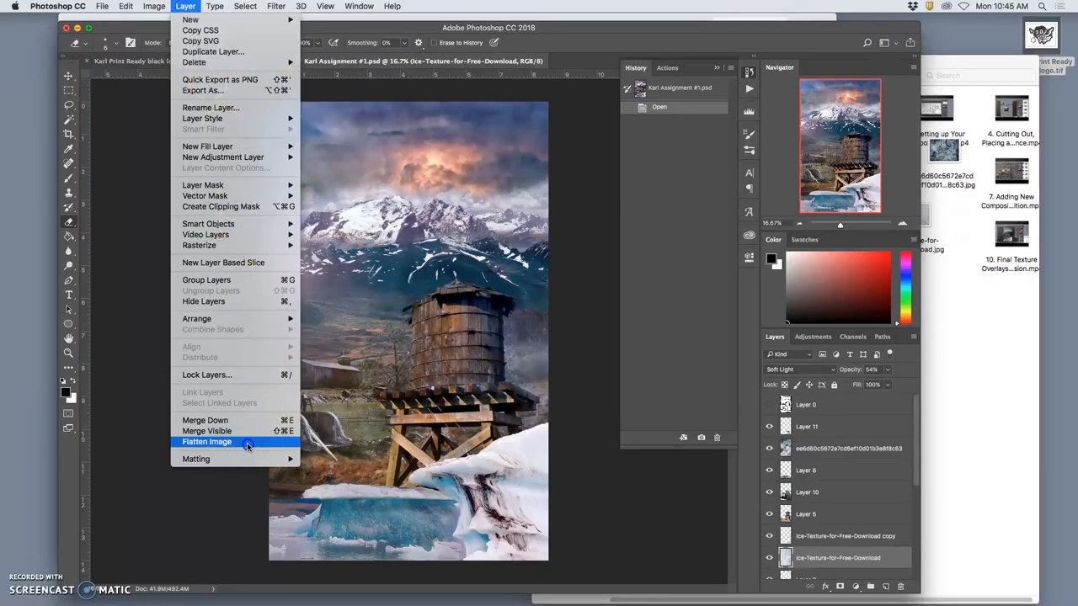
click(206, 441)
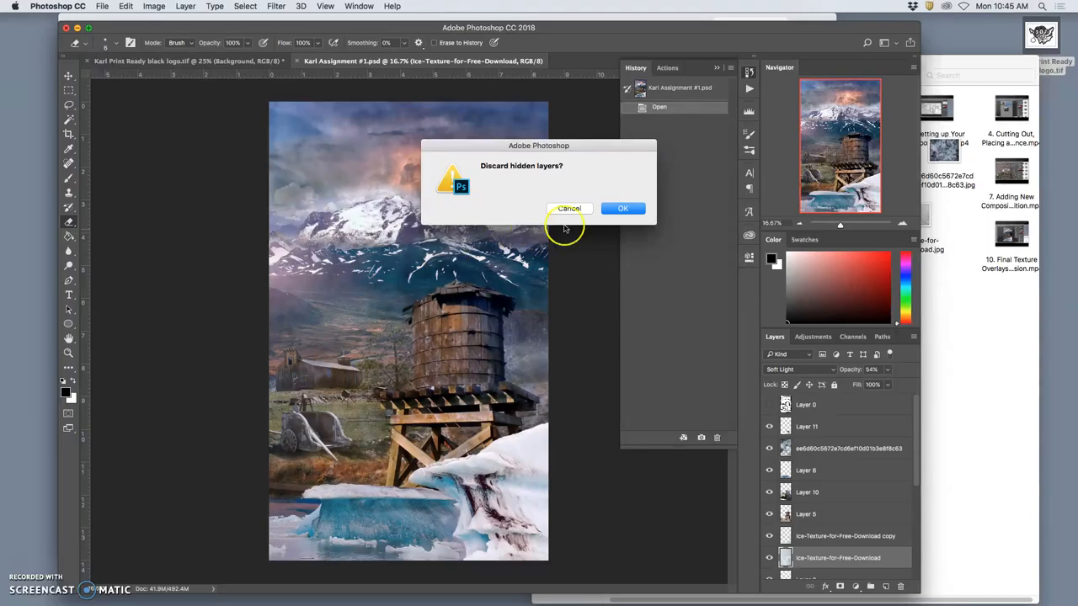
click(623, 209)
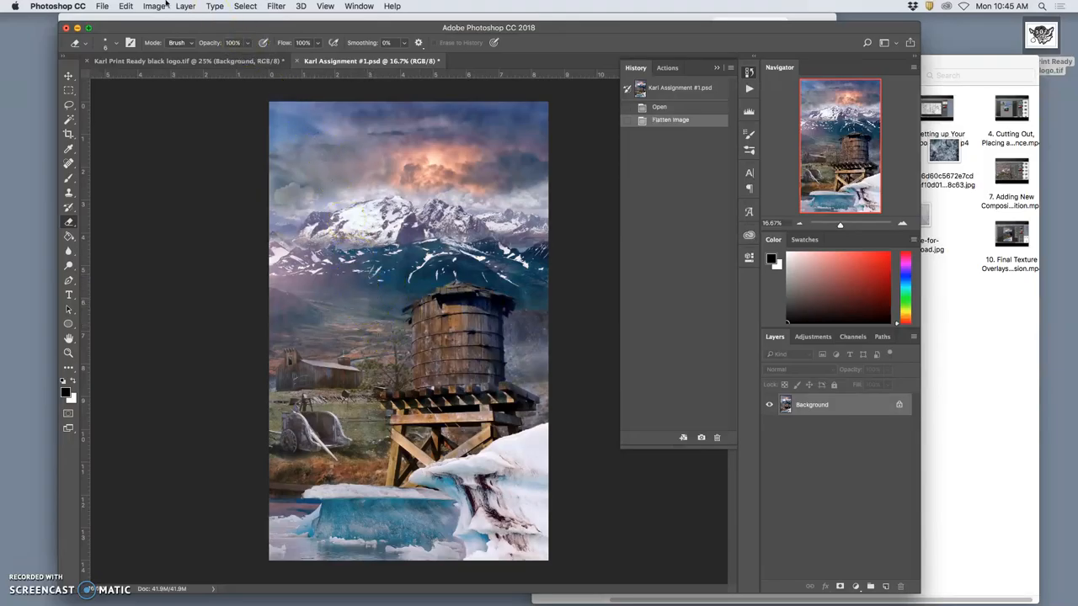
click(101, 6)
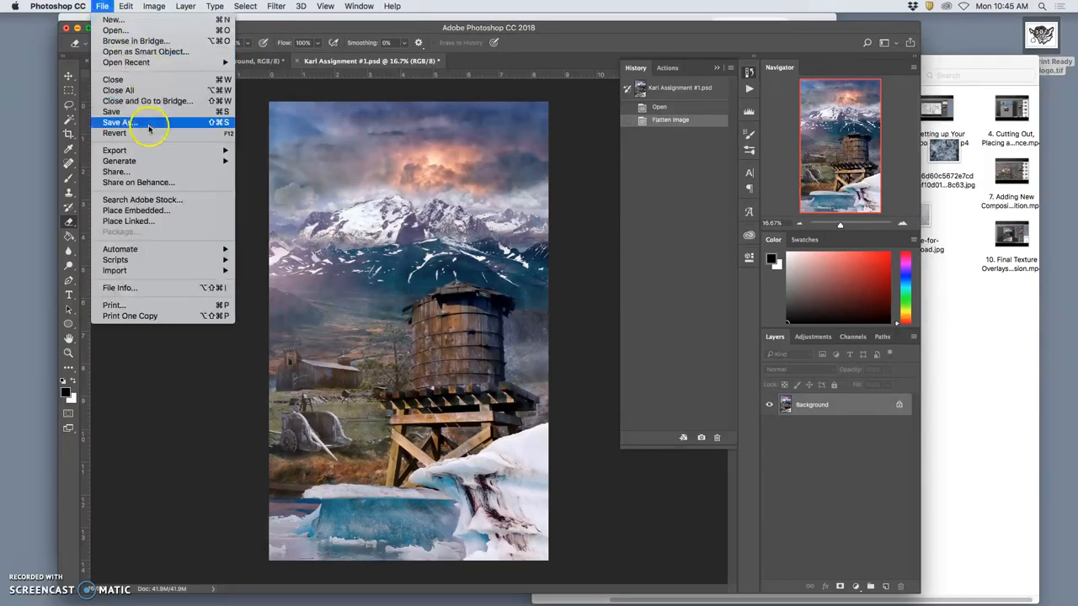
- Save the flattened image to the Desktop as 'Karl Assignment #1.tif' with LZW compression
click(118, 121)
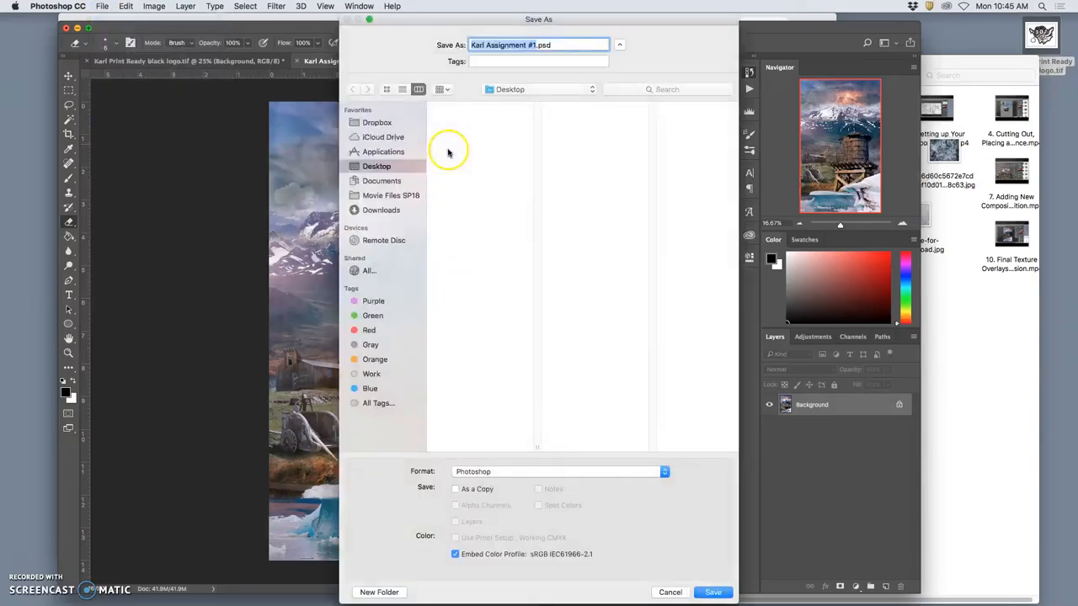
click(381, 180)
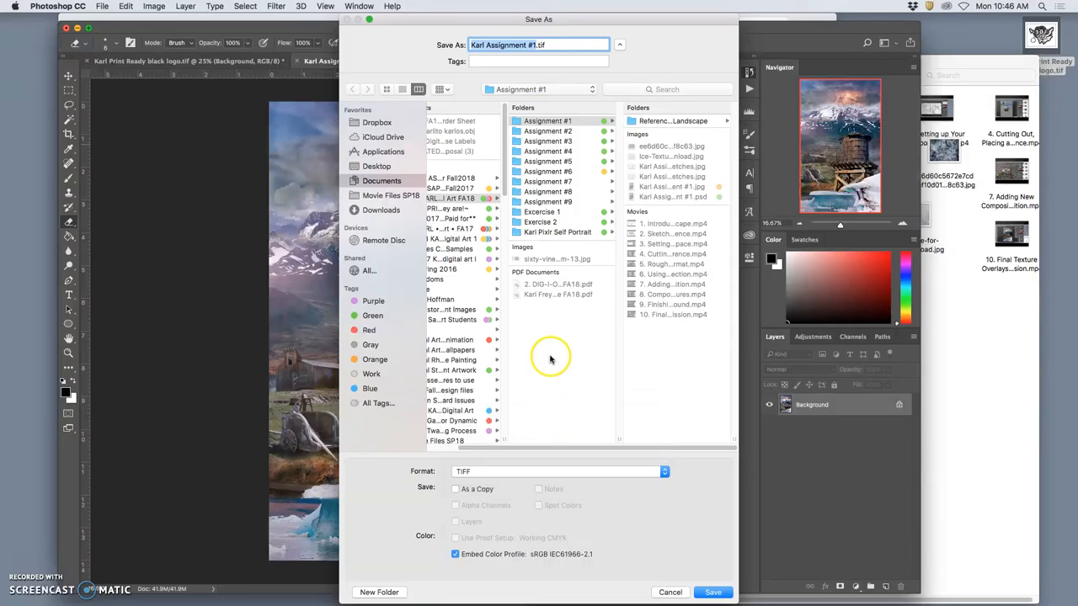
mouse_move(588, 344)
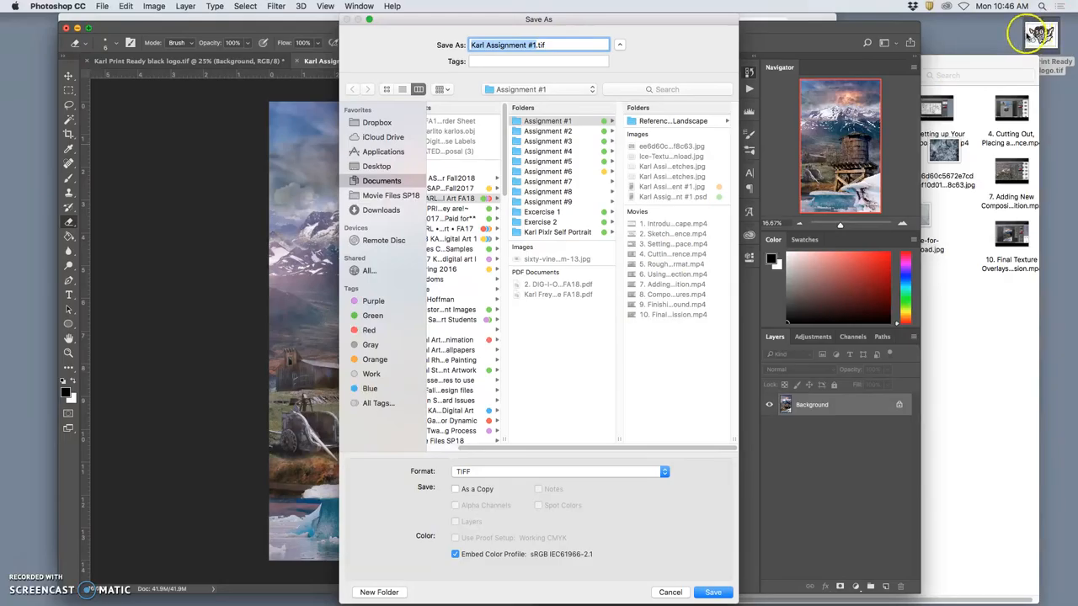
click(377, 167)
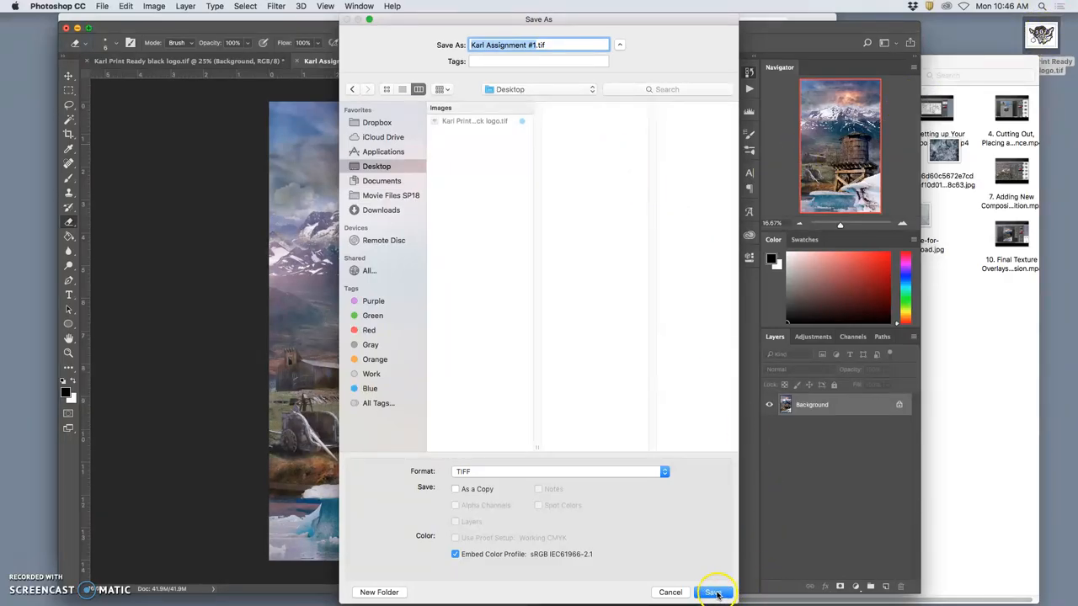
click(711, 593)
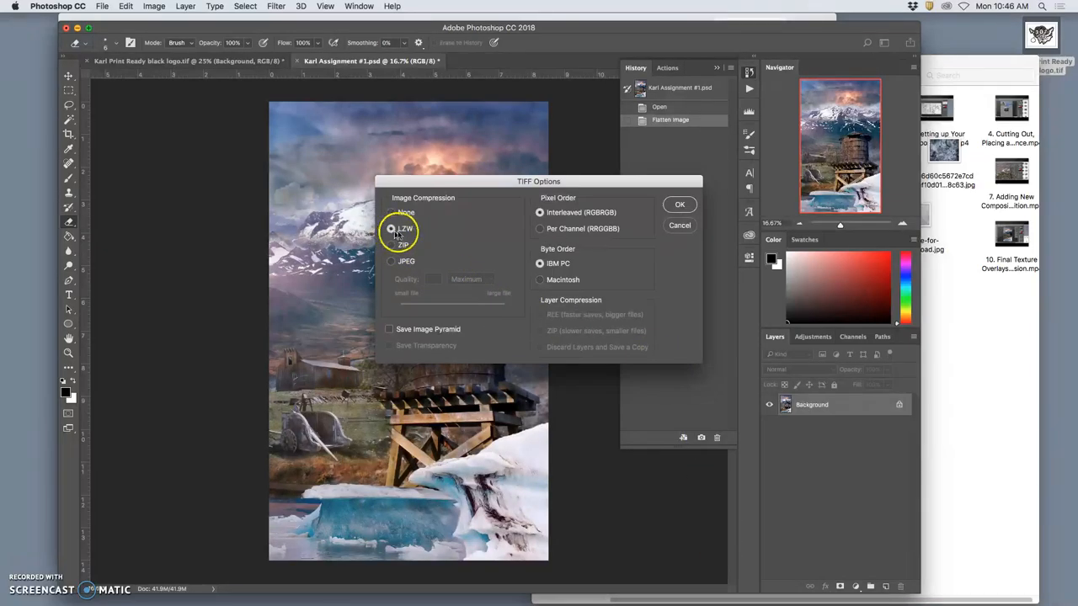
click(680, 204)
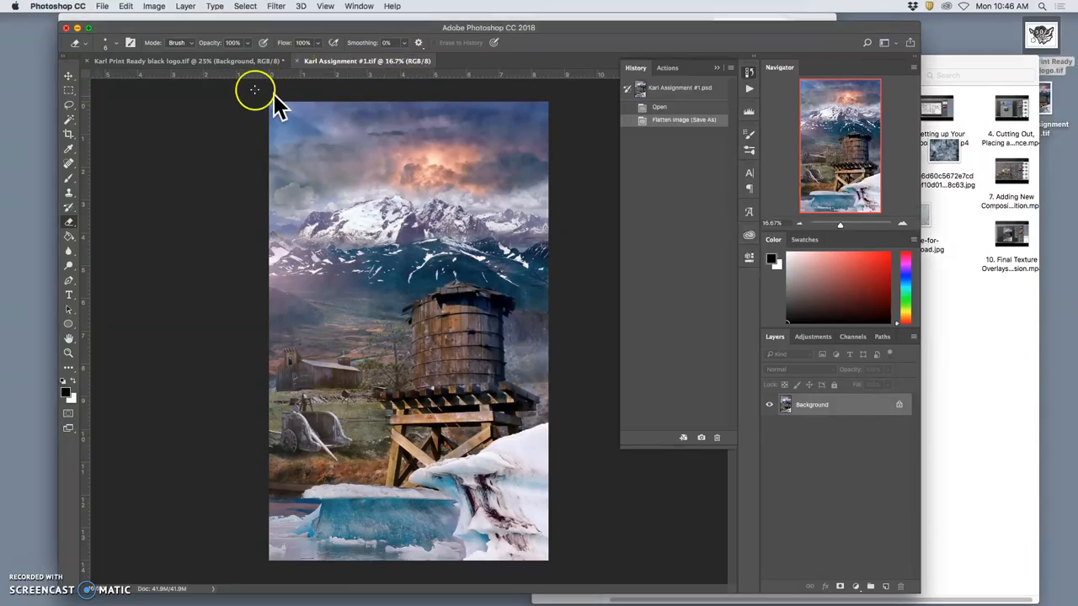
- Bring up the Image Size settings for the Assignment #1 TIFF
click(153, 7)
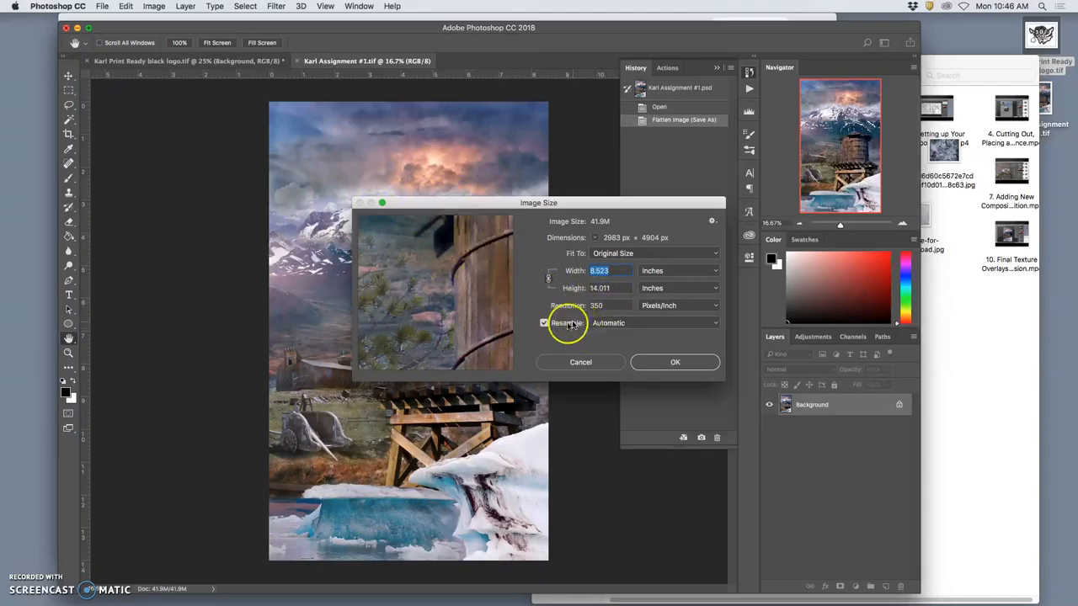
mouse_move(545, 324)
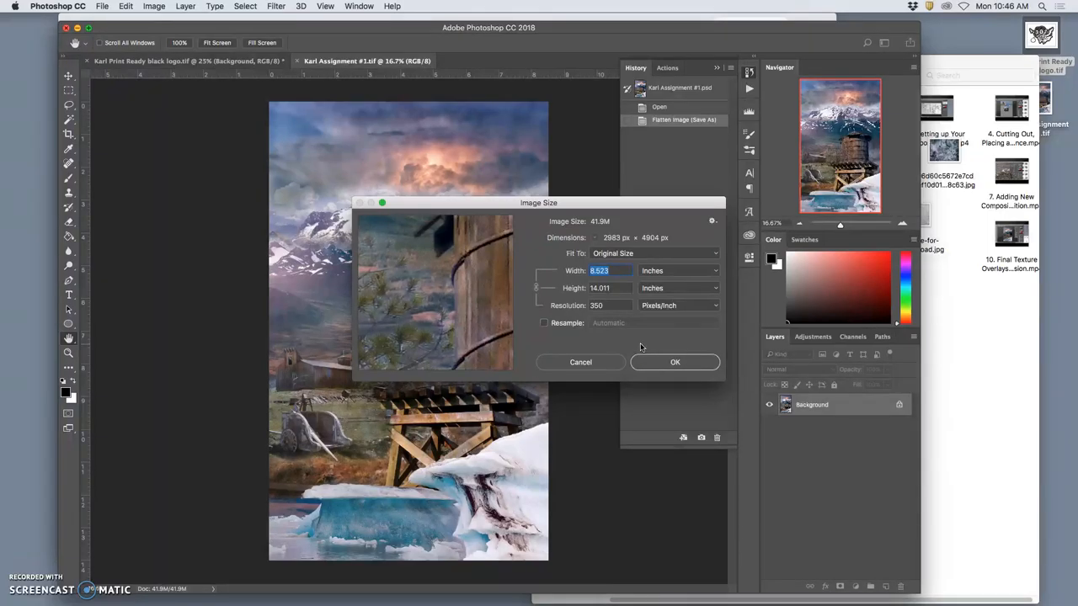
mouse_move(632, 238)
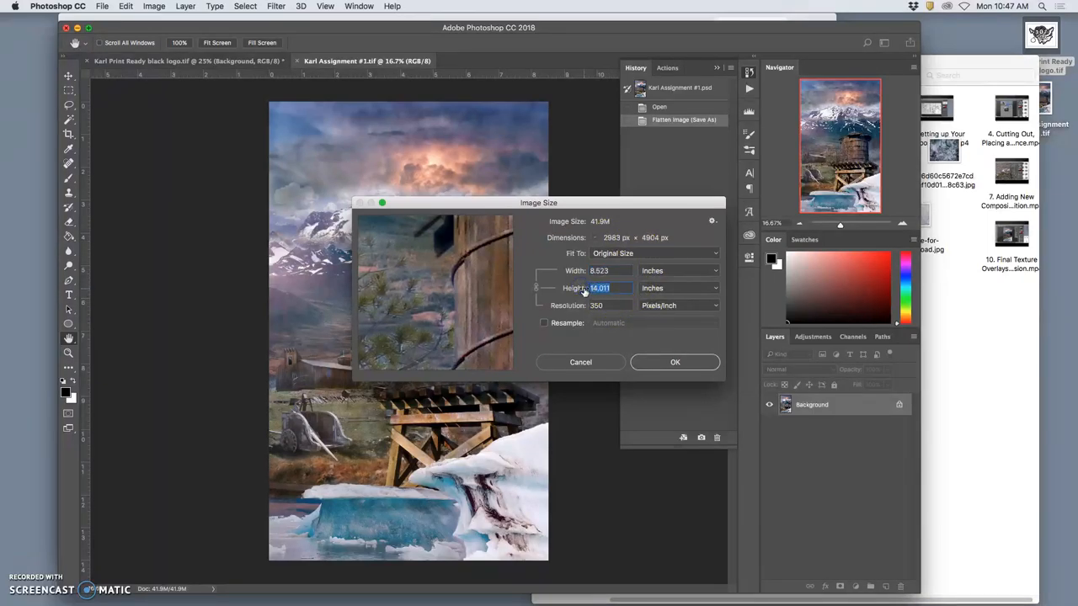
mouse_move(600, 288)
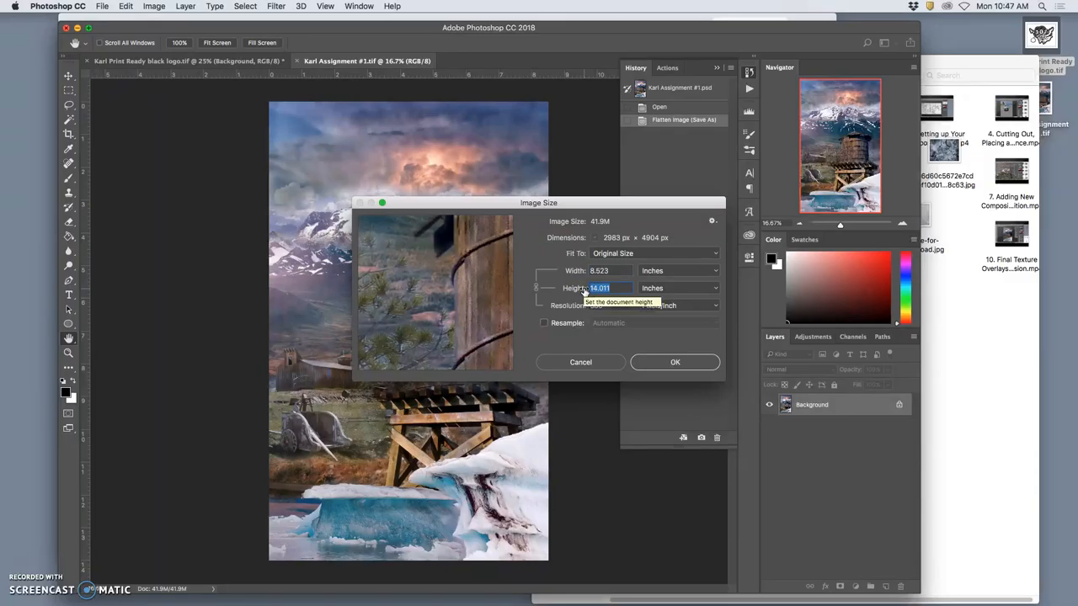